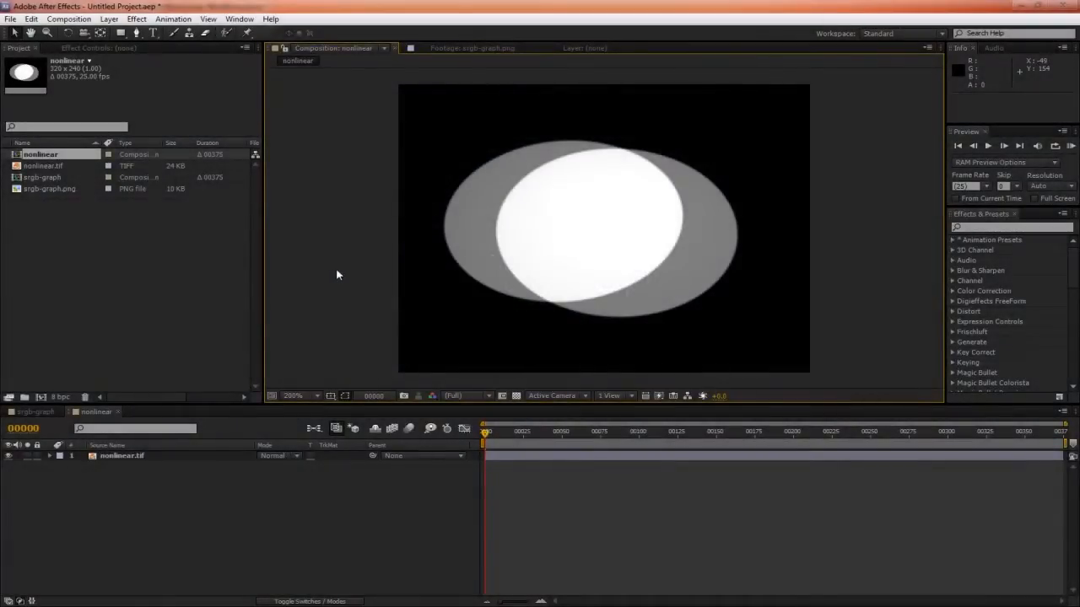
mouse_move(894, 51)
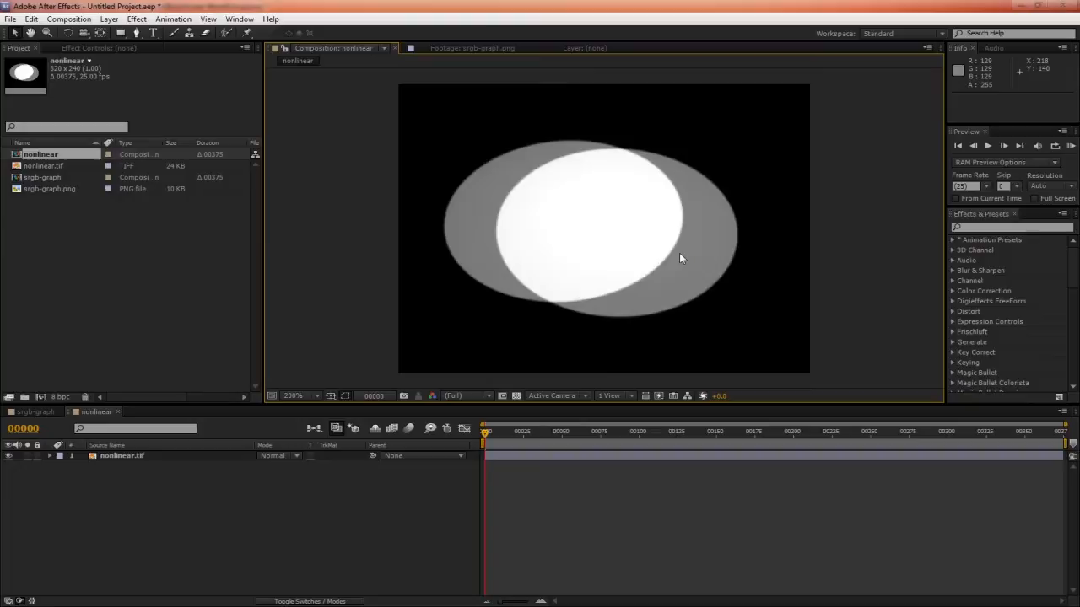
mouse_move(685, 260)
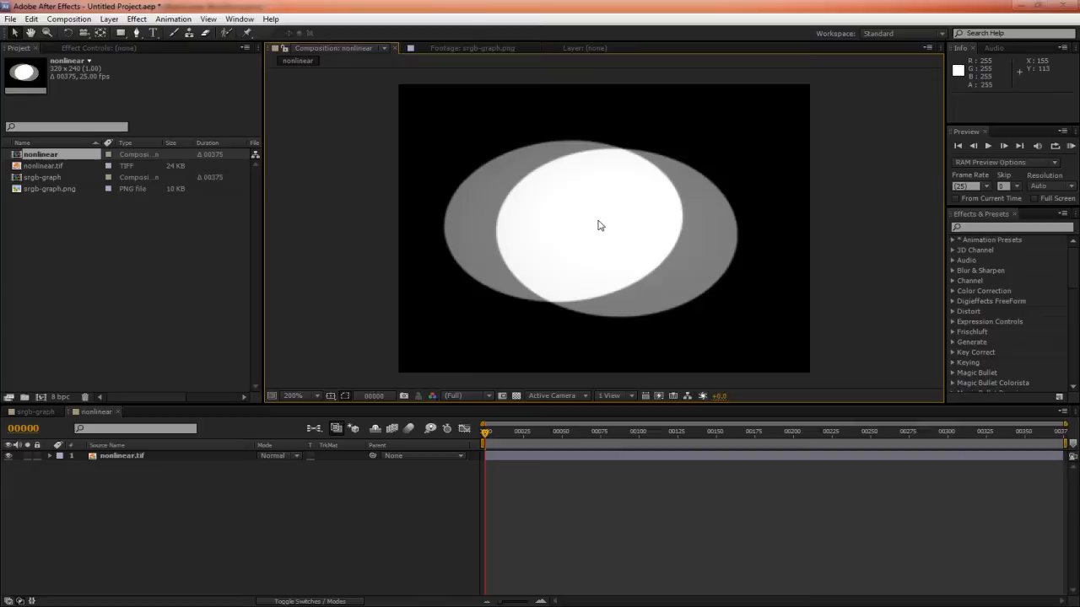
Switch to the srgb-graph composition showing the Colour Space Comparison curves
click(34, 412)
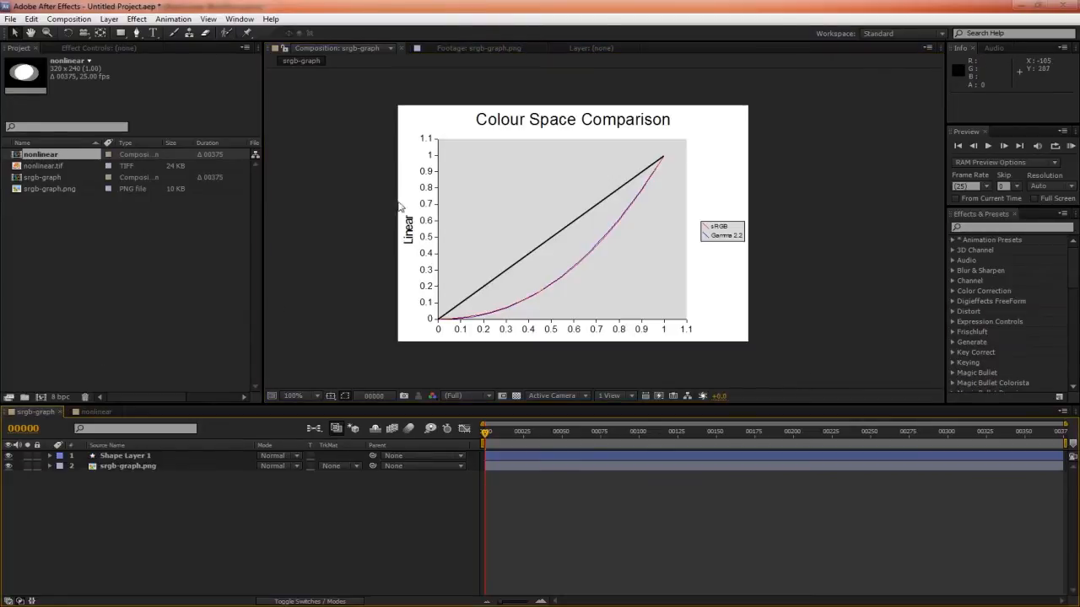
mouse_move(555, 278)
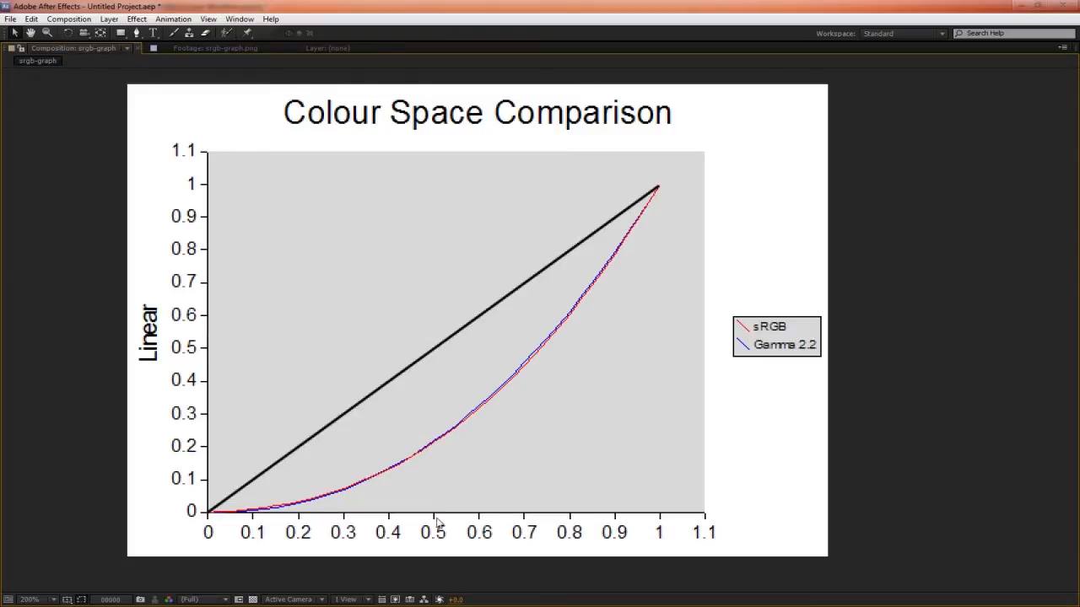
mouse_move(640, 212)
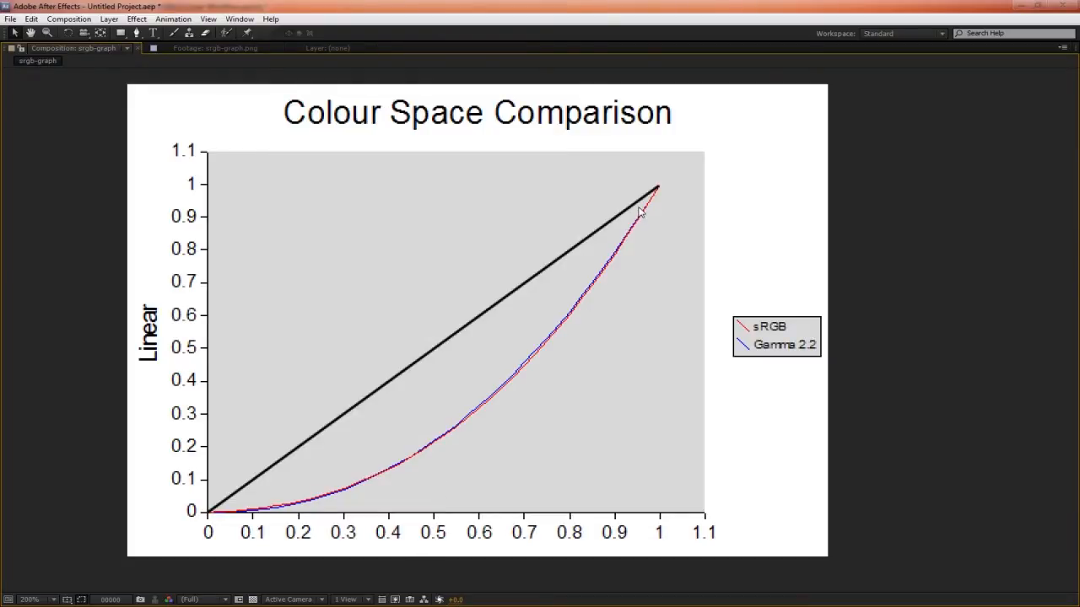
mouse_move(202, 528)
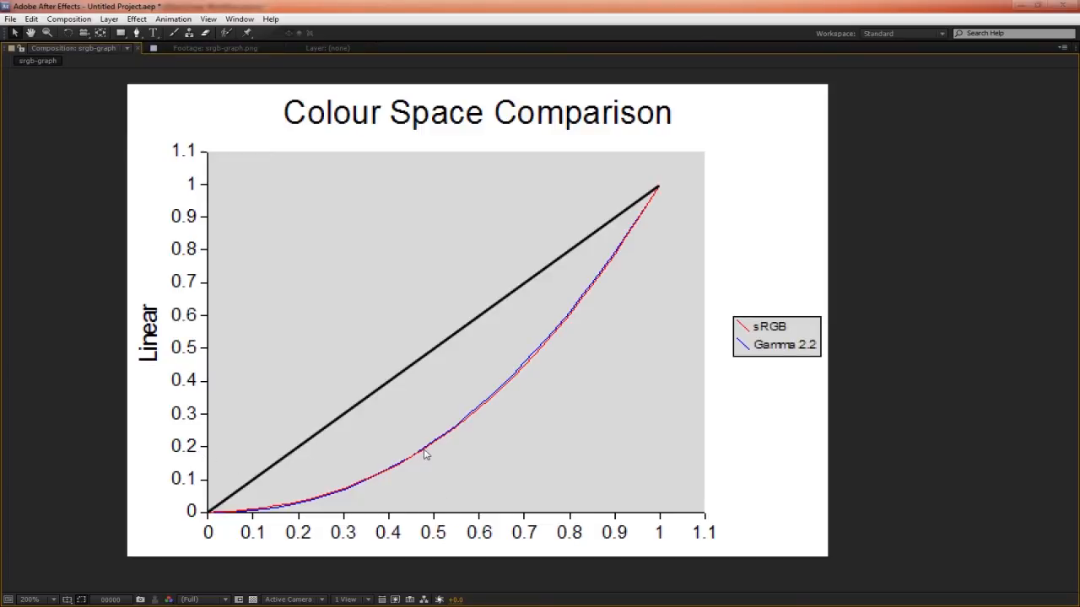
mouse_move(430, 527)
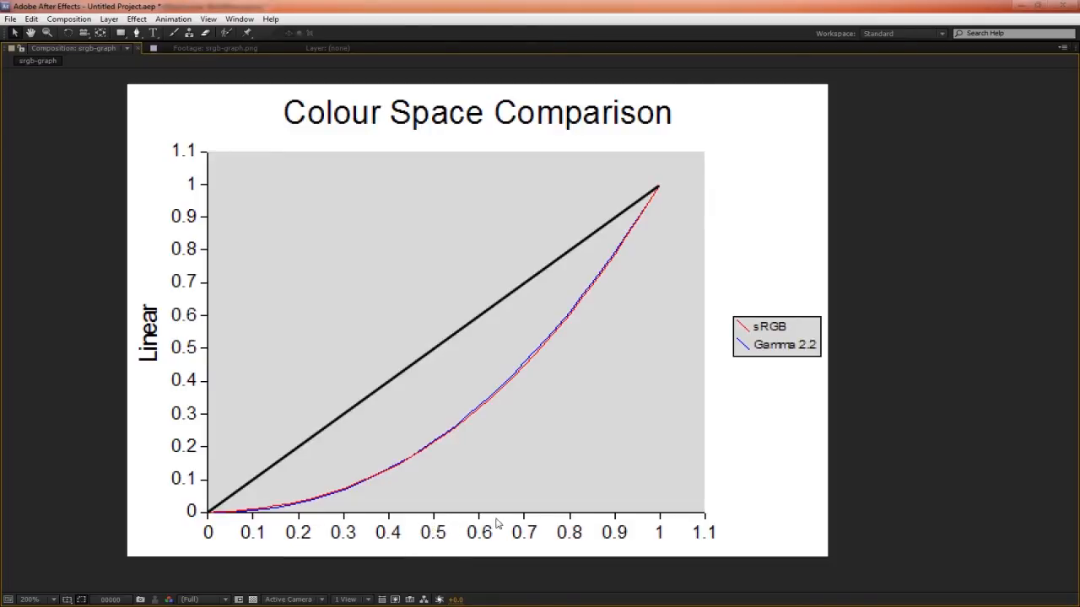
mouse_move(667, 540)
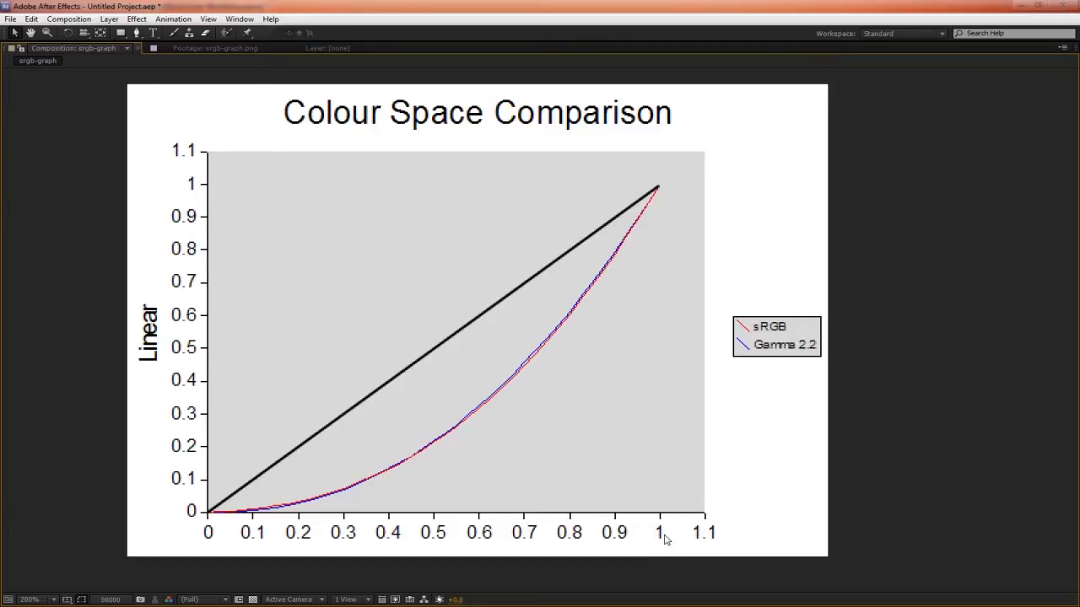
mouse_move(280, 191)
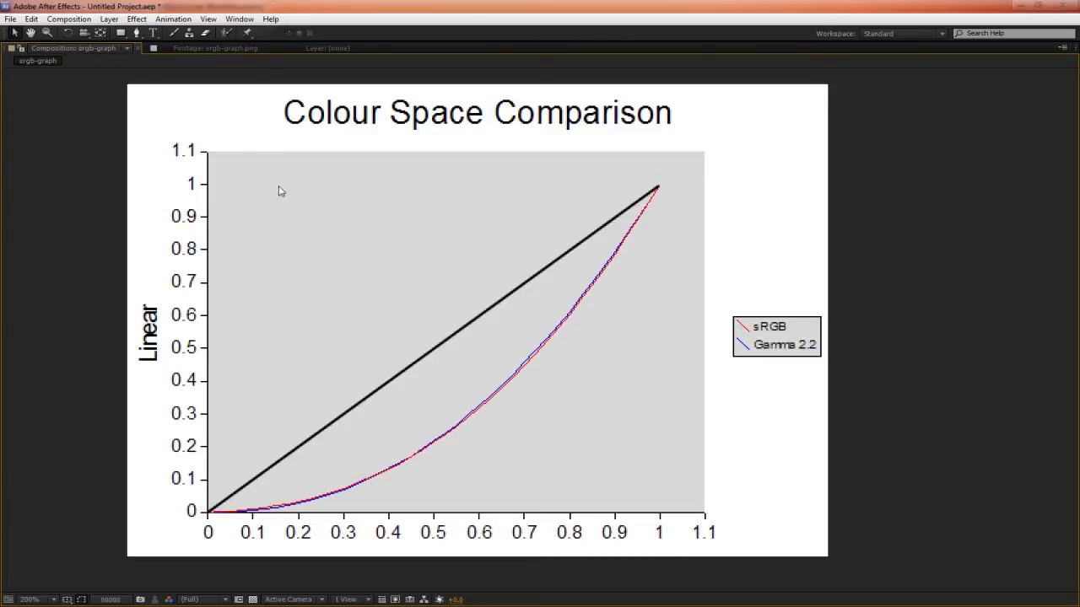
mouse_move(179, 357)
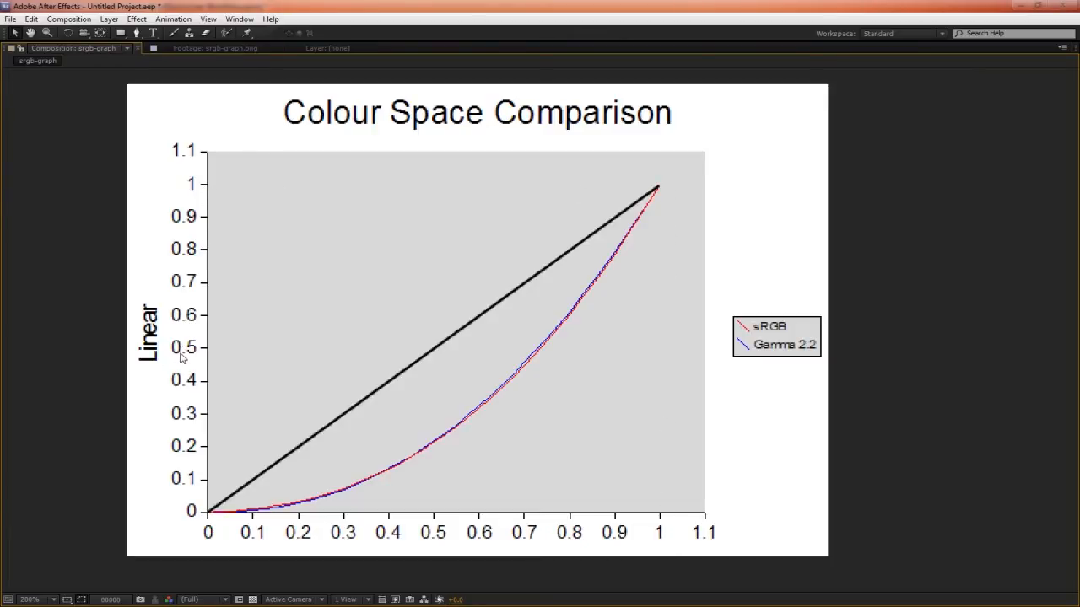
mouse_move(430, 453)
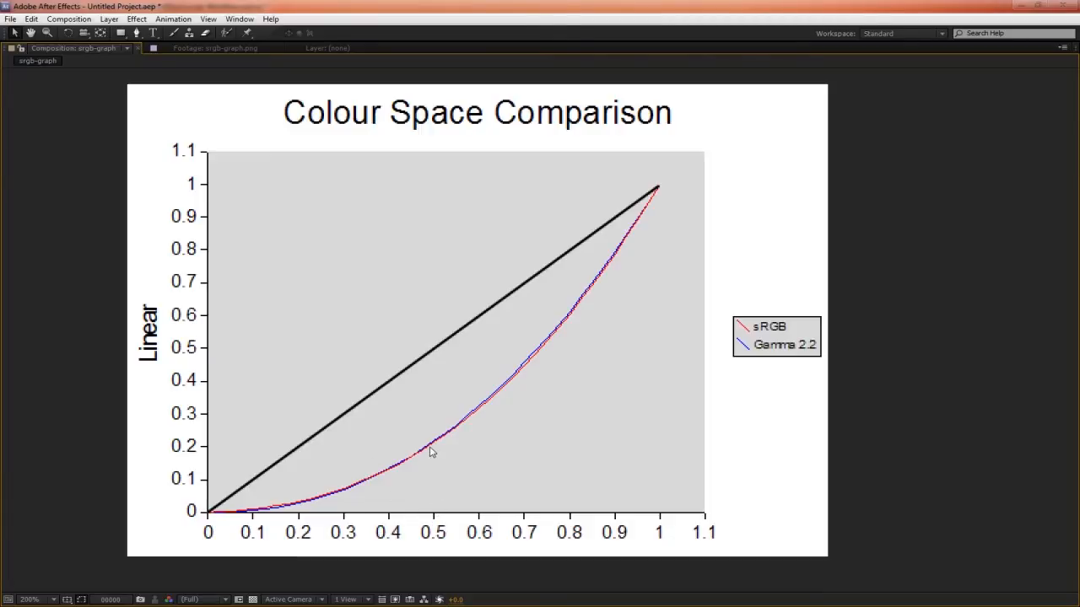
mouse_move(220, 445)
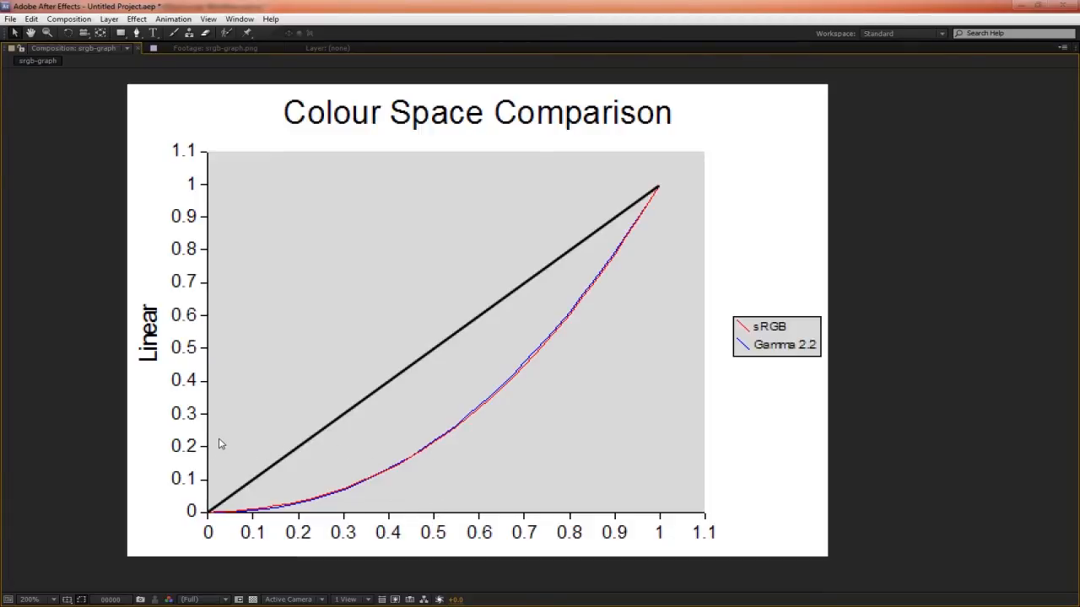
mouse_move(198, 184)
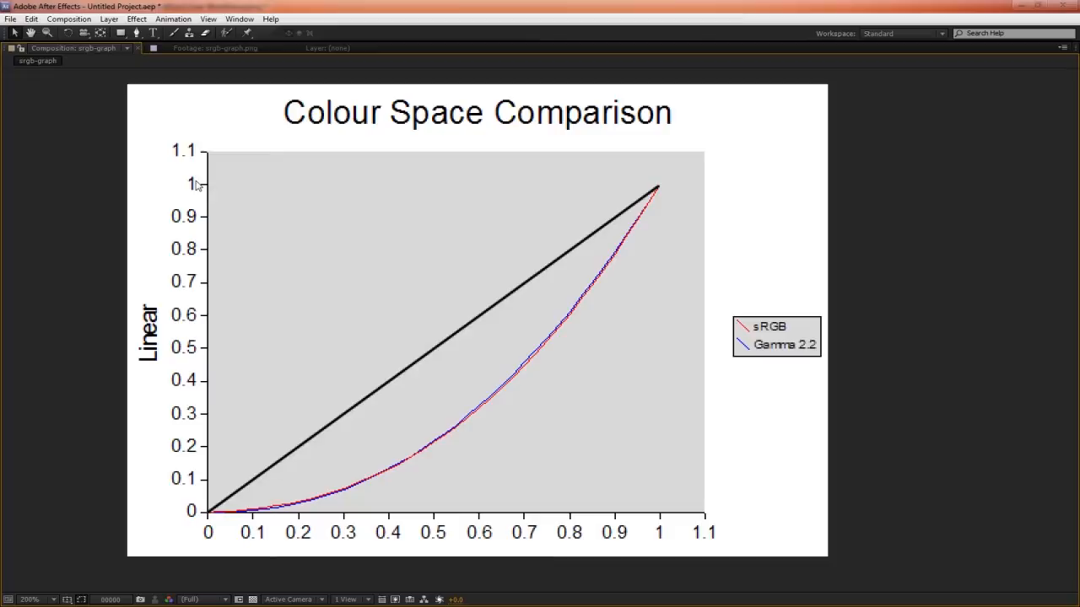
mouse_move(334, 347)
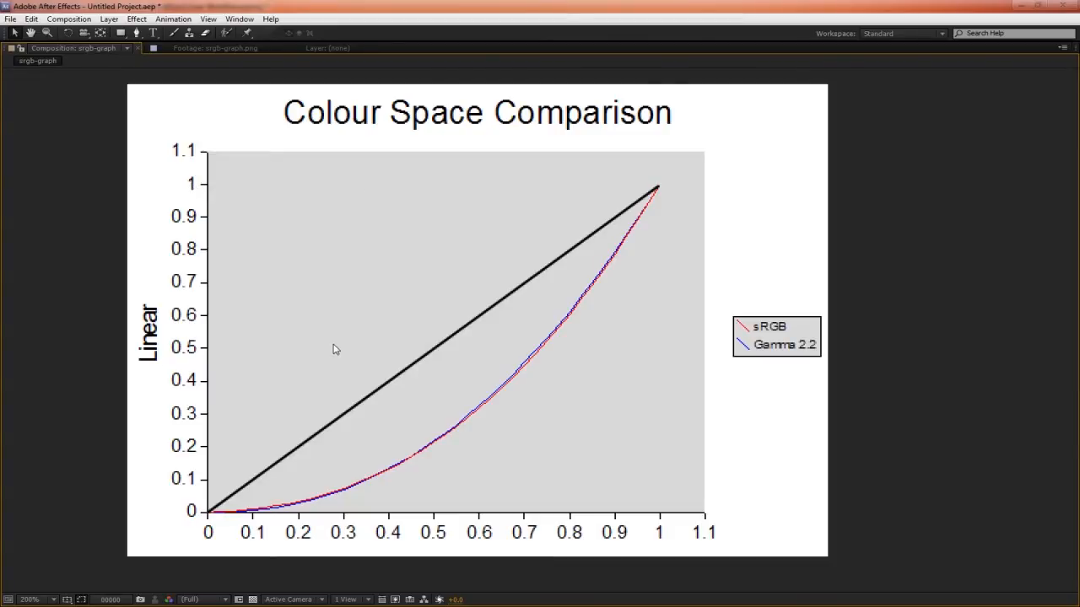
mouse_move(496, 452)
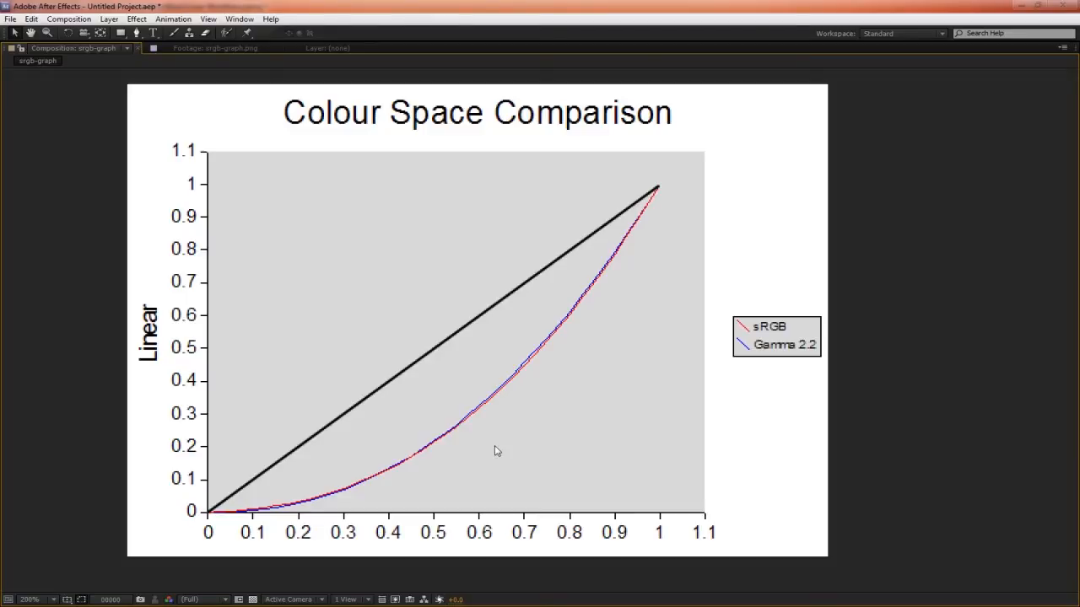
mouse_move(611, 302)
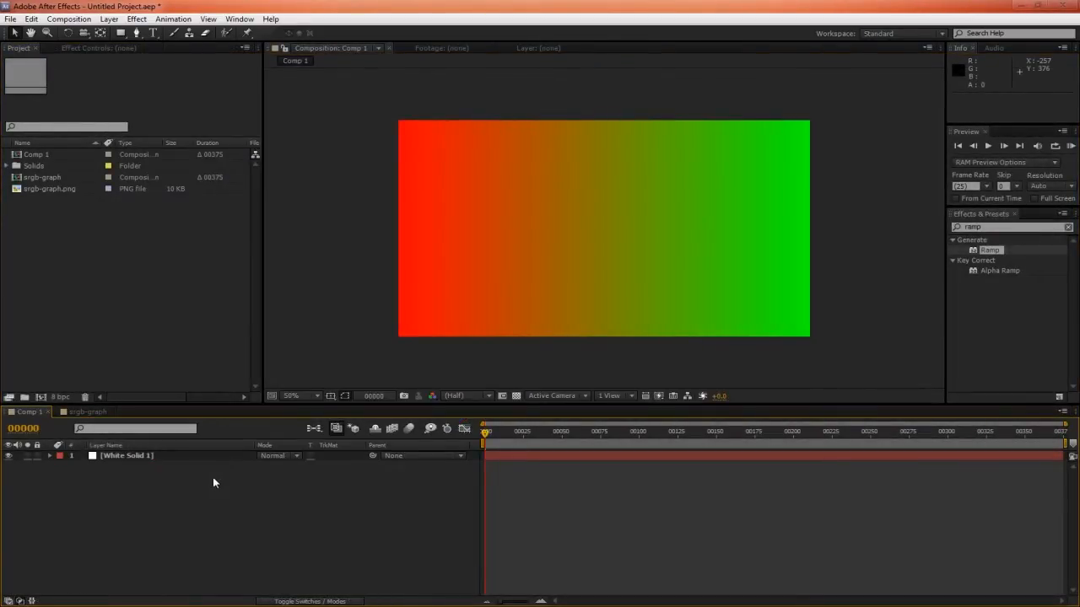
mouse_move(401, 227)
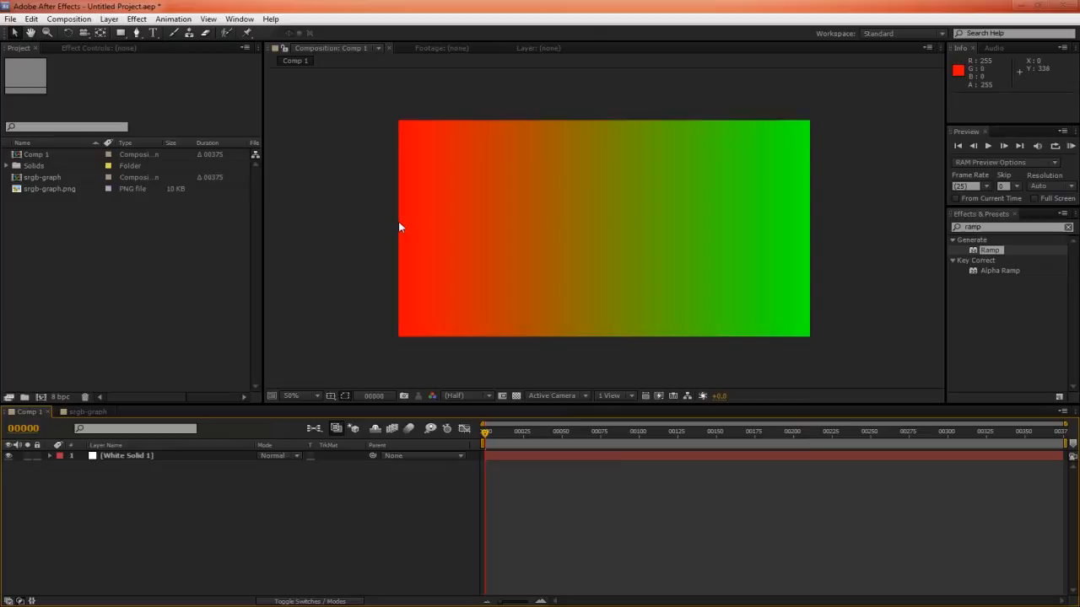
mouse_move(810, 228)
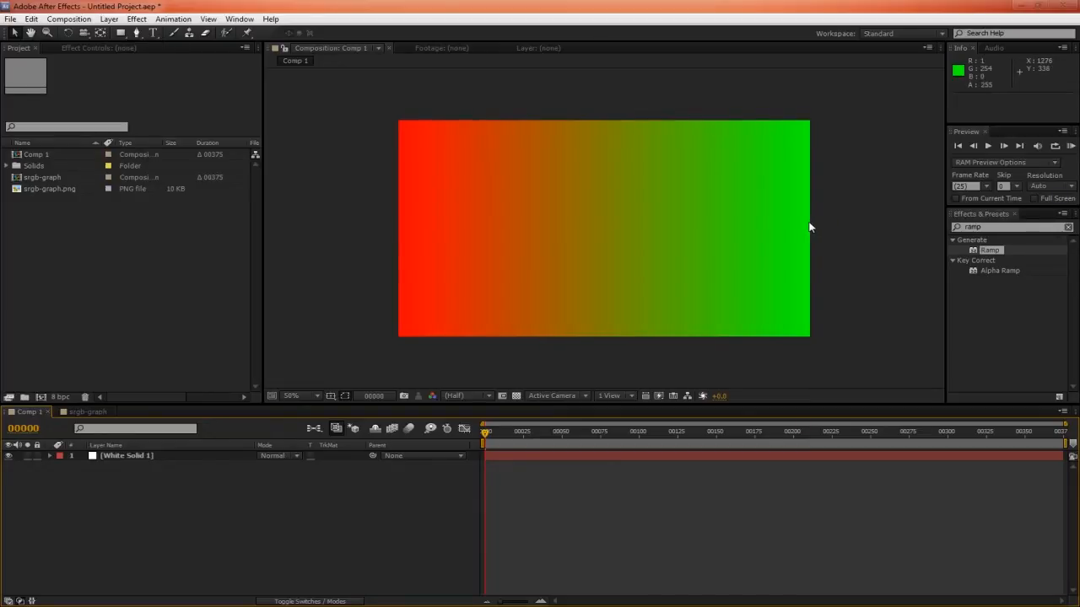
mouse_move(594, 232)
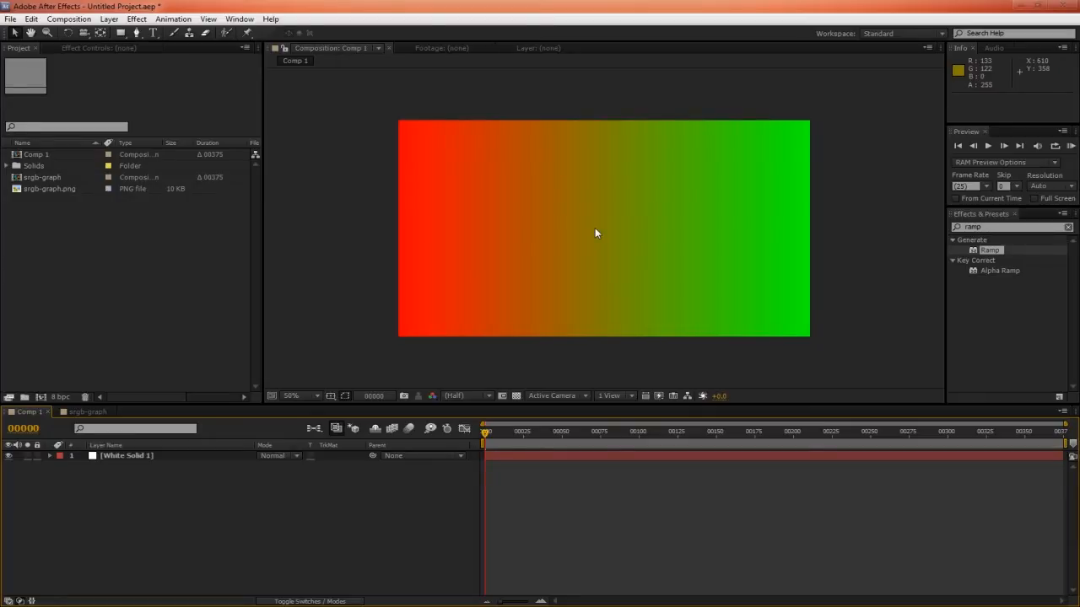
Return to the gradient comp and close Project Settings after checking Working Space and 1.0 gamma blending
click(85, 412)
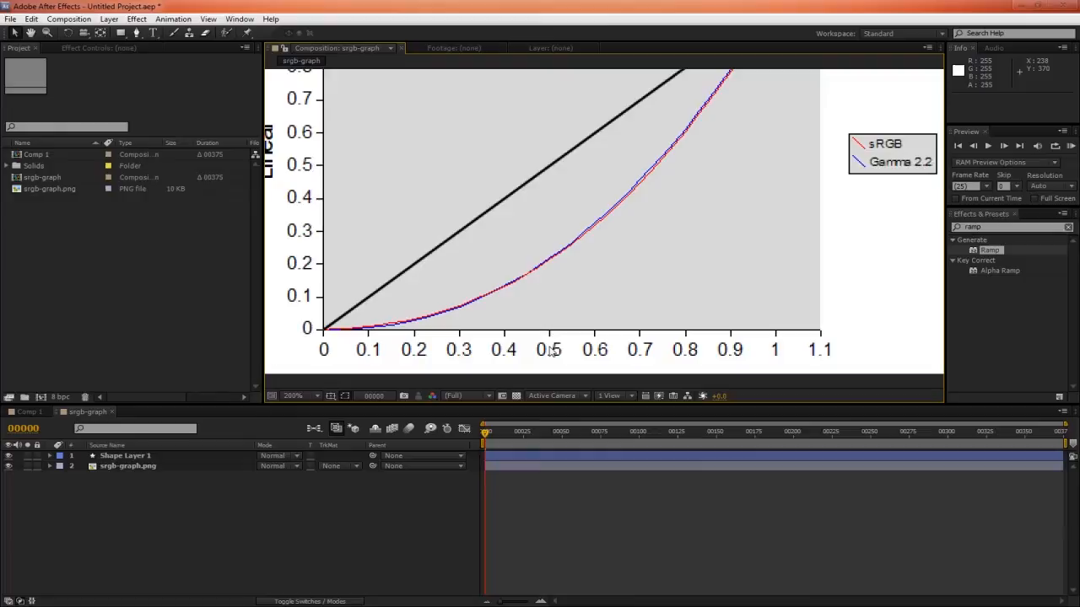
mouse_move(543, 263)
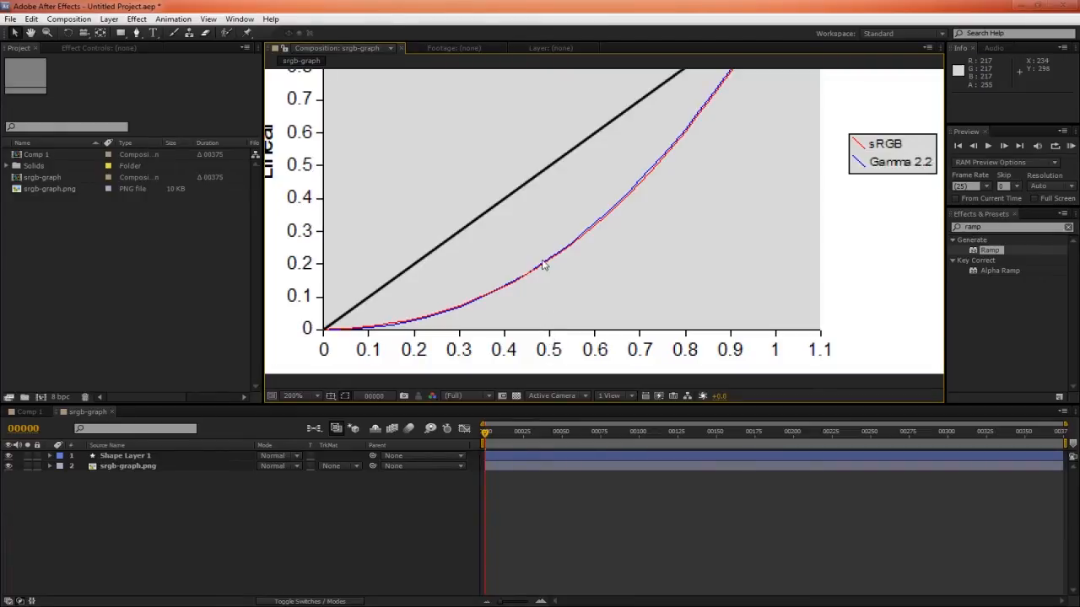
mouse_move(324, 268)
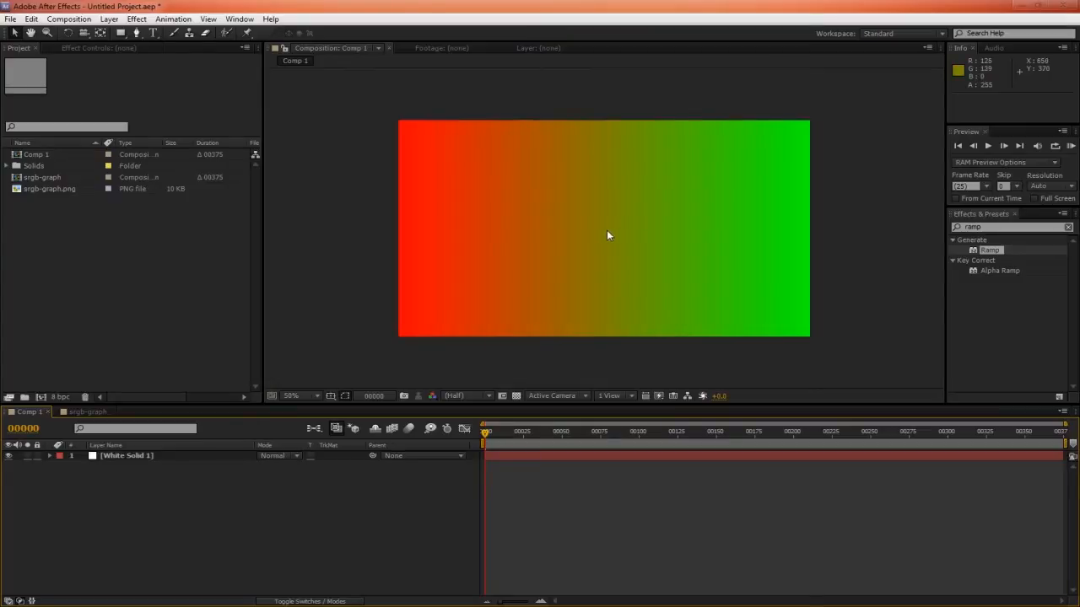
mouse_move(609, 236)
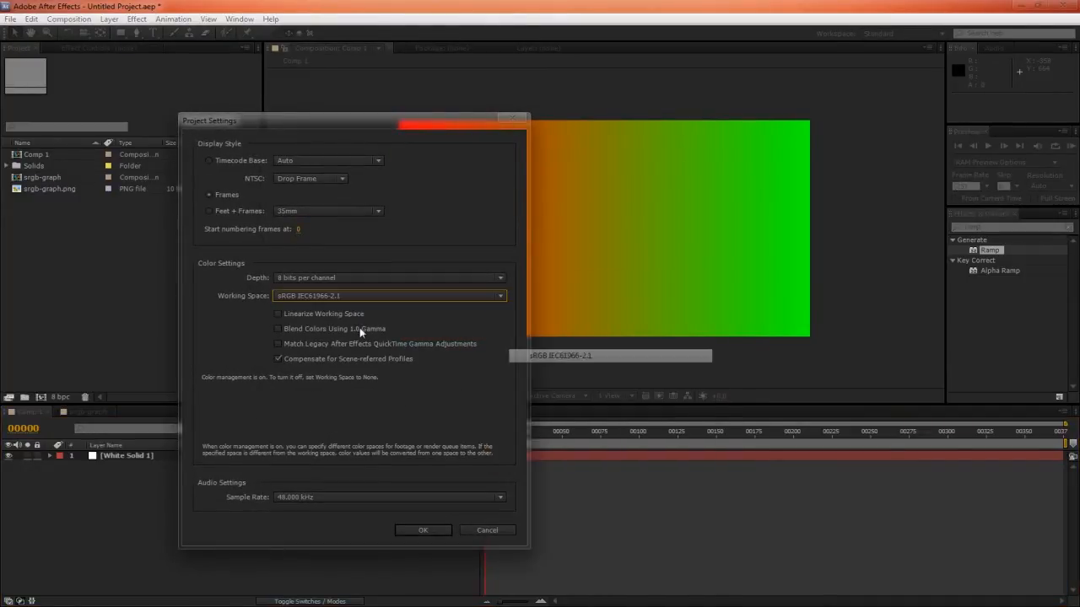
click(422, 530)
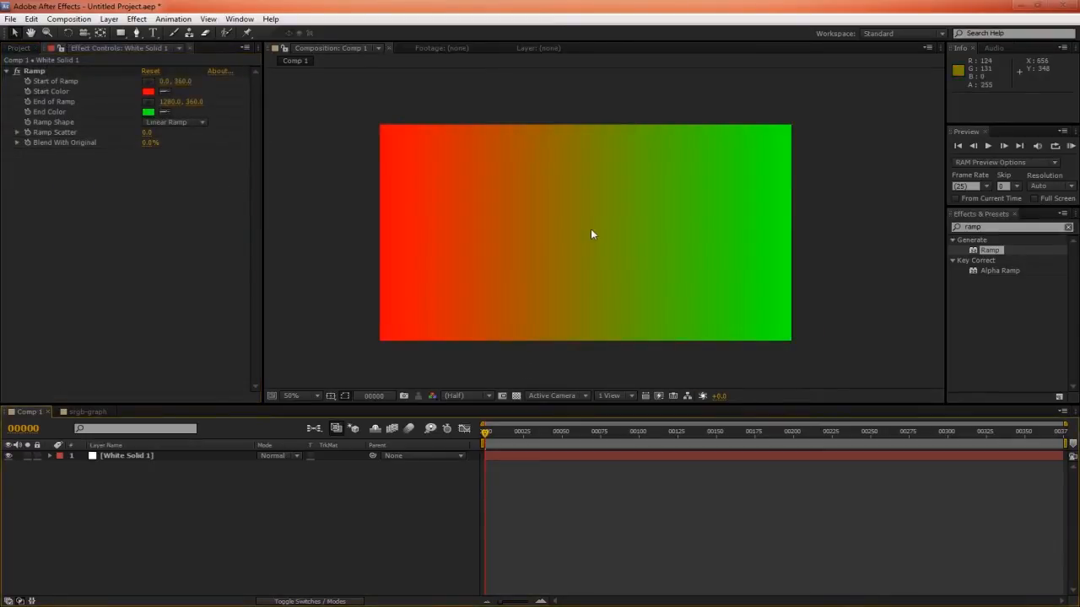
mouse_move(581, 243)
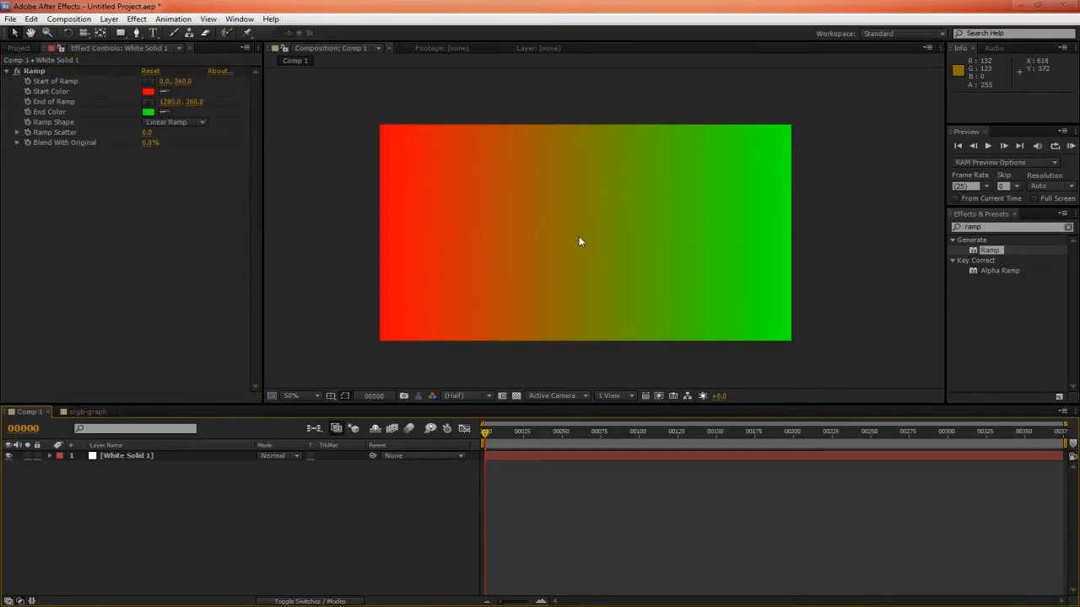
mouse_move(108, 103)
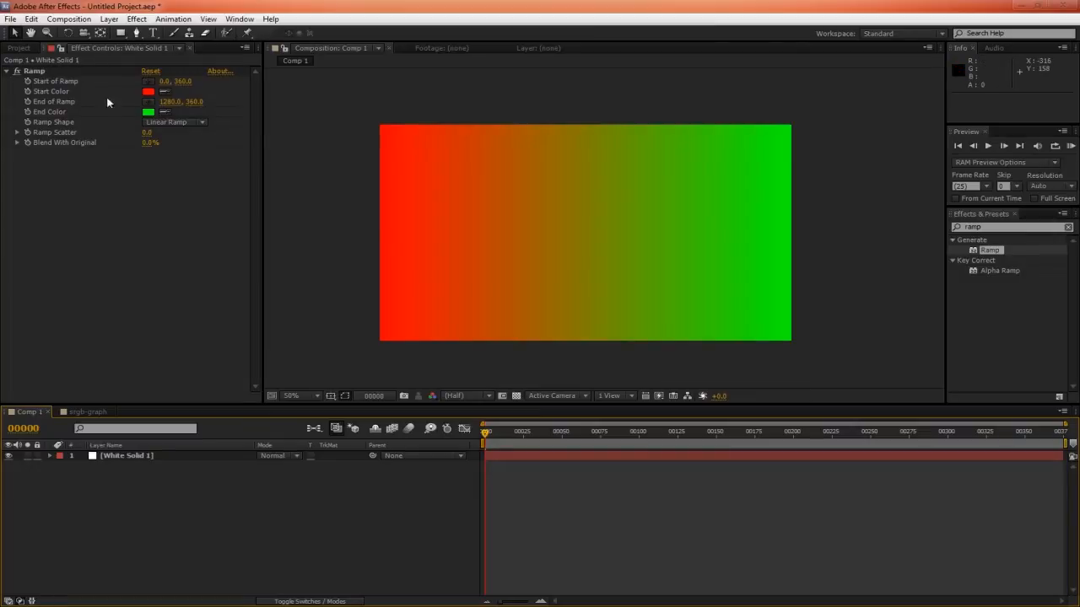
Make the ramp radial and pull its start and edge inward into a small red blob
click(176, 121)
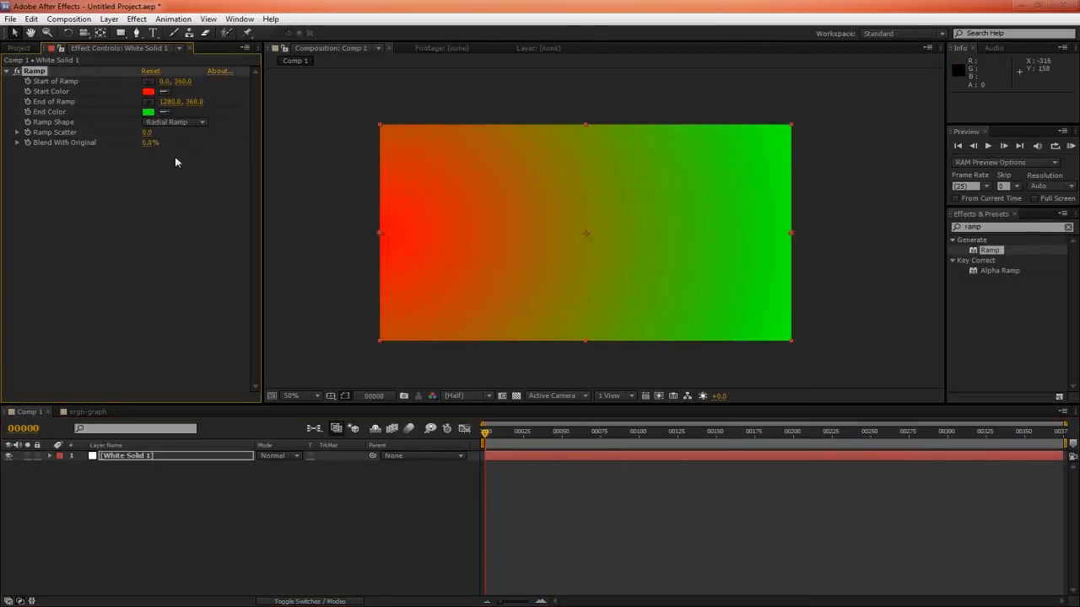
drag(382, 232, 493, 236)
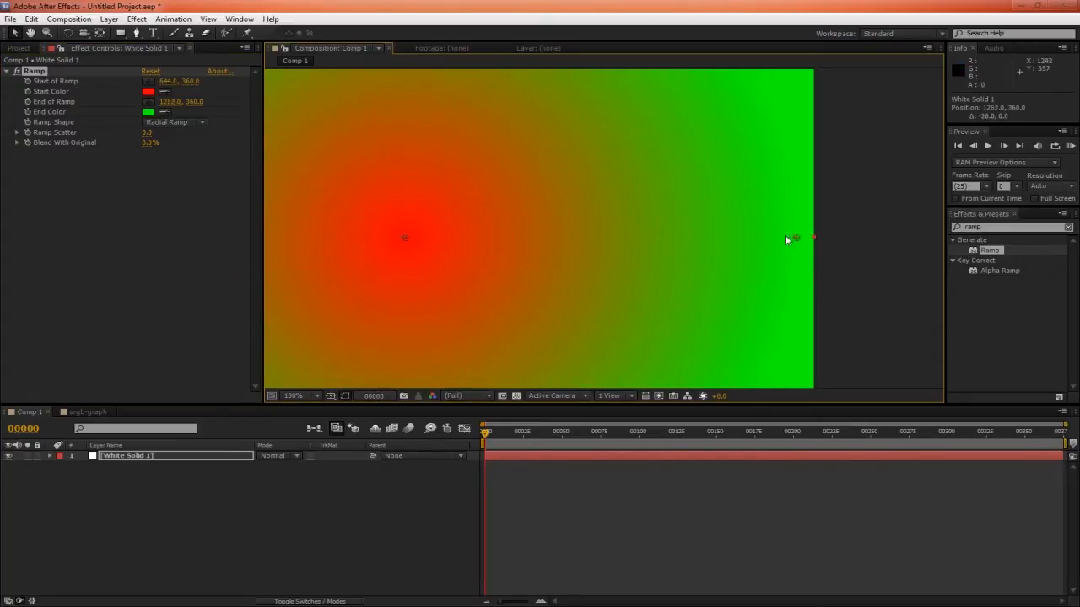
drag(813, 237, 691, 236)
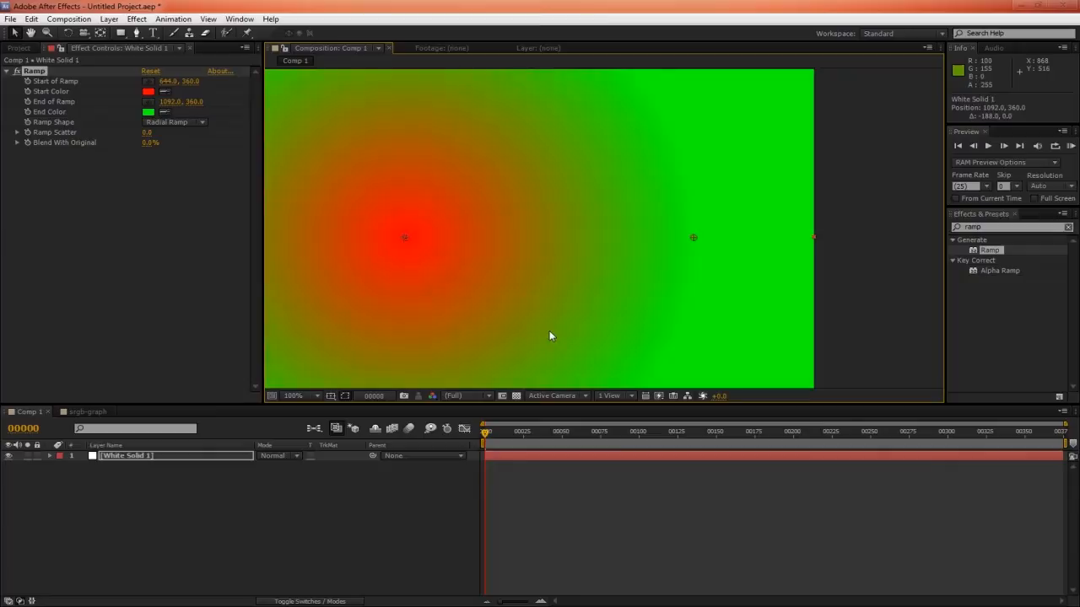
drag(691, 236, 641, 240)
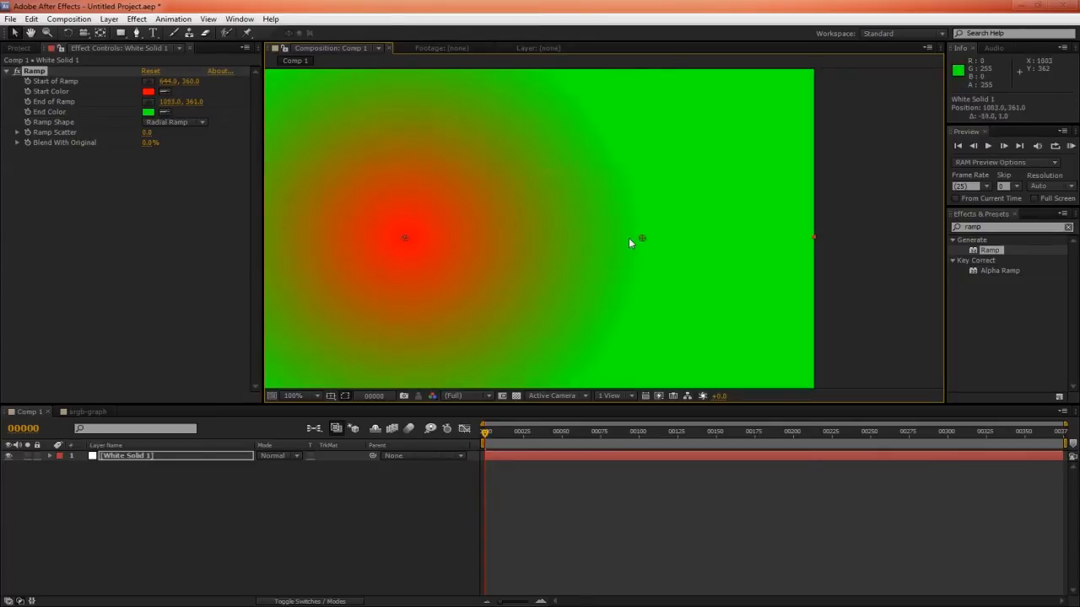
drag(641, 237, 514, 244)
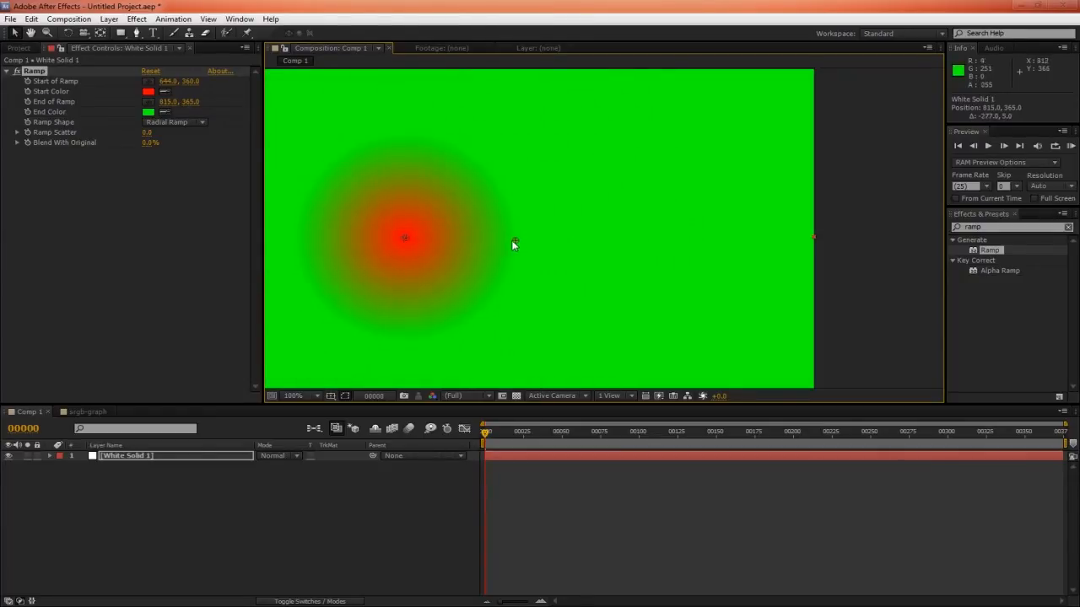
mouse_move(329, 292)
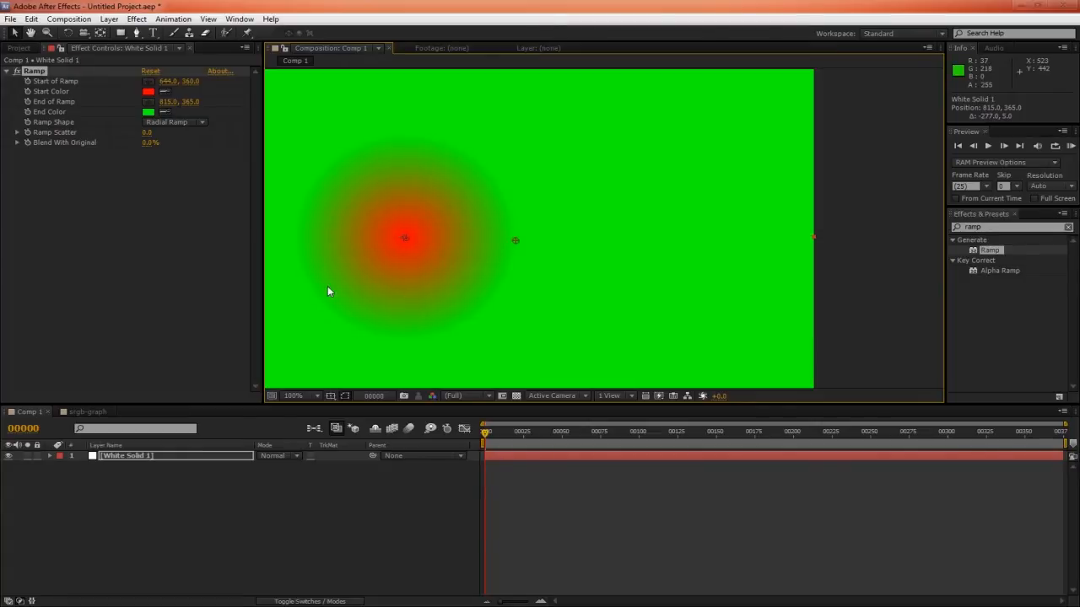
Set the project's Working Space to sRGB IEC61966-2.1 in Project Settings
click(20, 47)
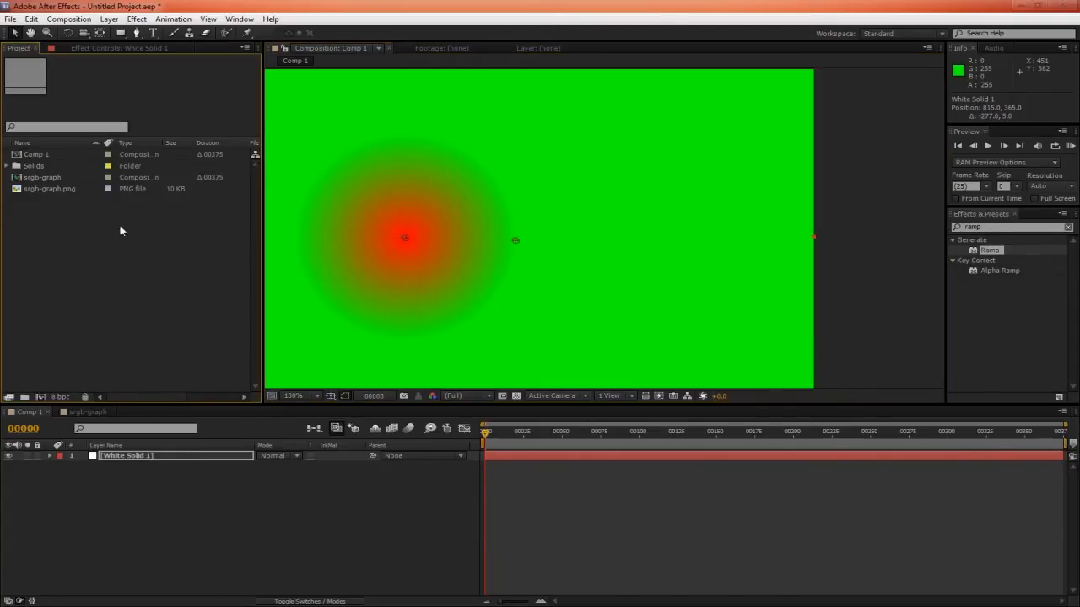
click(388, 296)
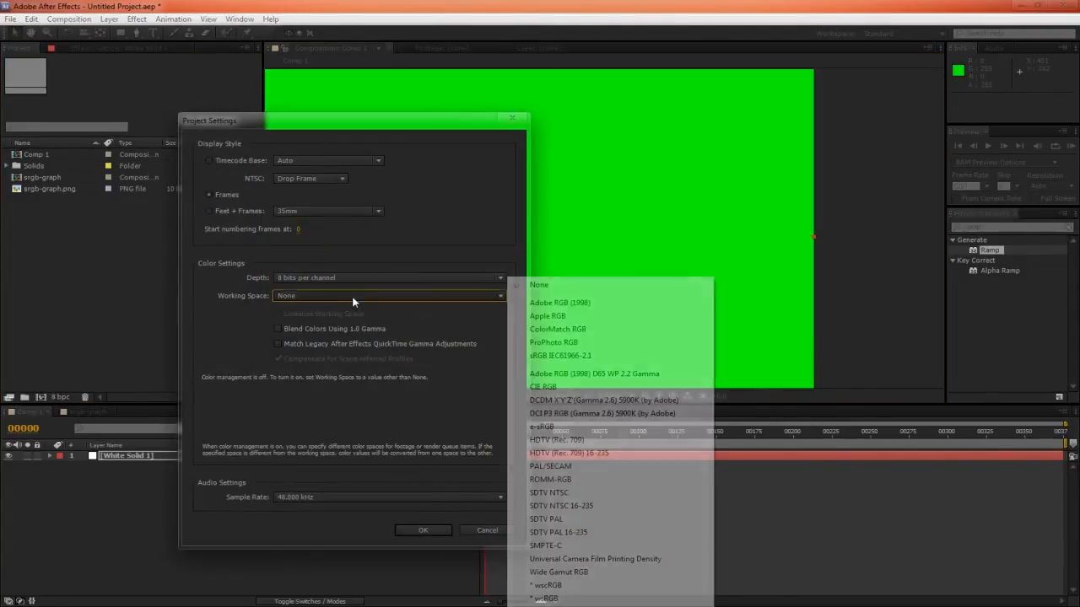
click(560, 354)
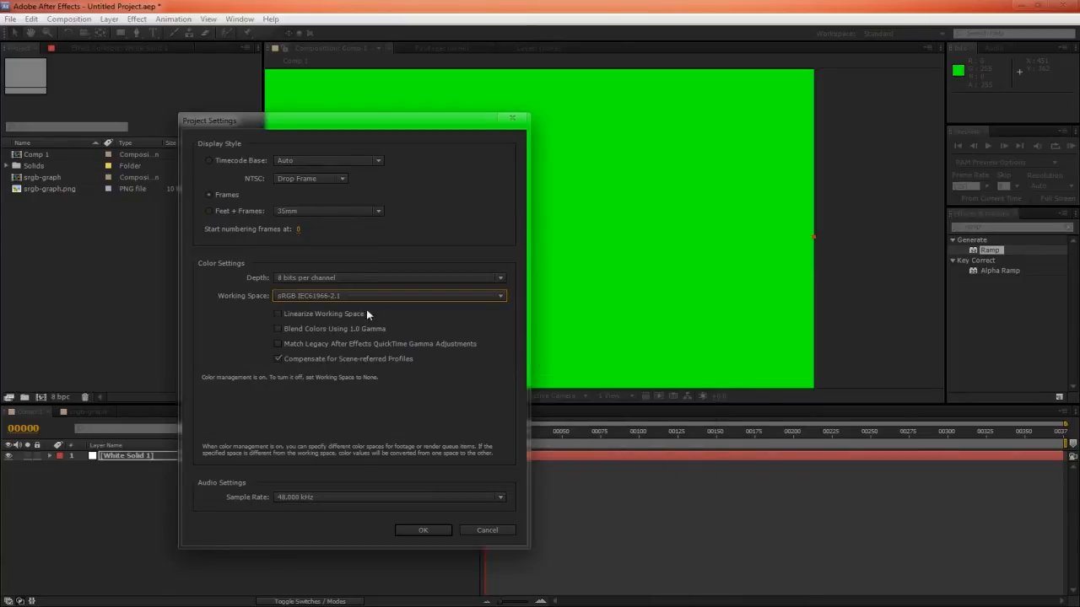
click(422, 529)
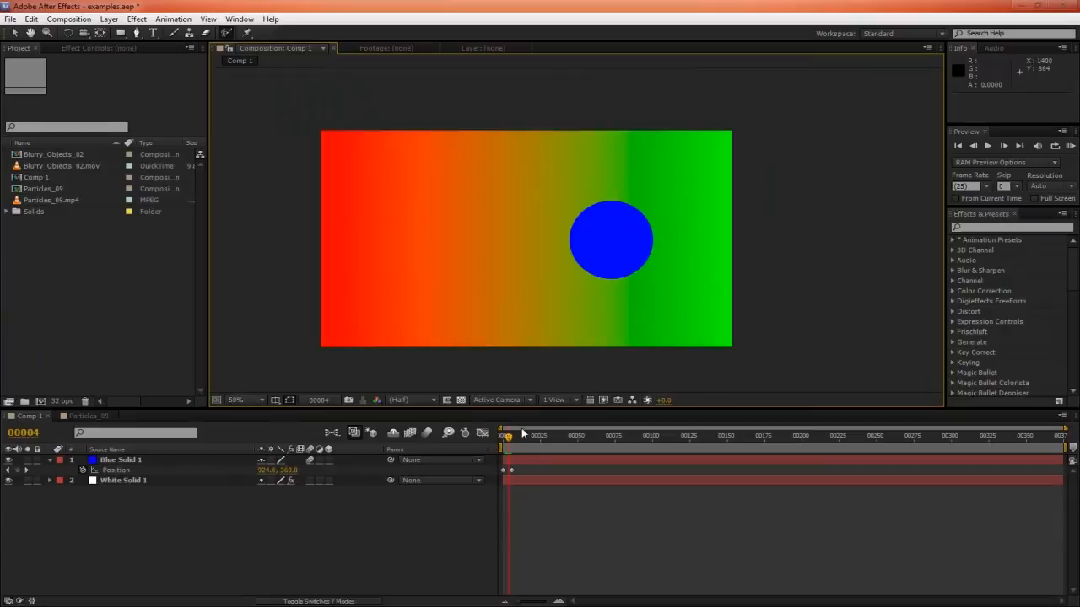
mouse_move(633, 273)
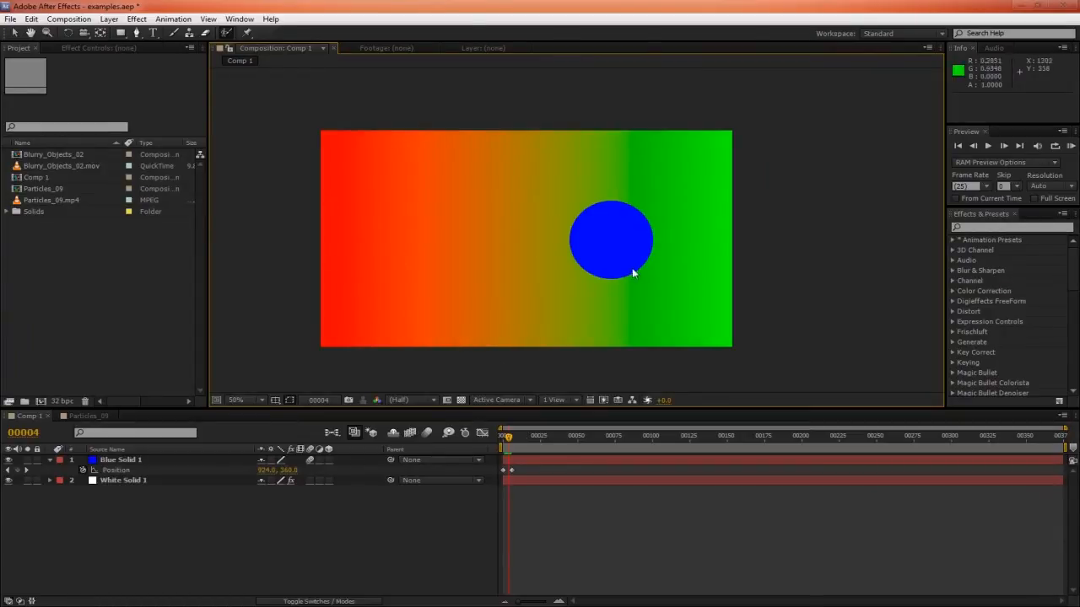
mouse_move(554, 206)
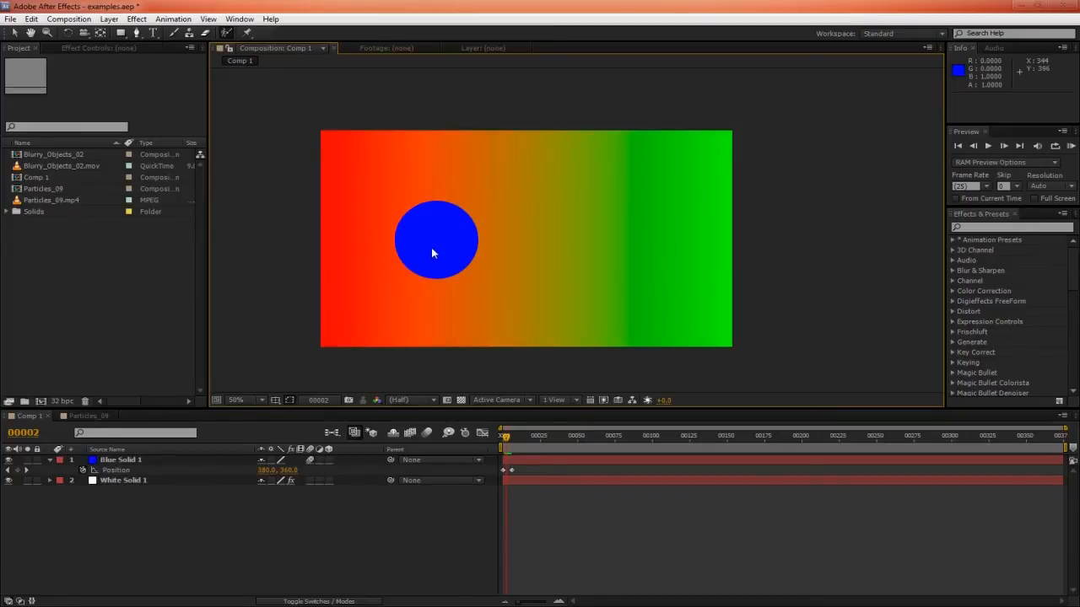
mouse_move(493, 255)
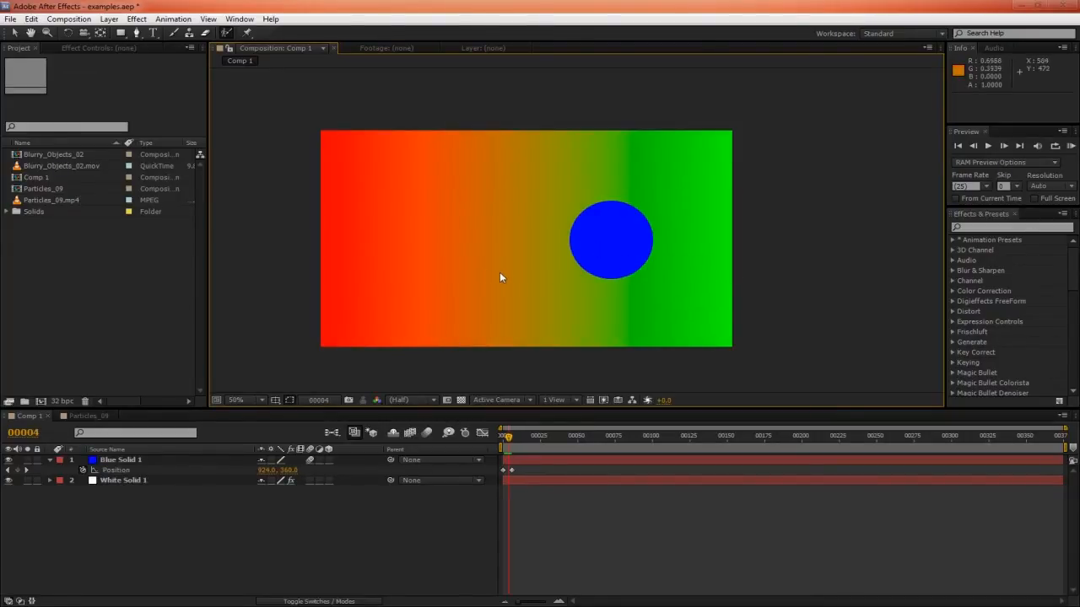
Enable motion blur on the Blue Solid 1 layer so the disk smears horizontally
click(245, 400)
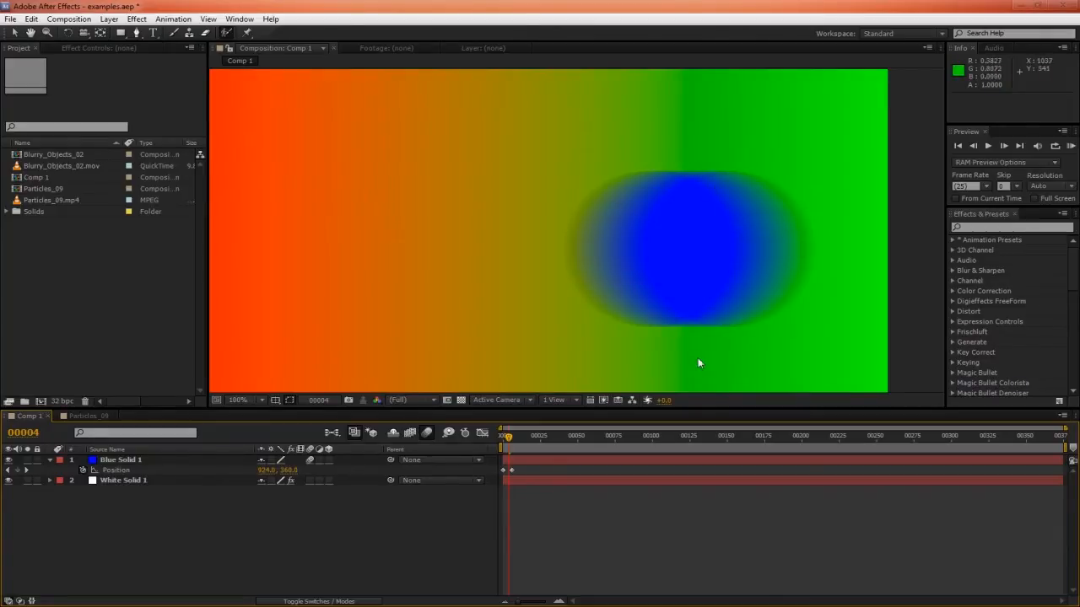
mouse_move(683, 175)
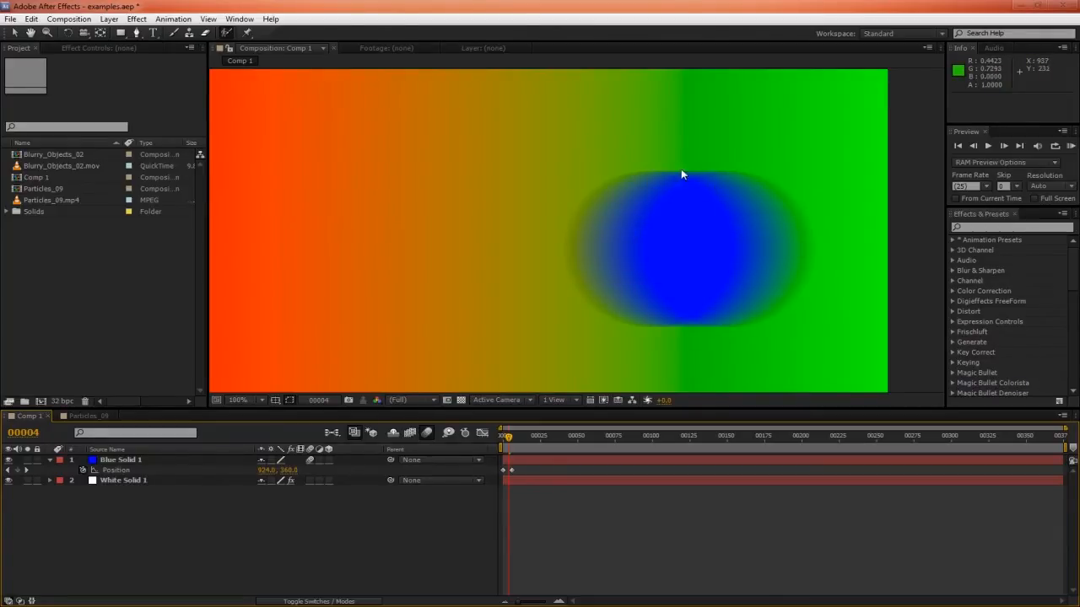
mouse_move(625, 278)
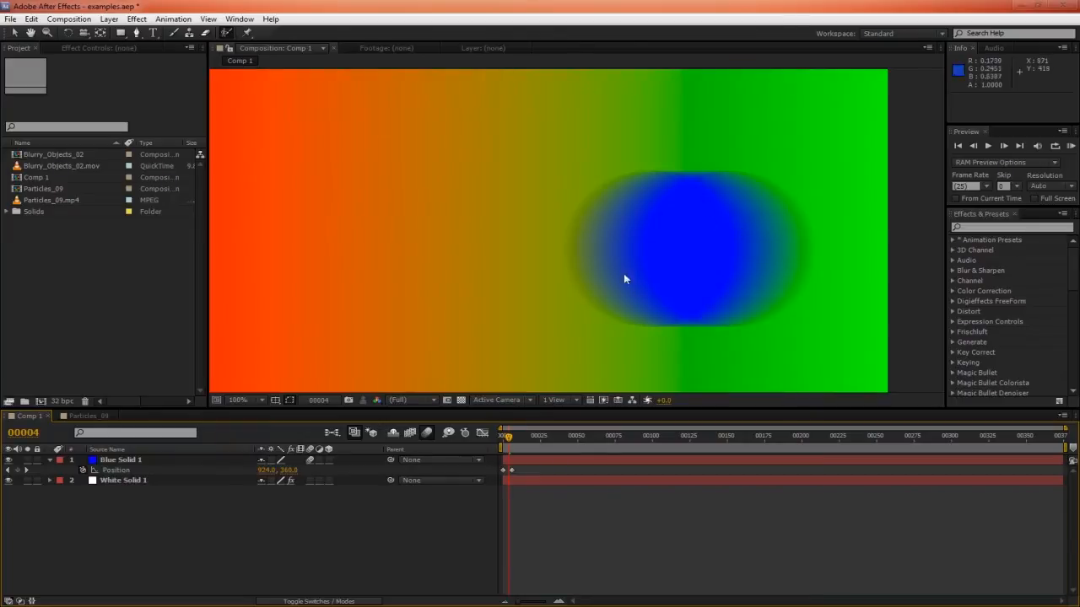
mouse_move(442, 279)
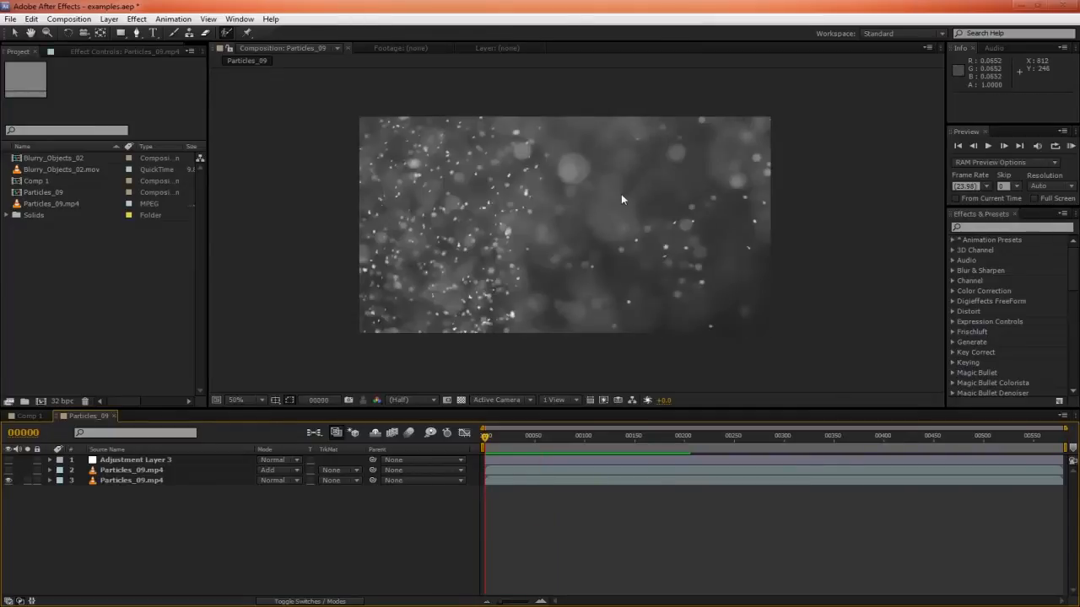
mouse_move(587, 175)
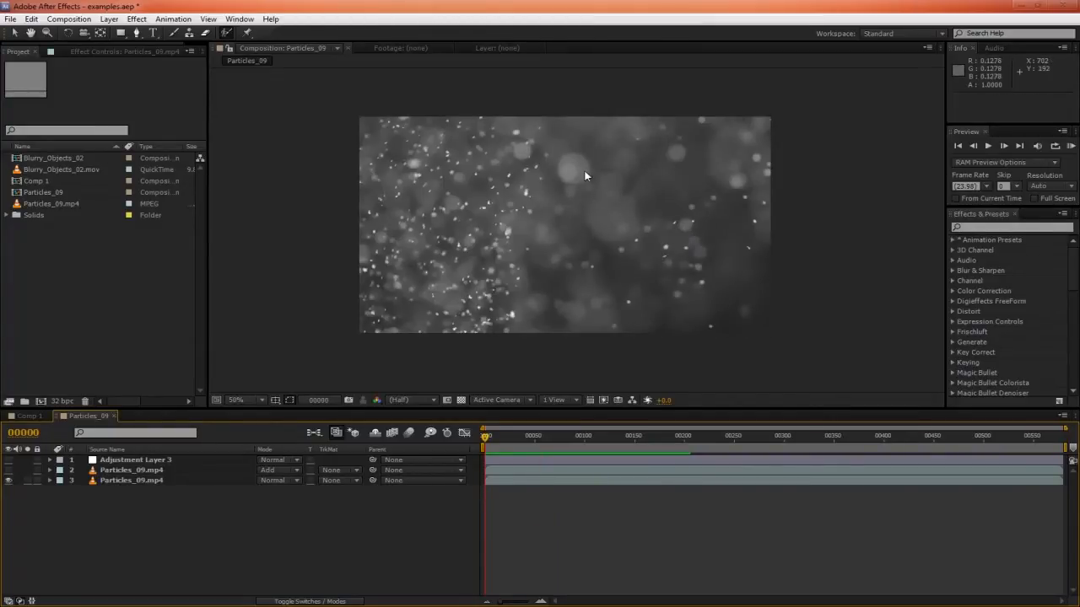
mouse_move(555, 266)
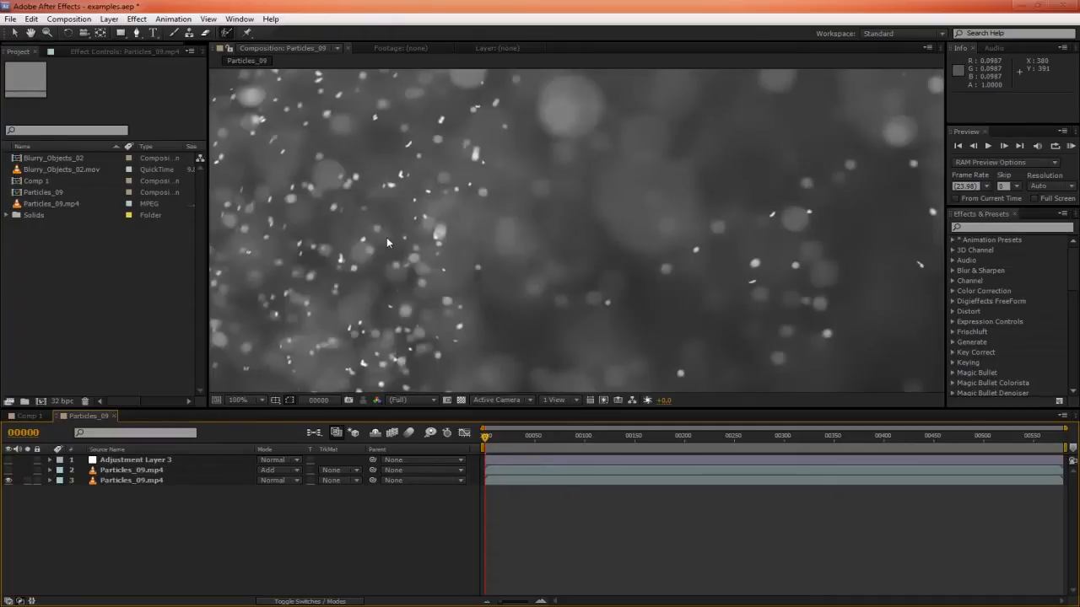
mouse_move(327, 211)
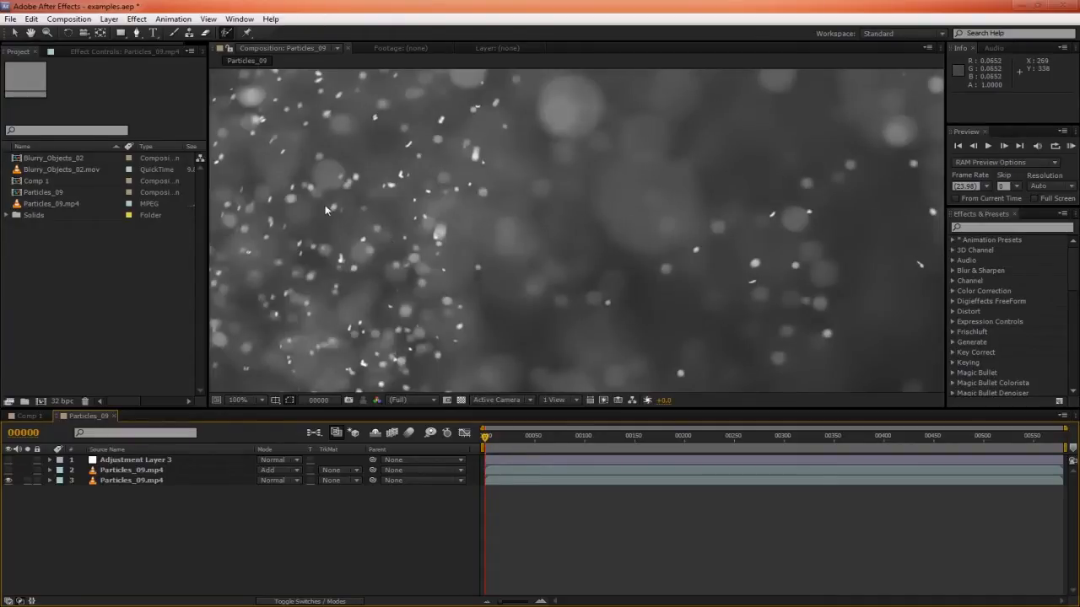
Select the Particles layer and reveal its out-of-focus effect and footage in the project
click(132, 469)
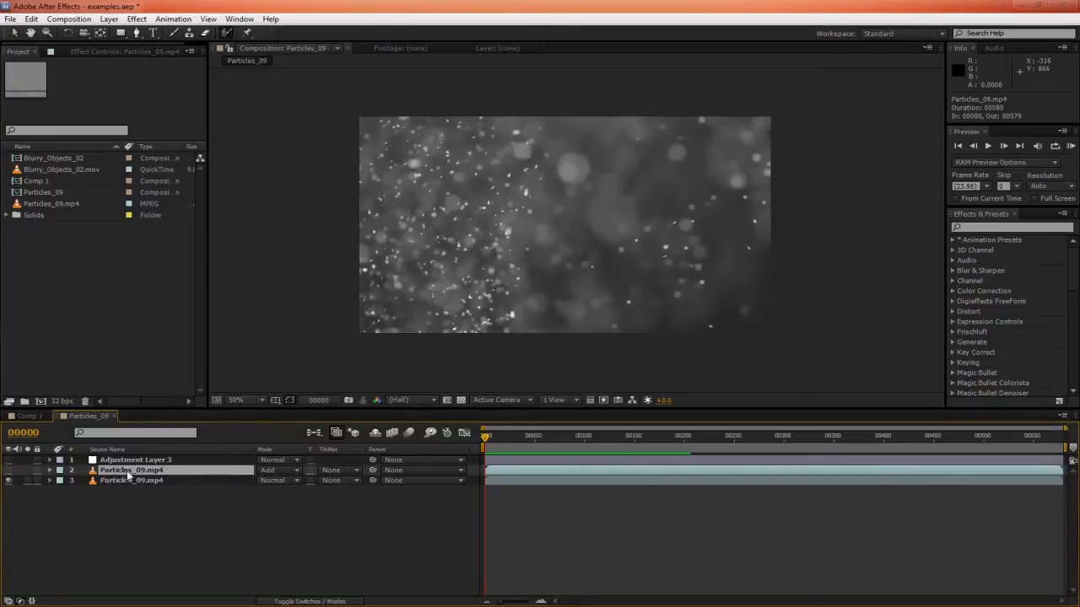
click(132, 469)
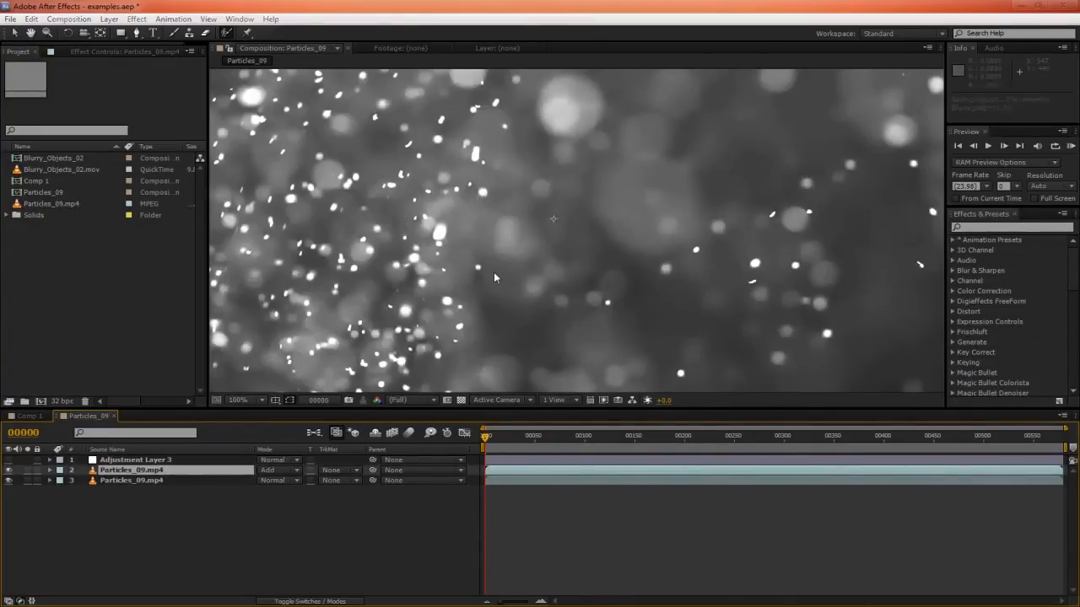
mouse_move(509, 287)
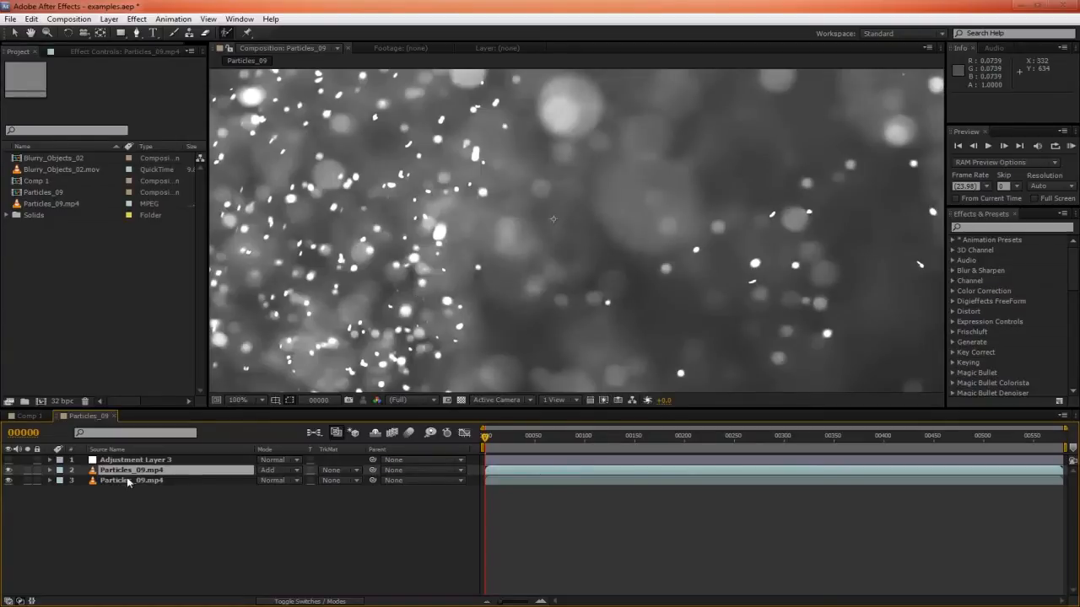
click(135, 459)
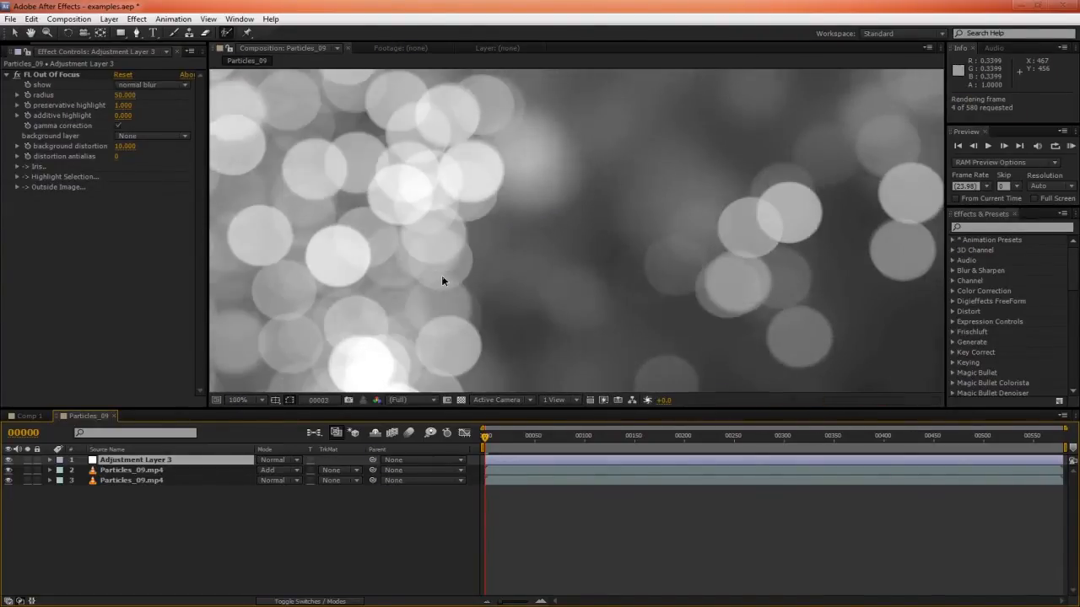
click(240, 400)
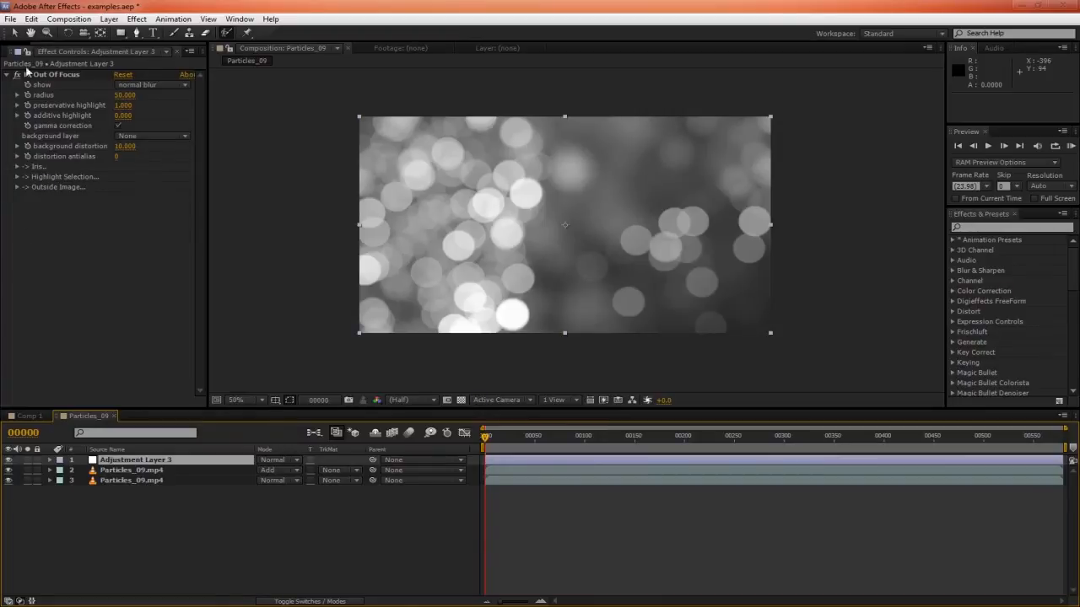
click(19, 51)
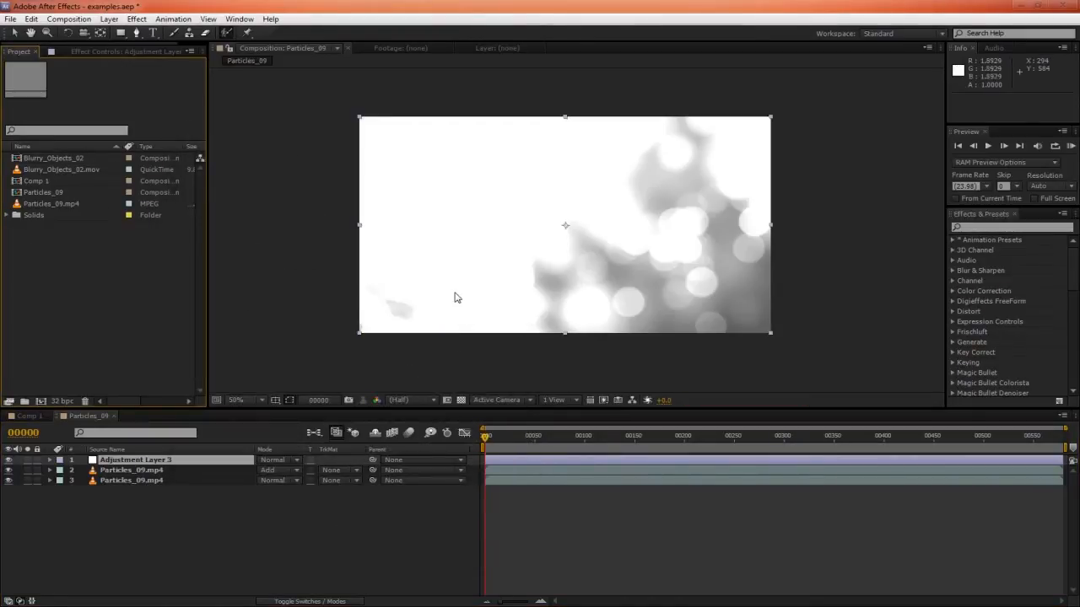
mouse_move(413, 177)
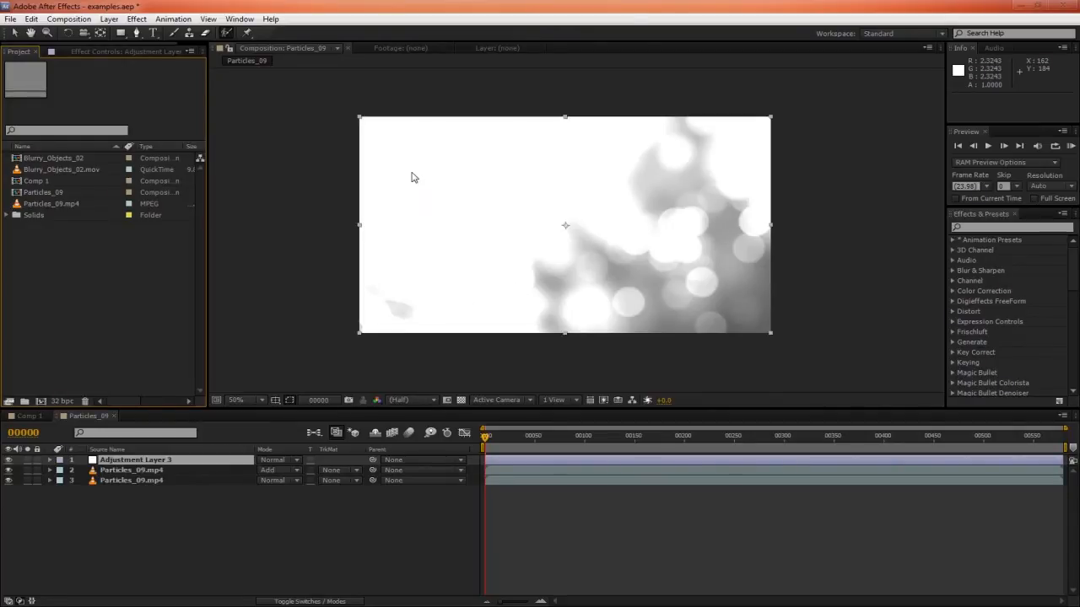
mouse_move(205, 477)
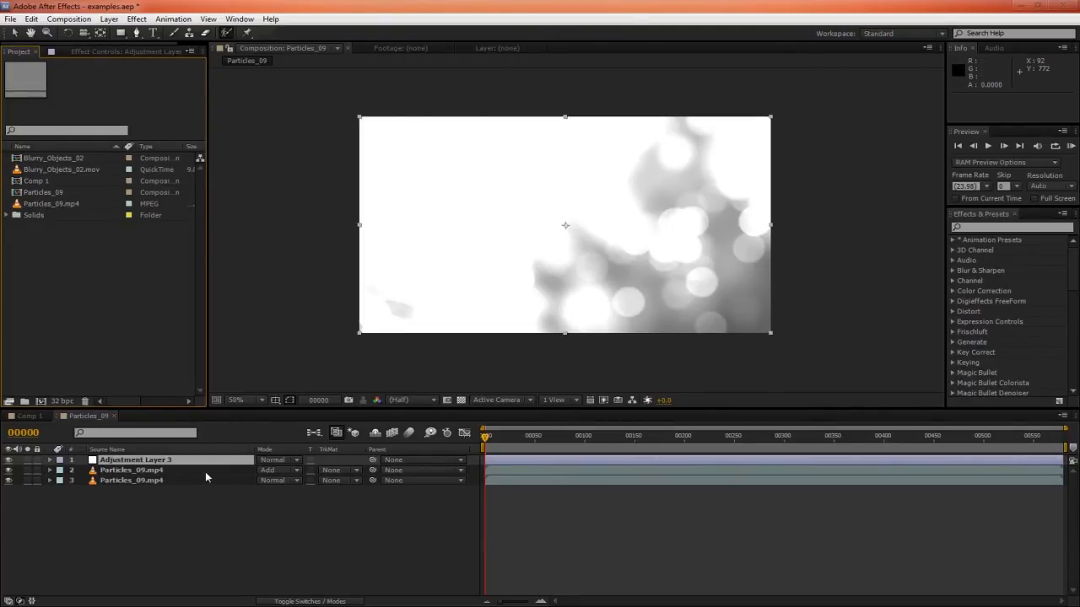
Blend the top particle layer with Screen and push its Levels highlights to blown-out white
click(278, 469)
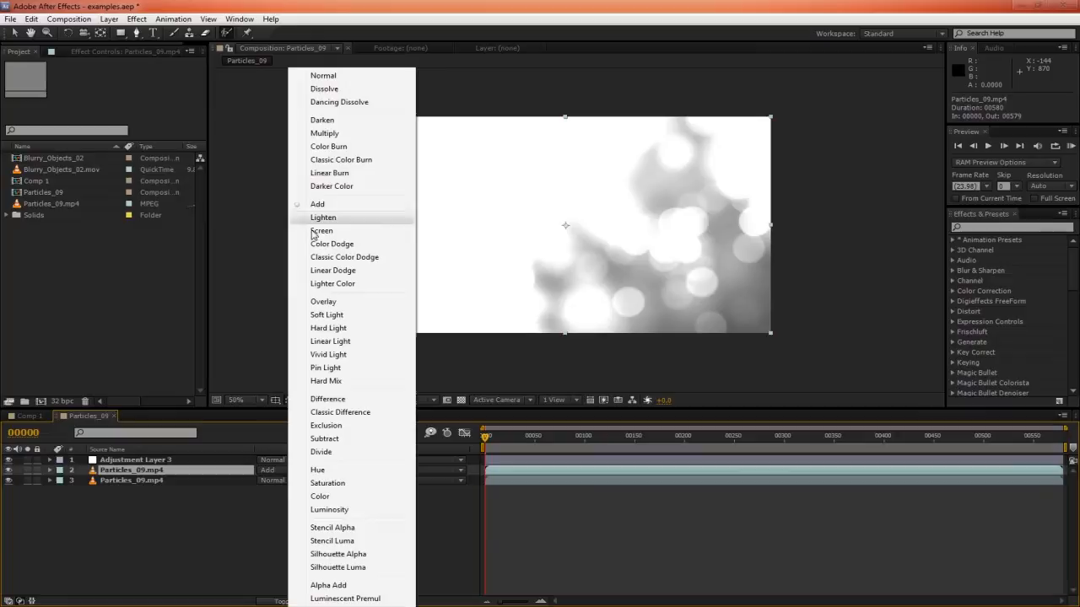
click(321, 229)
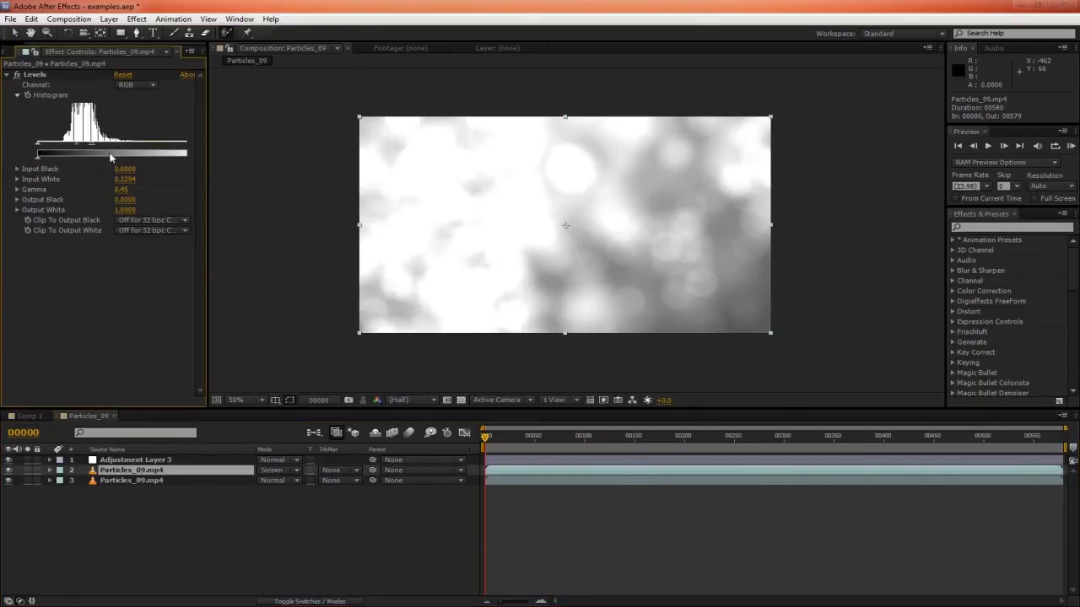
drag(110, 152, 92, 152)
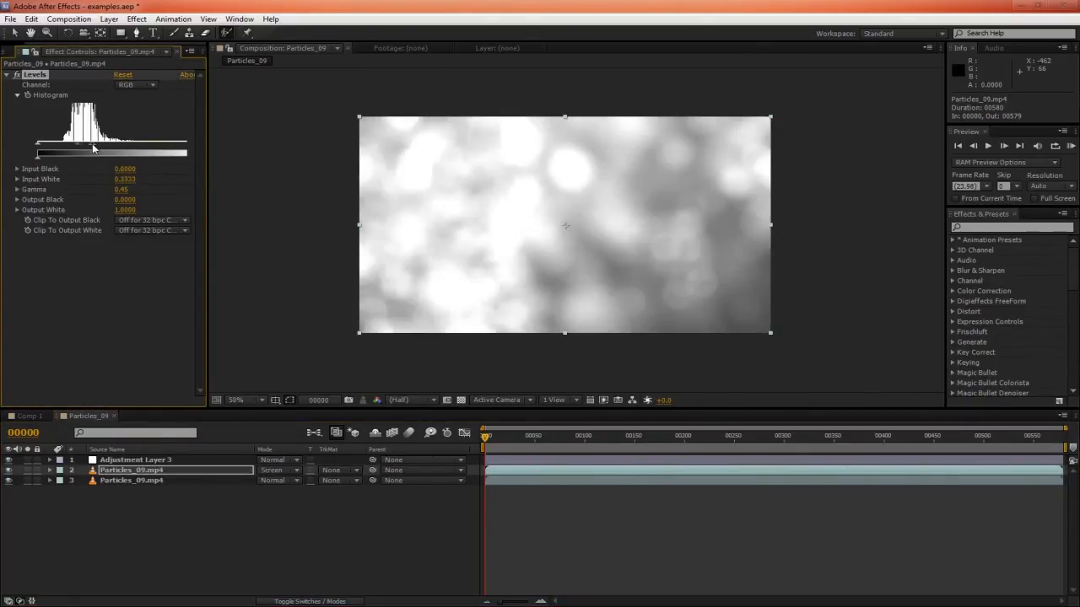
drag(95, 152, 86, 152)
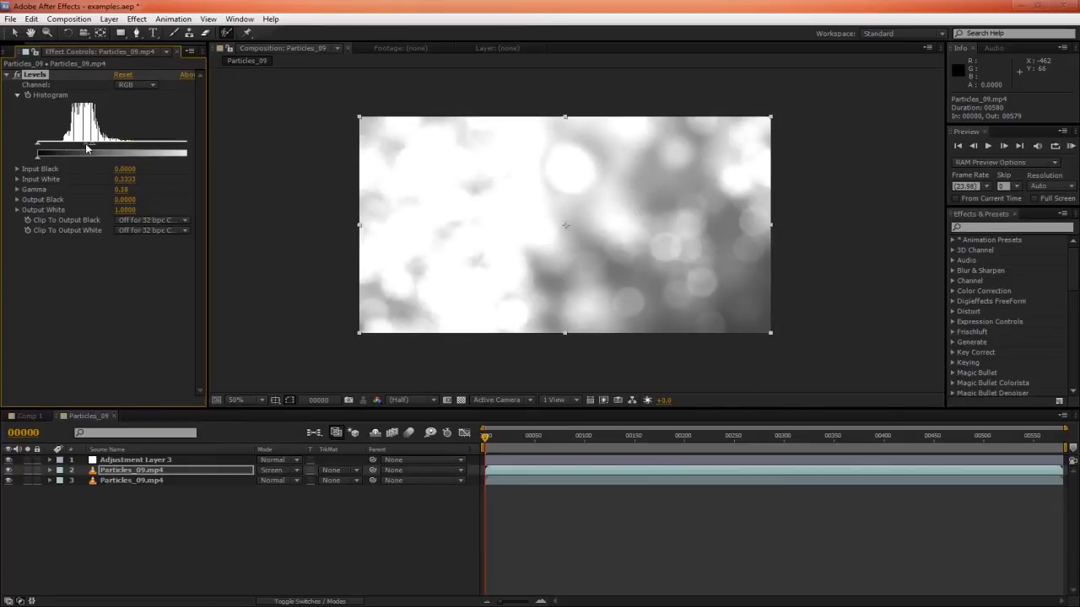
drag(93, 152, 82, 151)
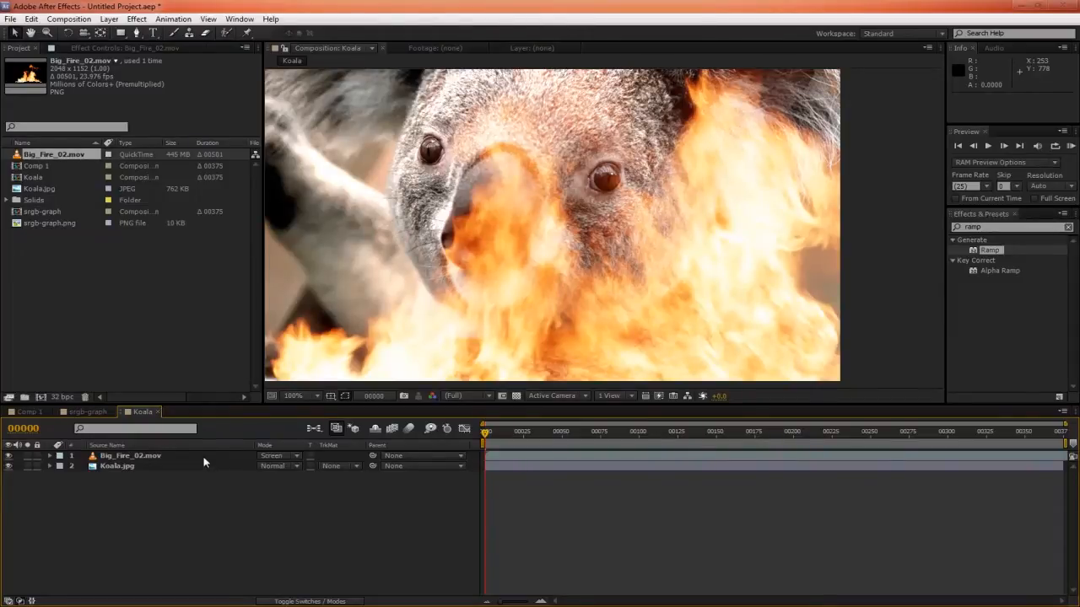
Select the fire layer screened over the koala photo to review it
click(132, 455)
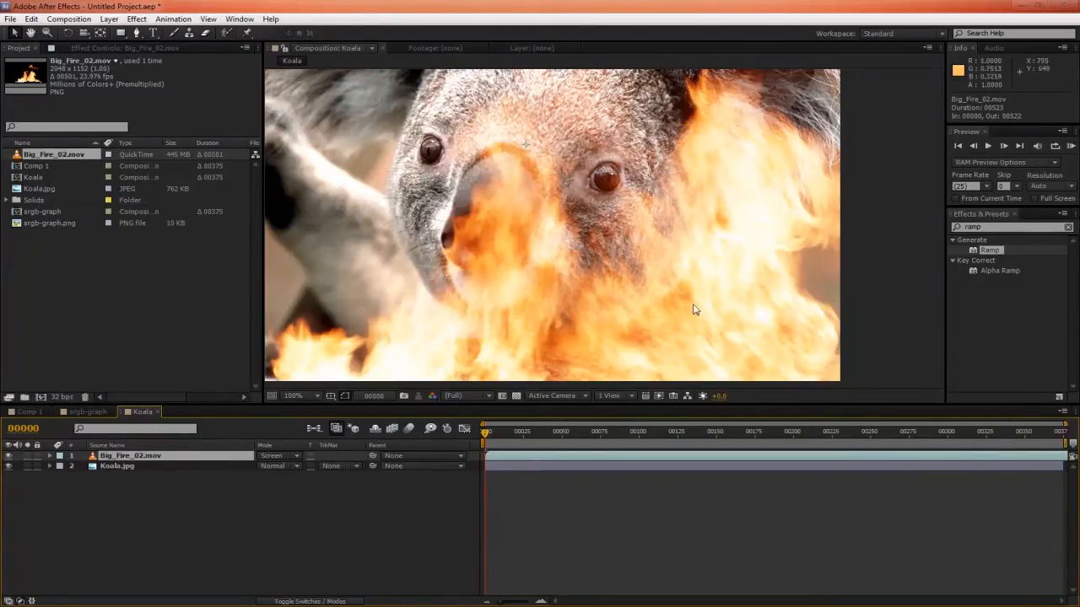
mouse_move(587, 167)
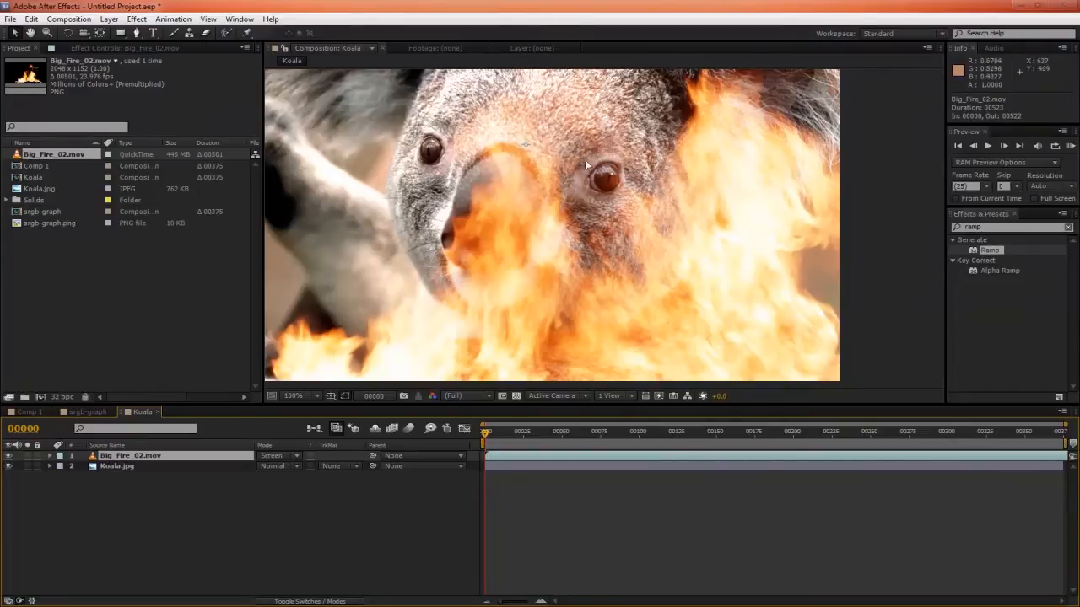
mouse_move(729, 272)
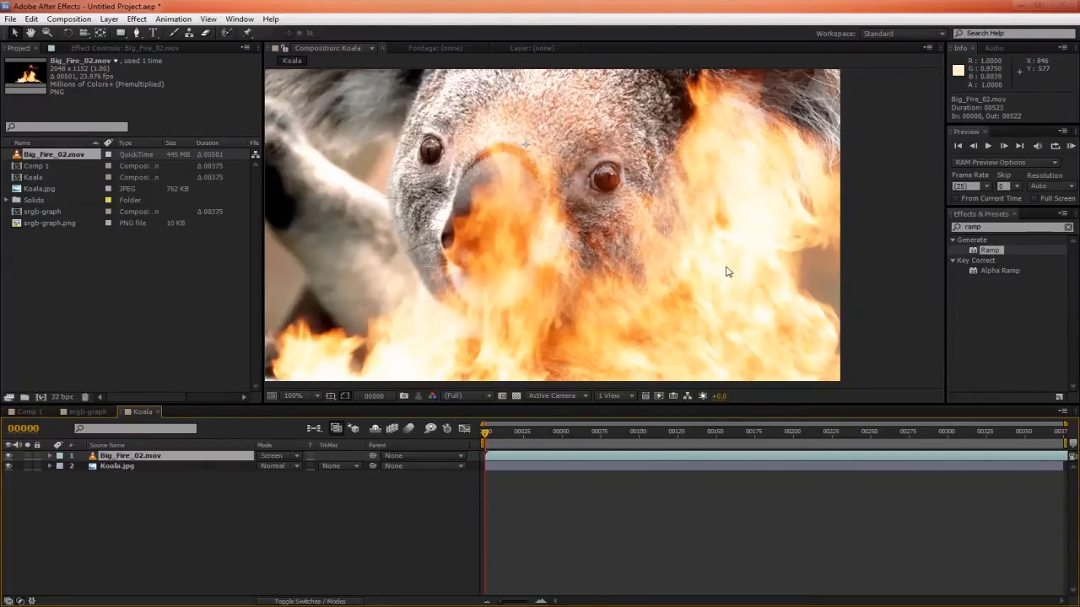
mouse_move(739, 214)
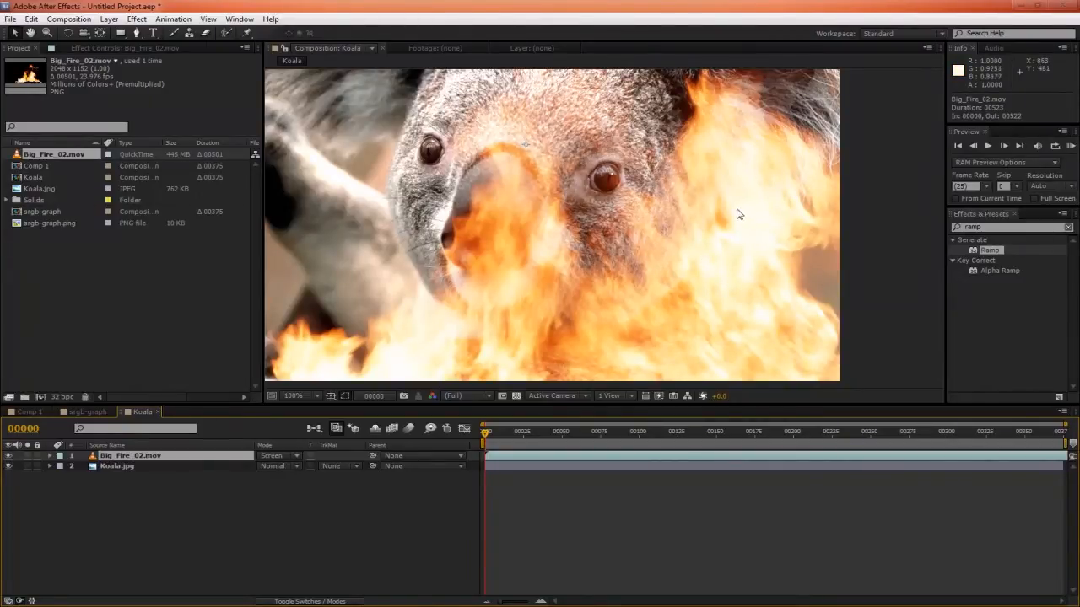
mouse_move(994, 64)
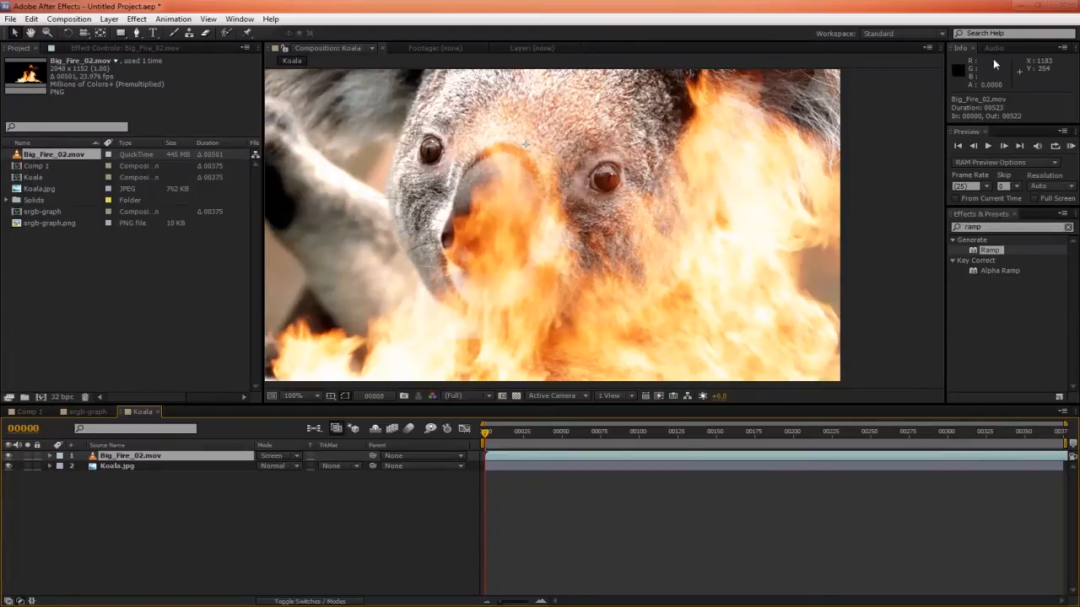
mouse_move(657, 290)
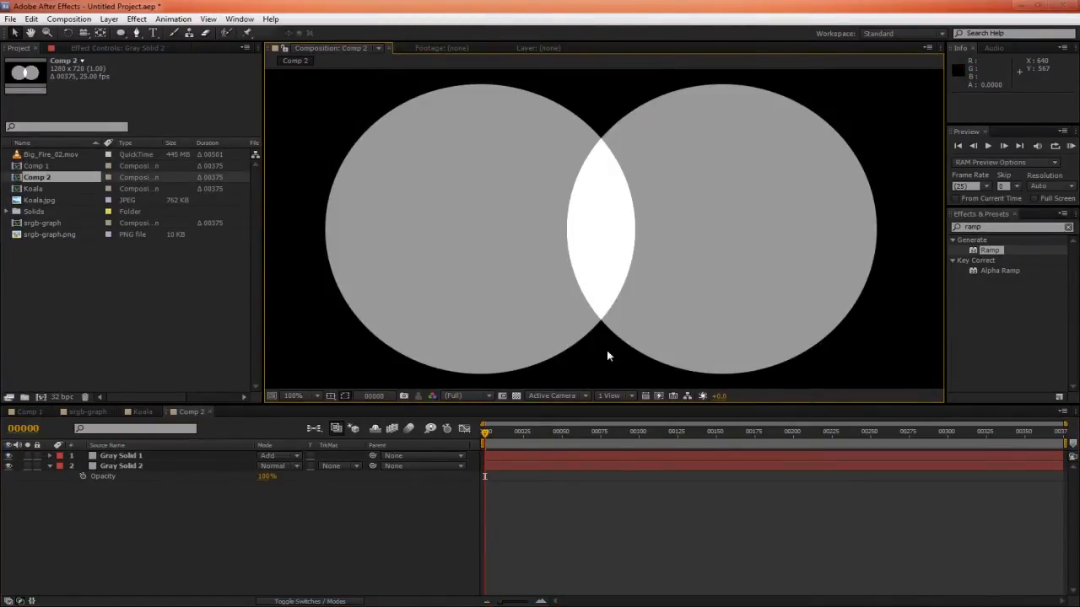
mouse_move(698, 248)
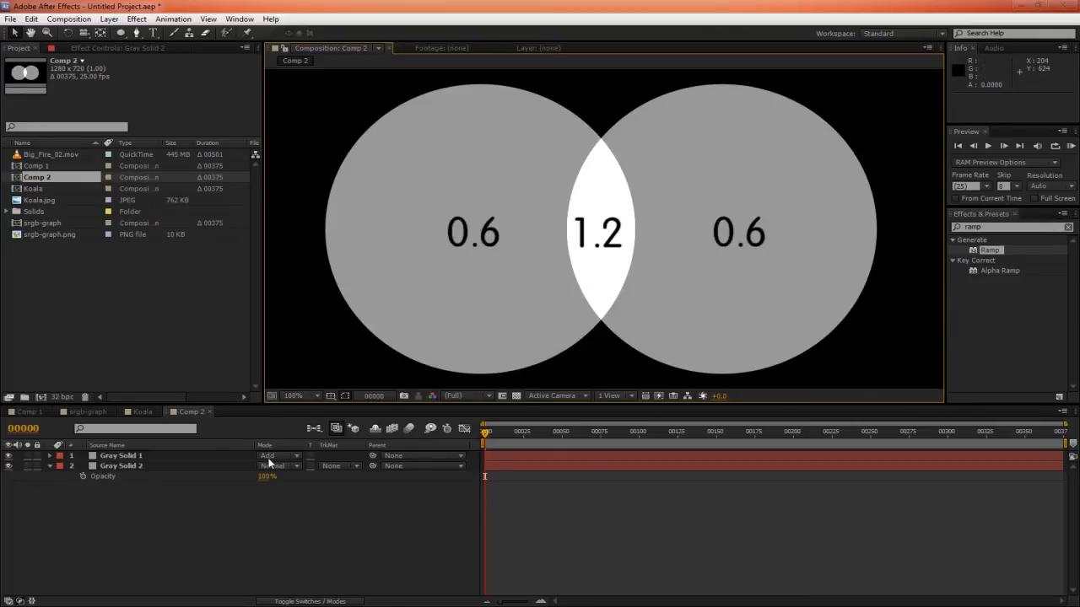
View the grey circles comp, return to Koala and set Big_Fire's mode from Screen to Add
click(142, 412)
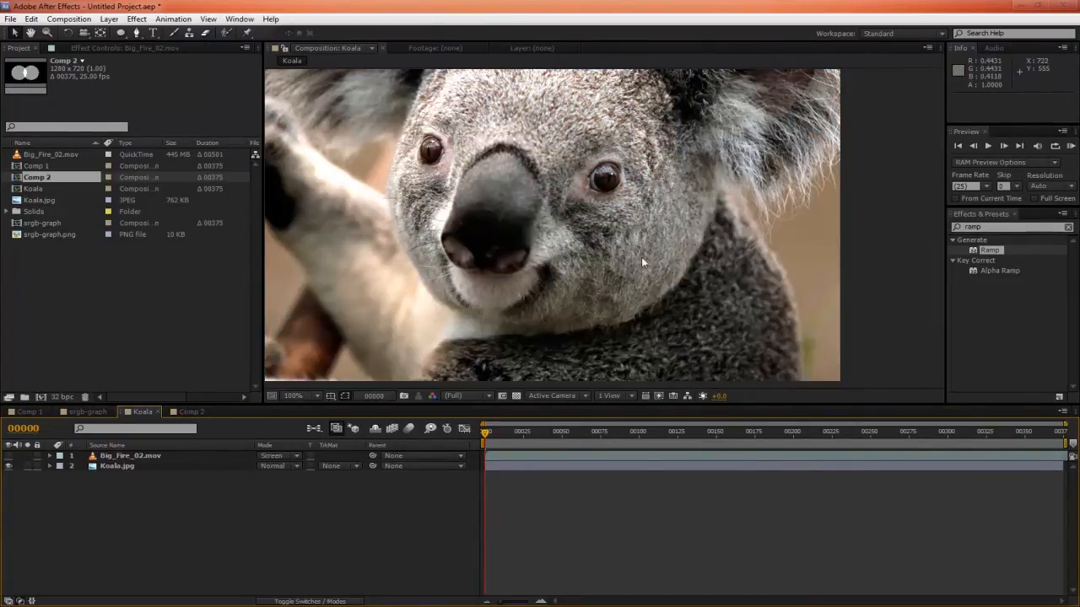
click(132, 455)
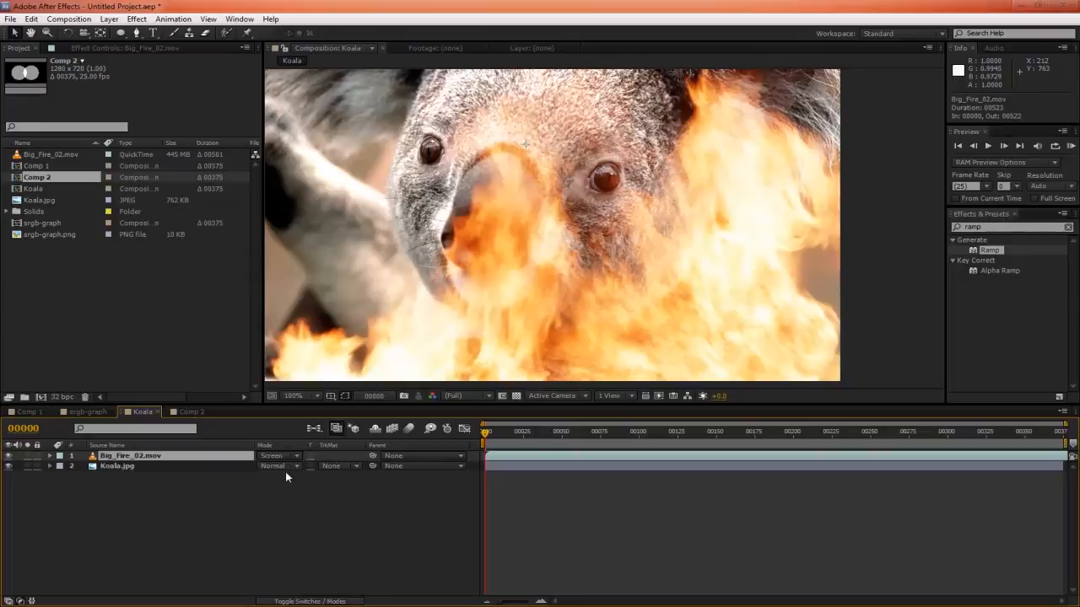
click(279, 455)
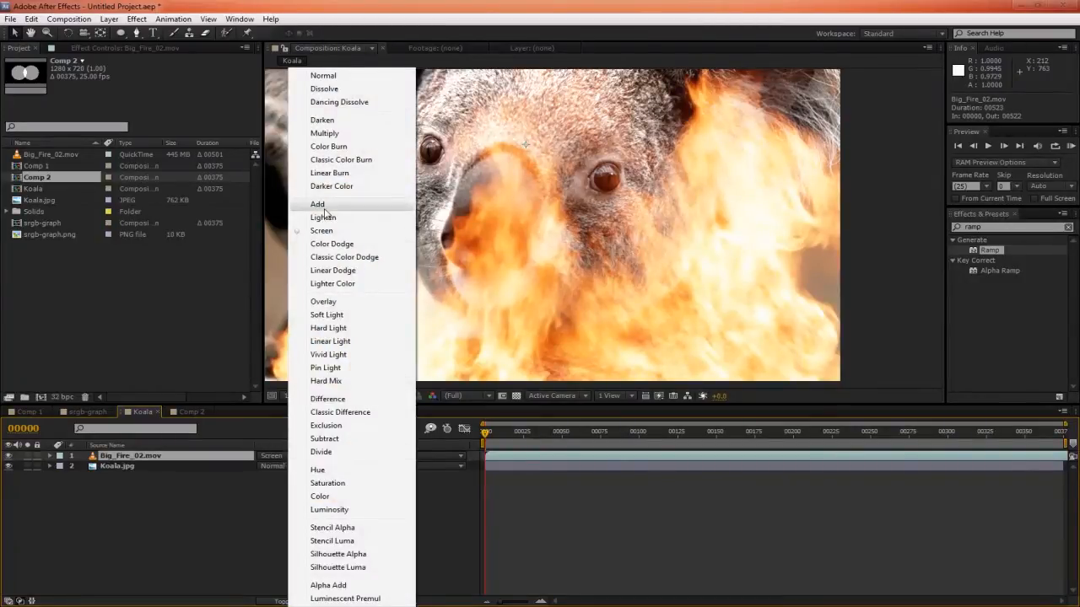
click(317, 205)
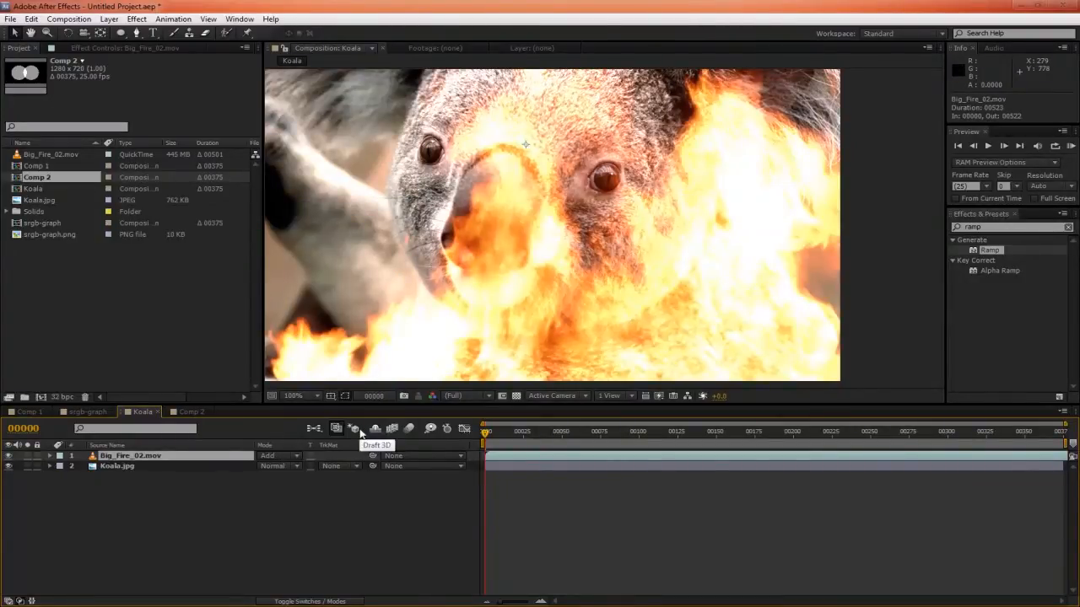
mouse_move(361, 432)
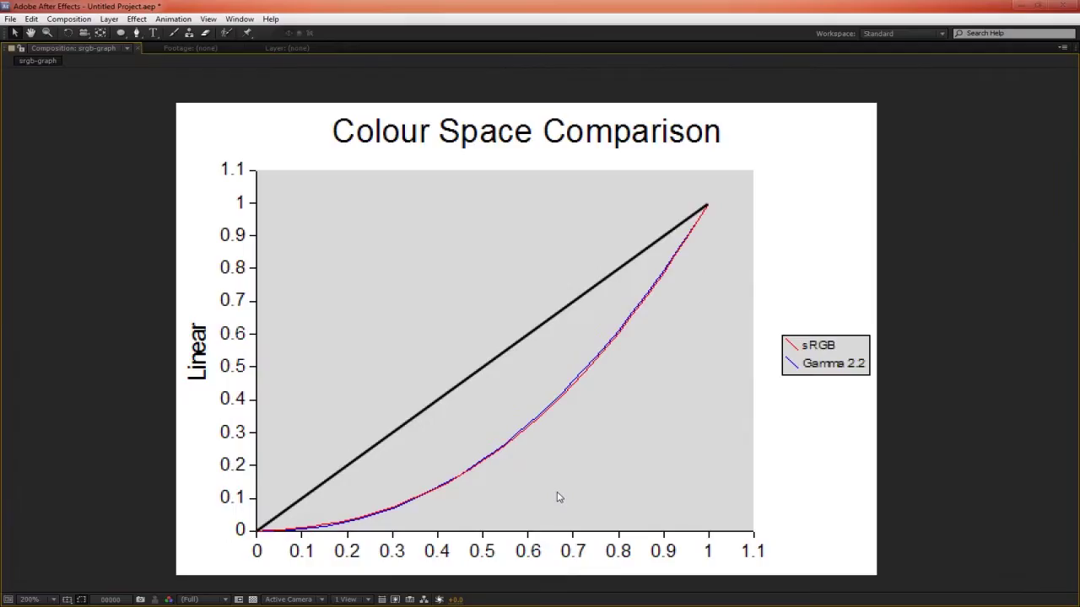
mouse_move(331, 530)
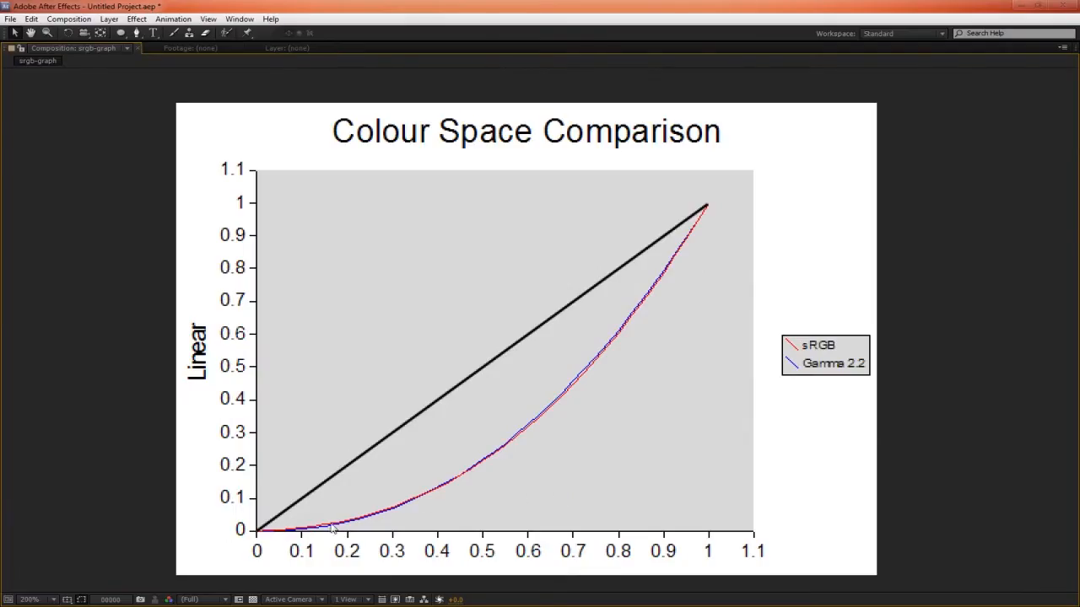
mouse_move(712, 445)
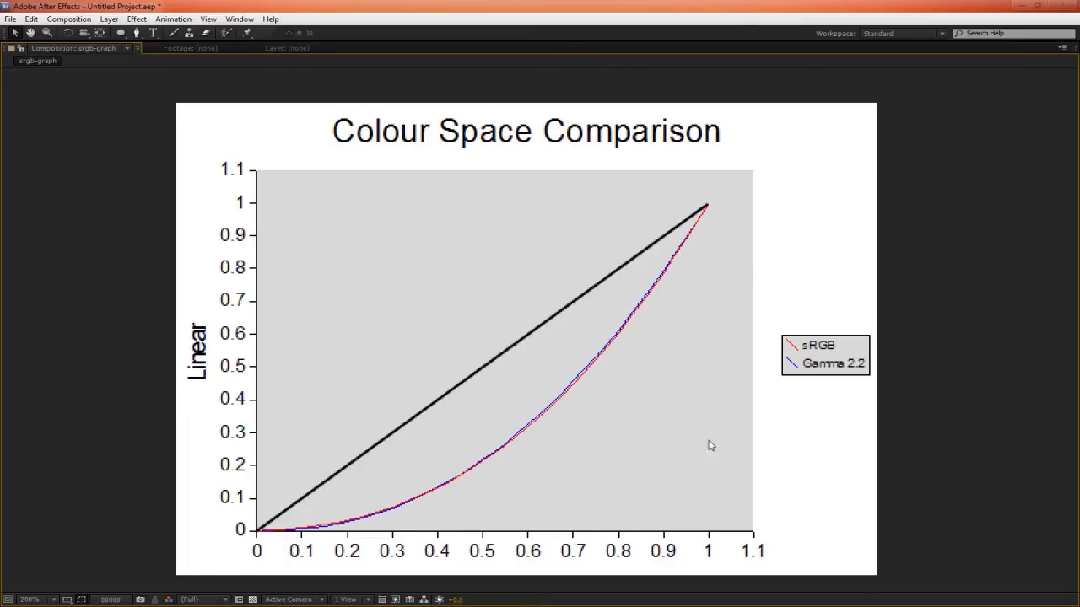
mouse_move(239, 213)
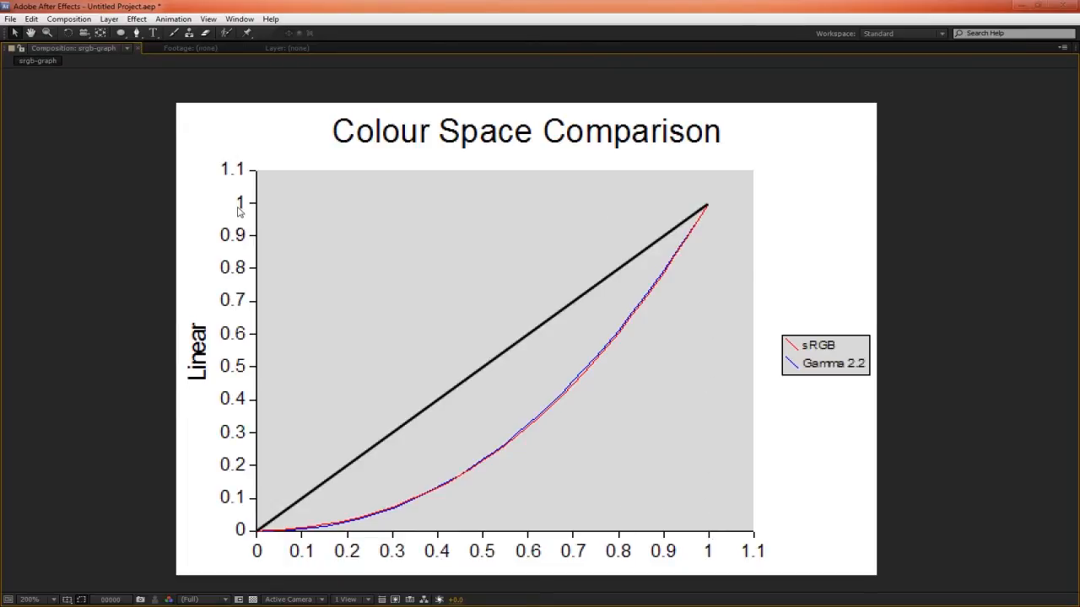
mouse_move(706, 202)
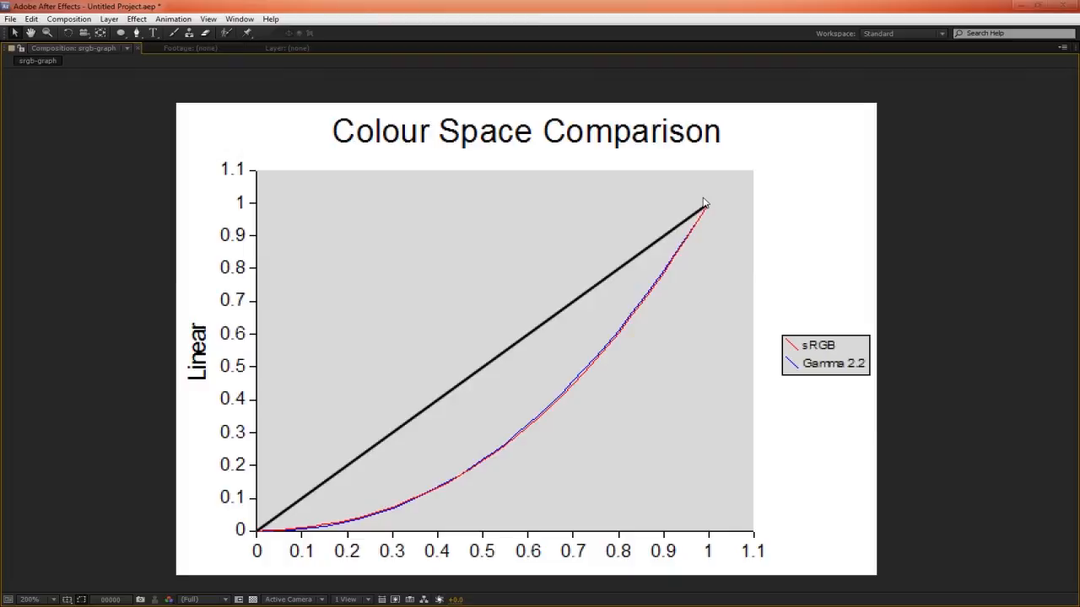
mouse_move(475, 523)
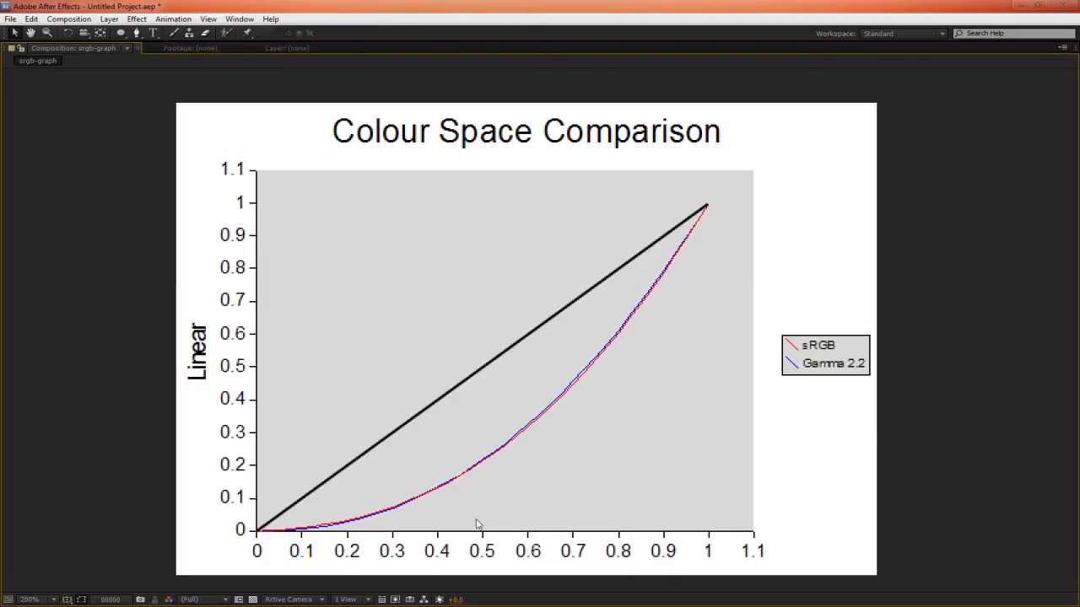
mouse_move(439, 467)
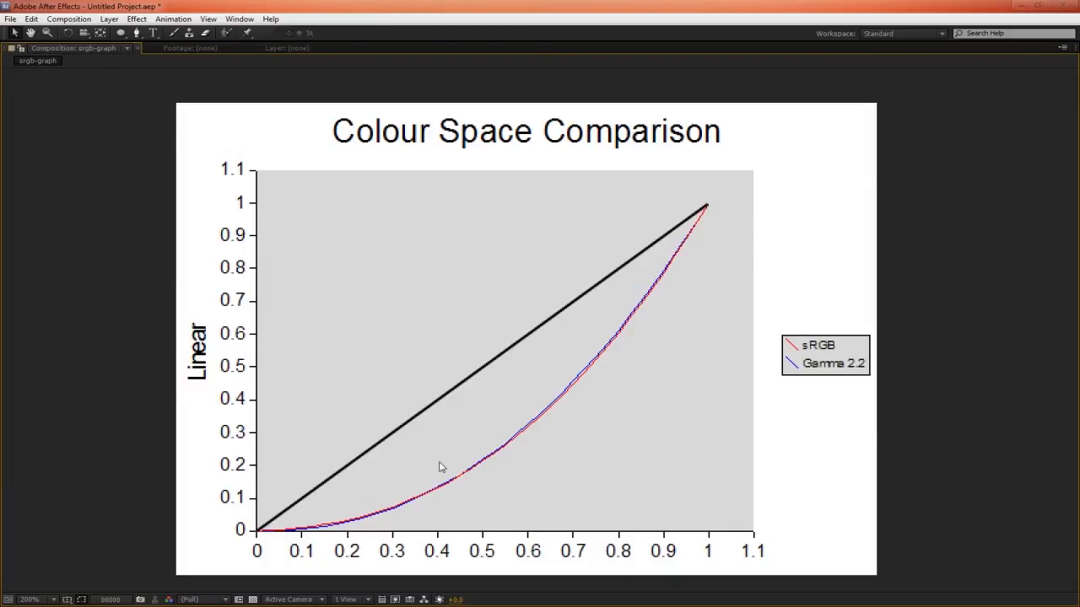
mouse_move(270, 468)
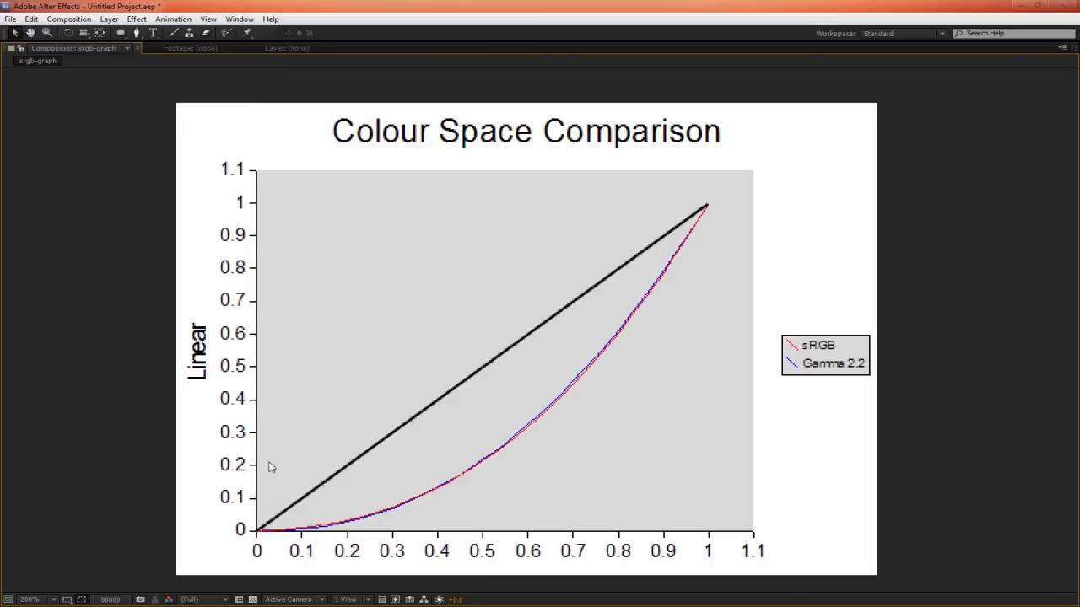
mouse_move(566, 479)
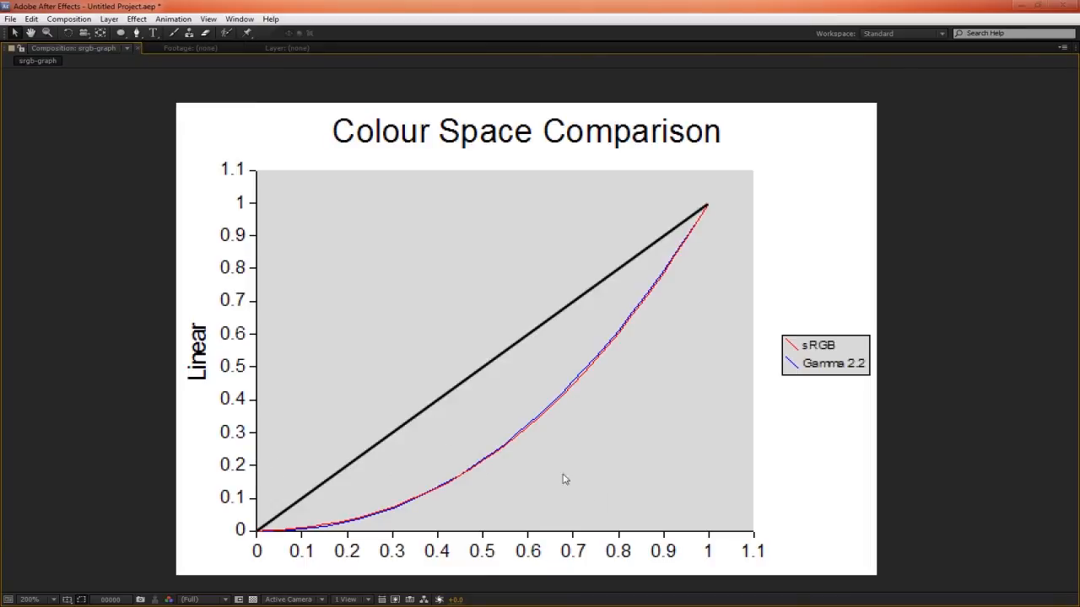
mouse_move(699, 213)
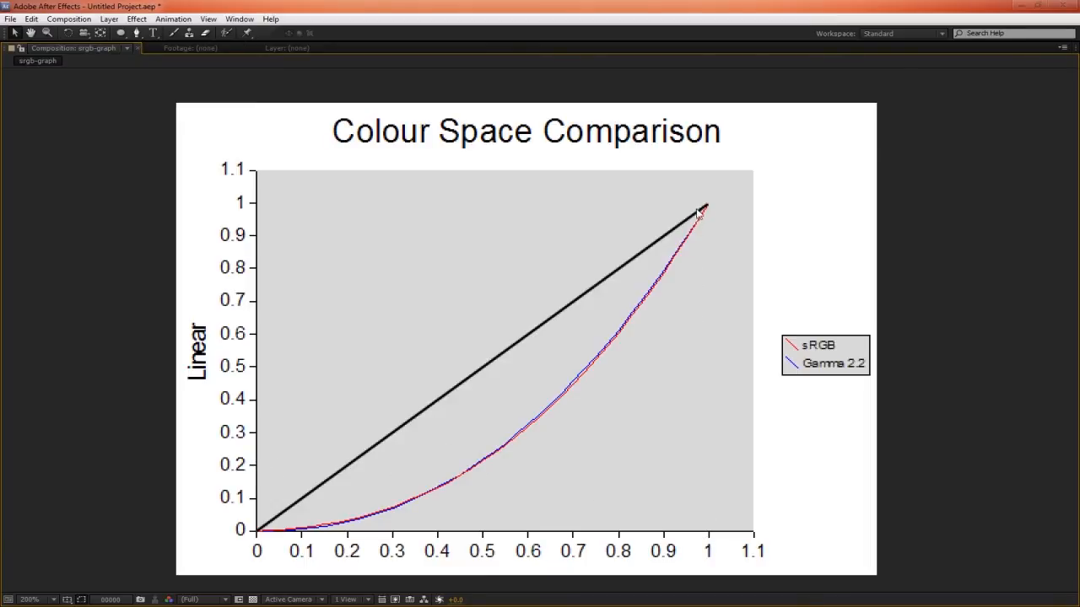
mouse_move(493, 484)
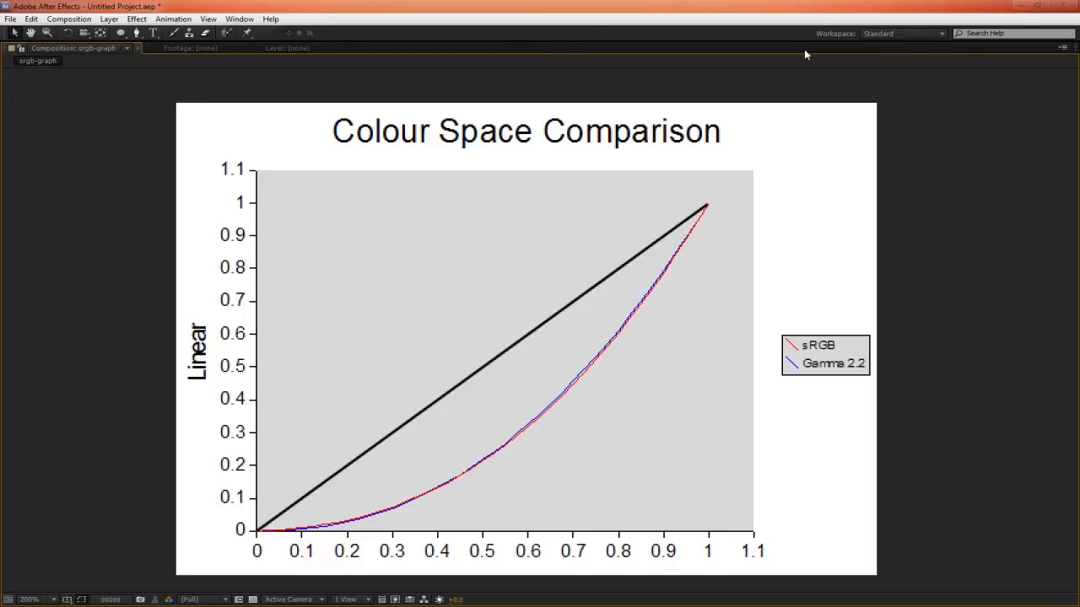
mouse_move(816, 24)
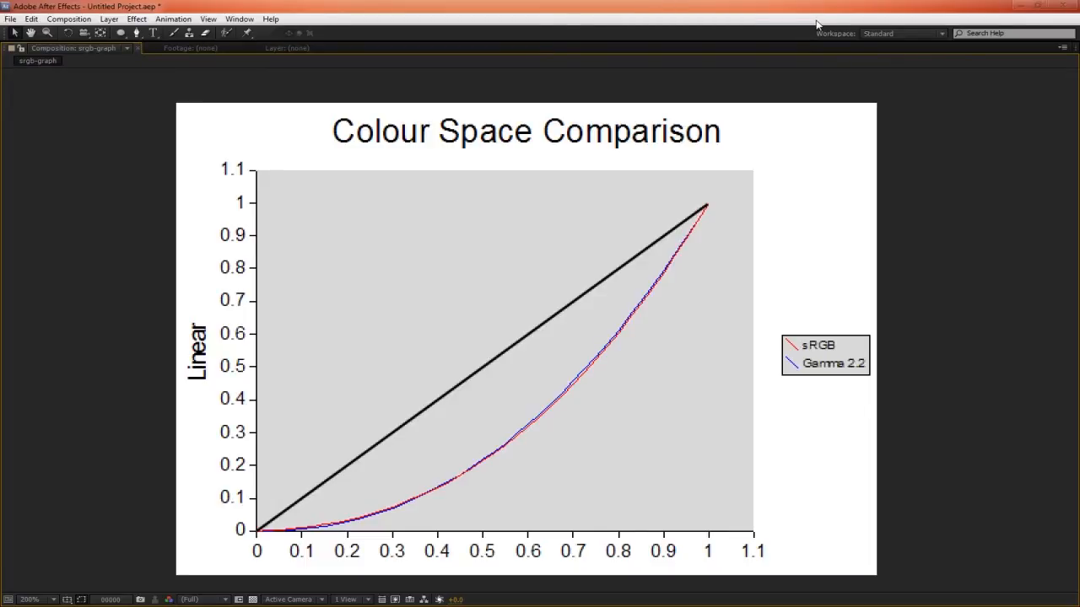
mouse_move(830, 17)
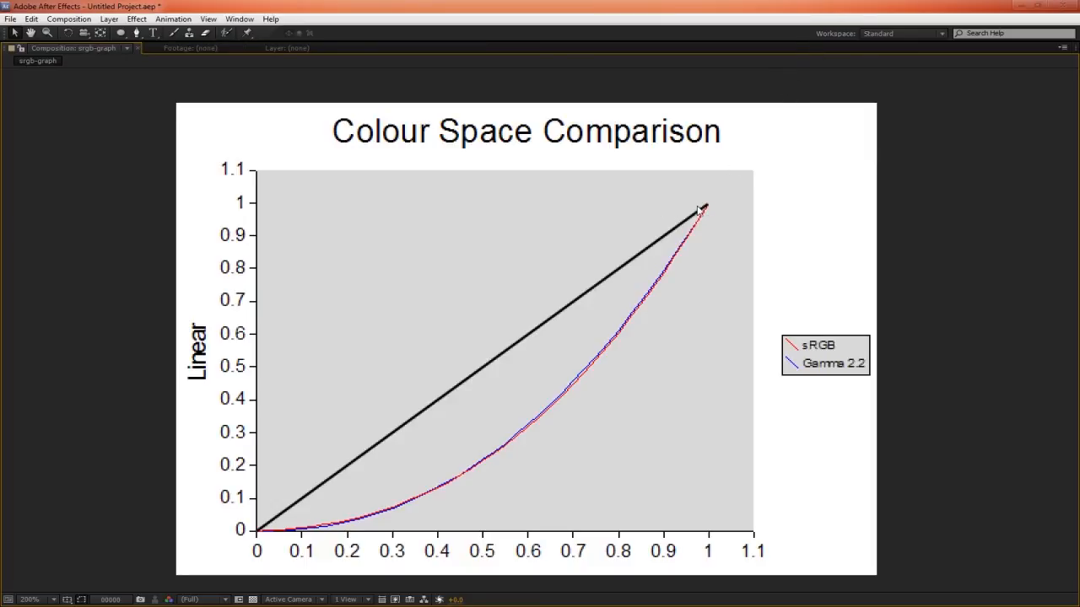
mouse_move(702, 206)
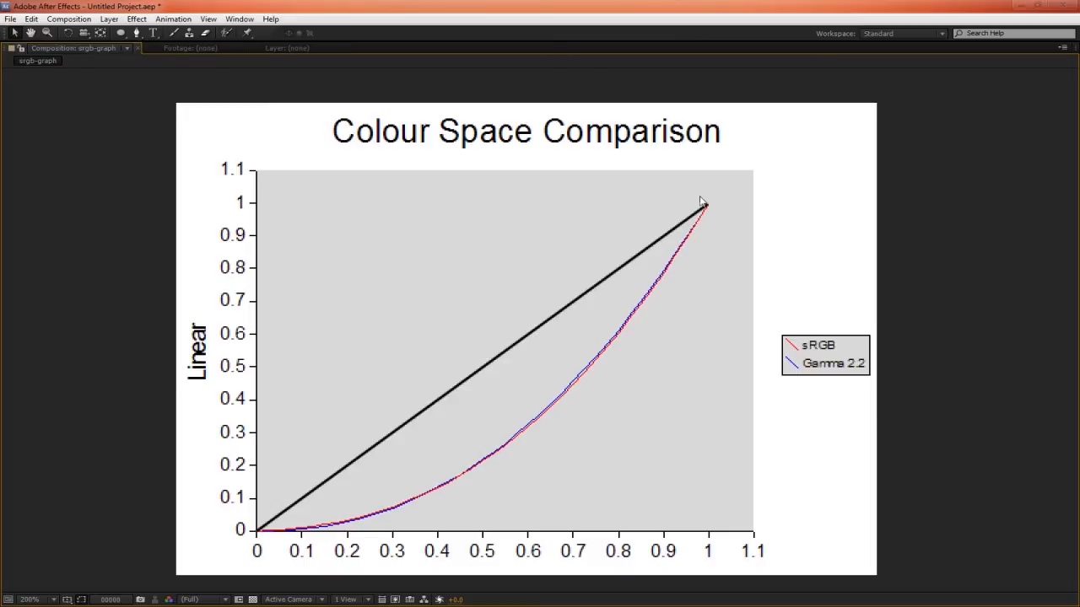
mouse_move(651, 375)
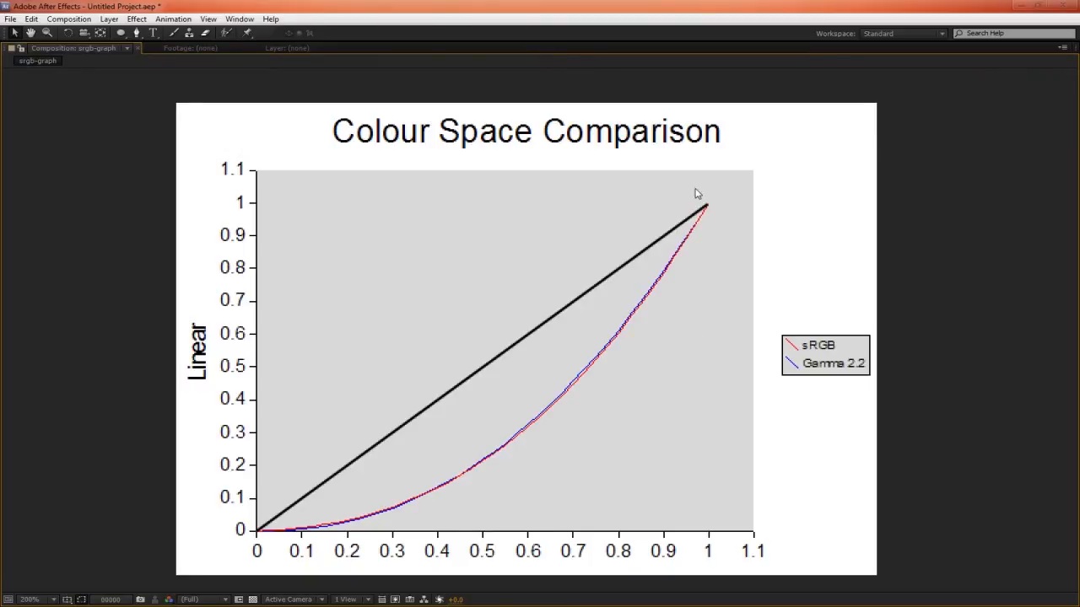
mouse_move(485, 469)
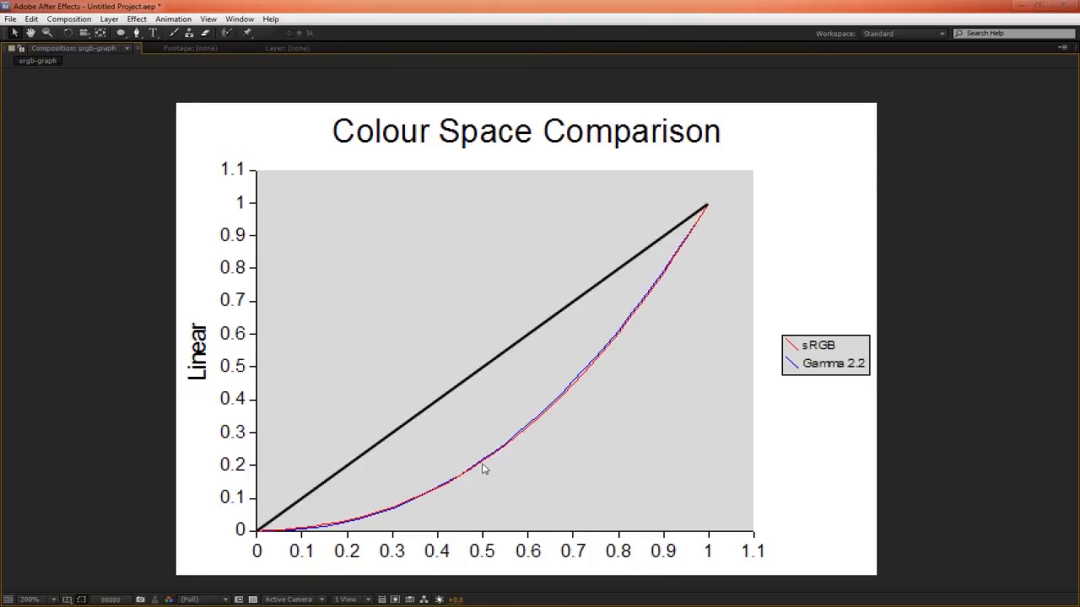
mouse_move(504, 378)
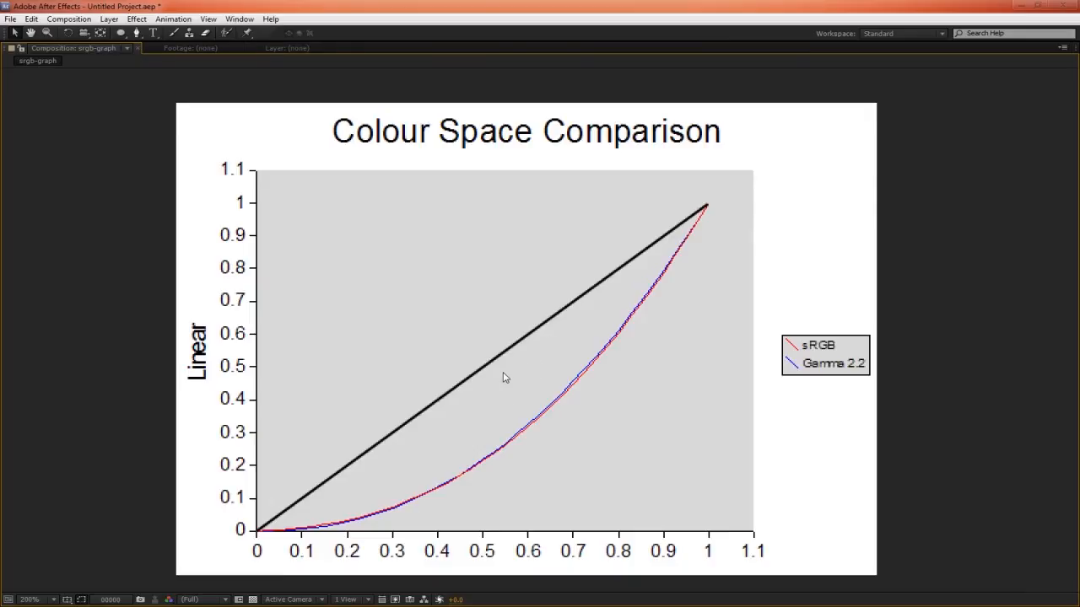
mouse_move(493, 370)
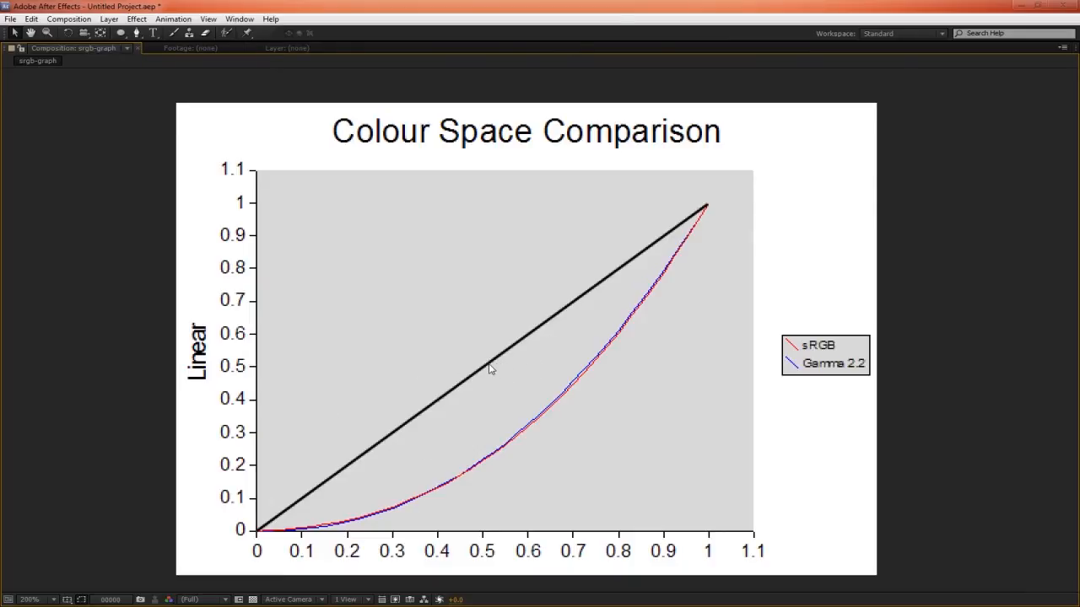
mouse_move(260, 209)
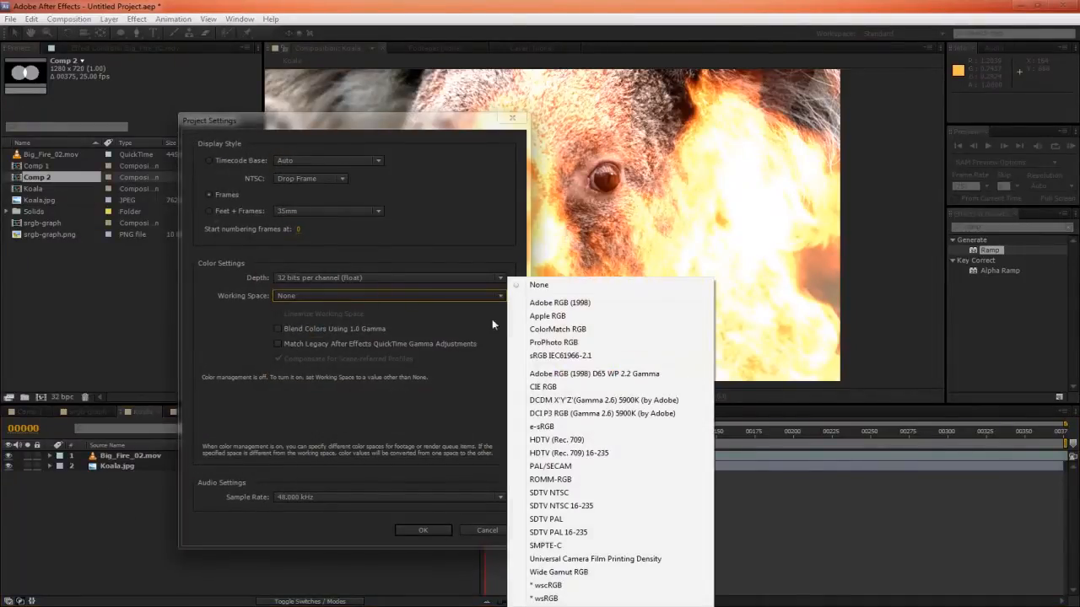
Confirm the Working Space in Project Settings, then change the fire layer's blend mode again
click(421, 530)
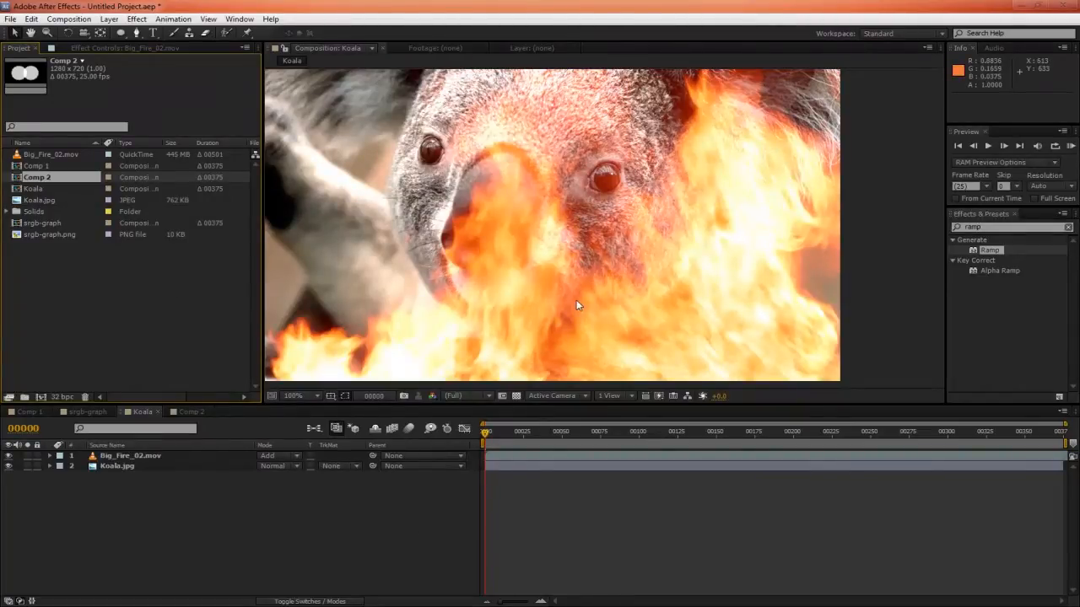
click(279, 456)
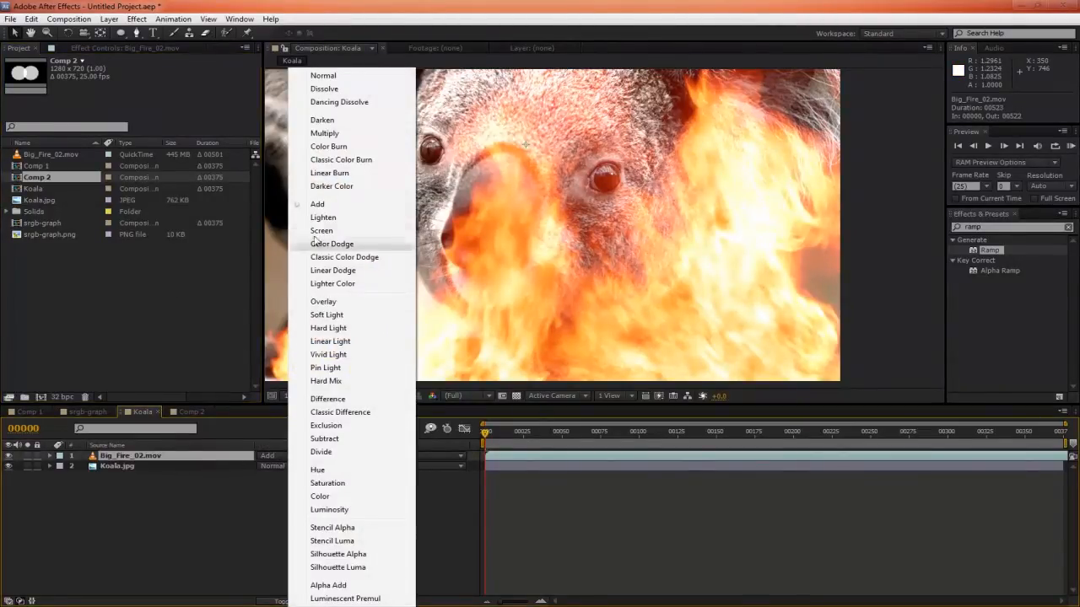
click(321, 229)
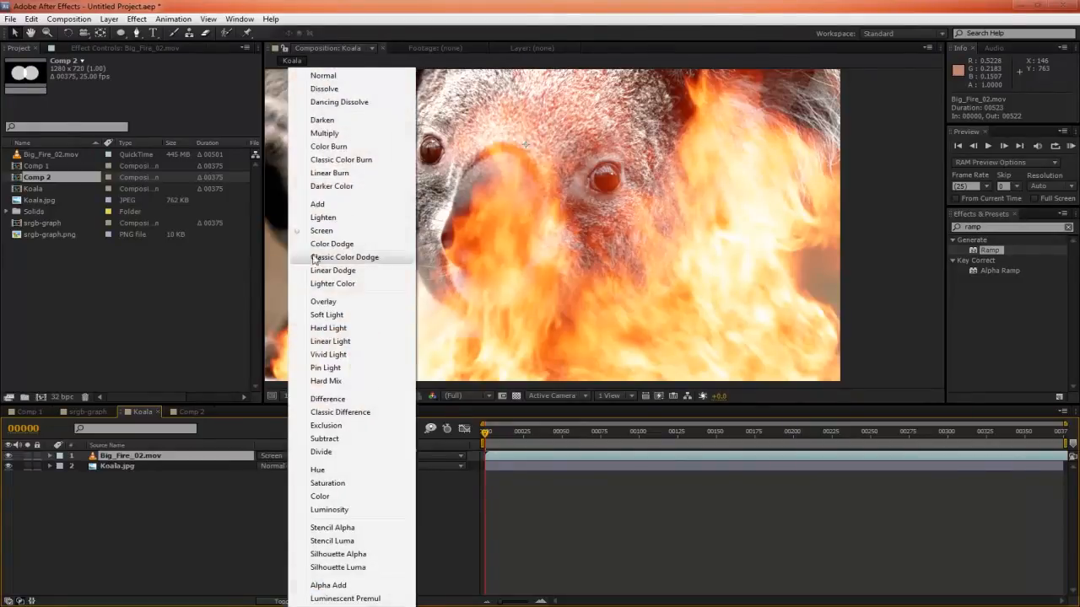
click(317, 202)
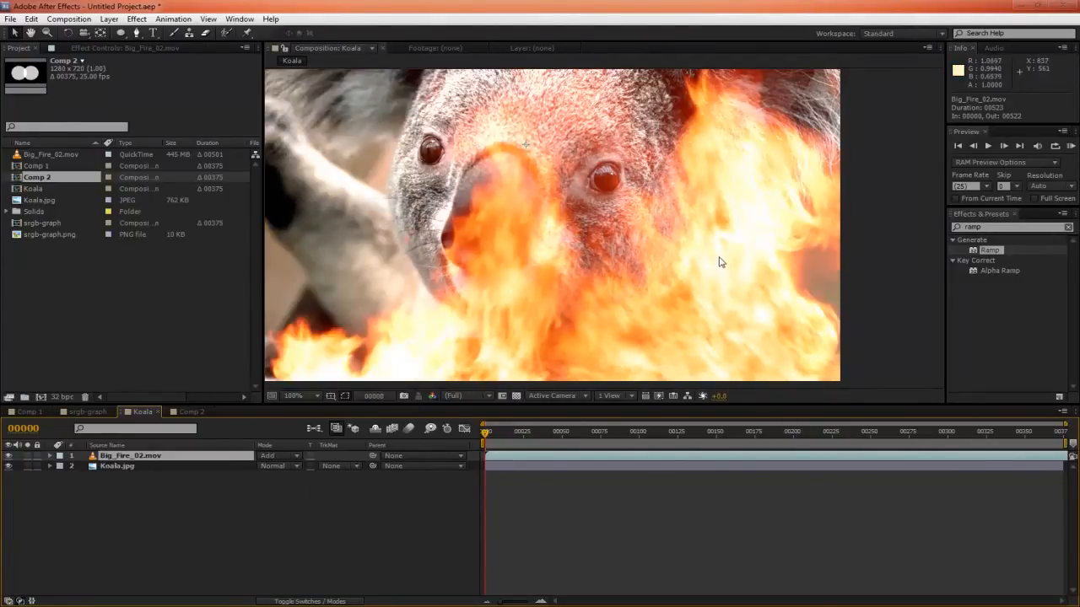
mouse_move(762, 244)
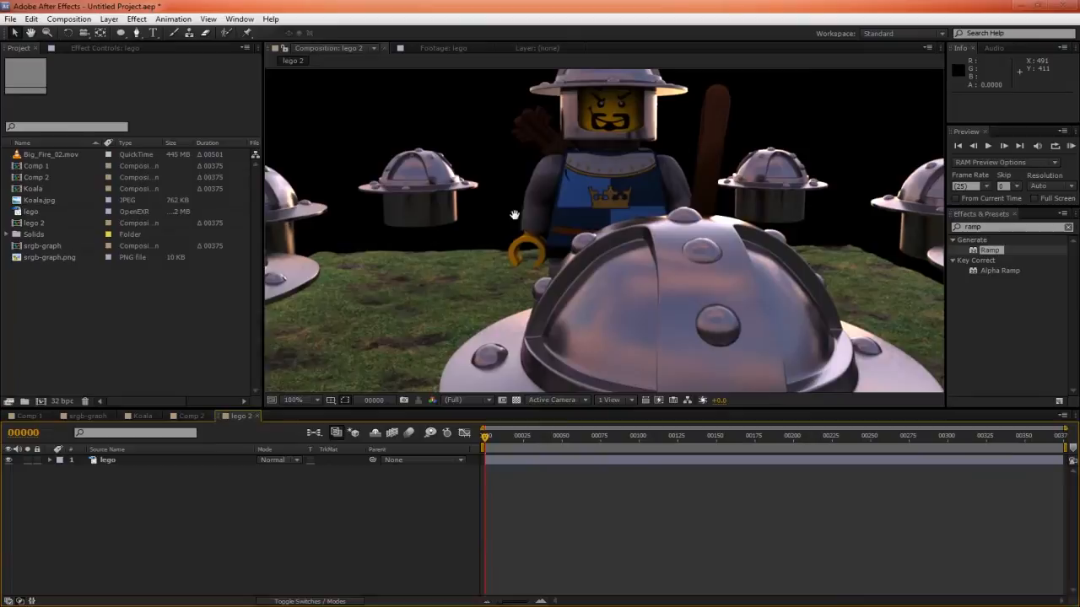
Zoom into the Lego knight's helmet rim to inspect its aliased bright edge
drag(514, 212, 709, 329)
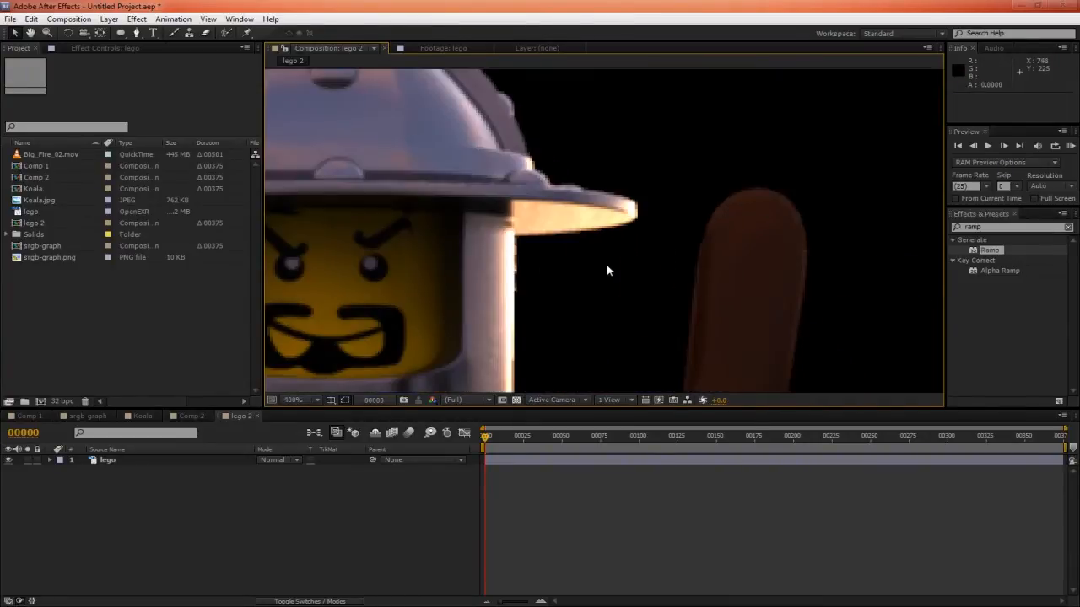
click(300, 400)
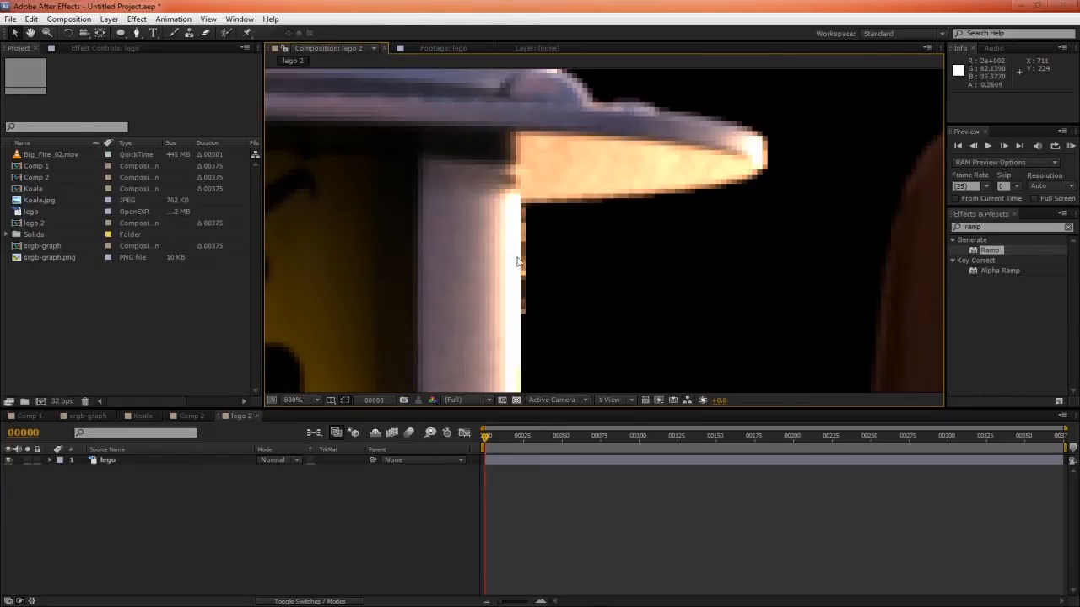
mouse_move(532, 246)
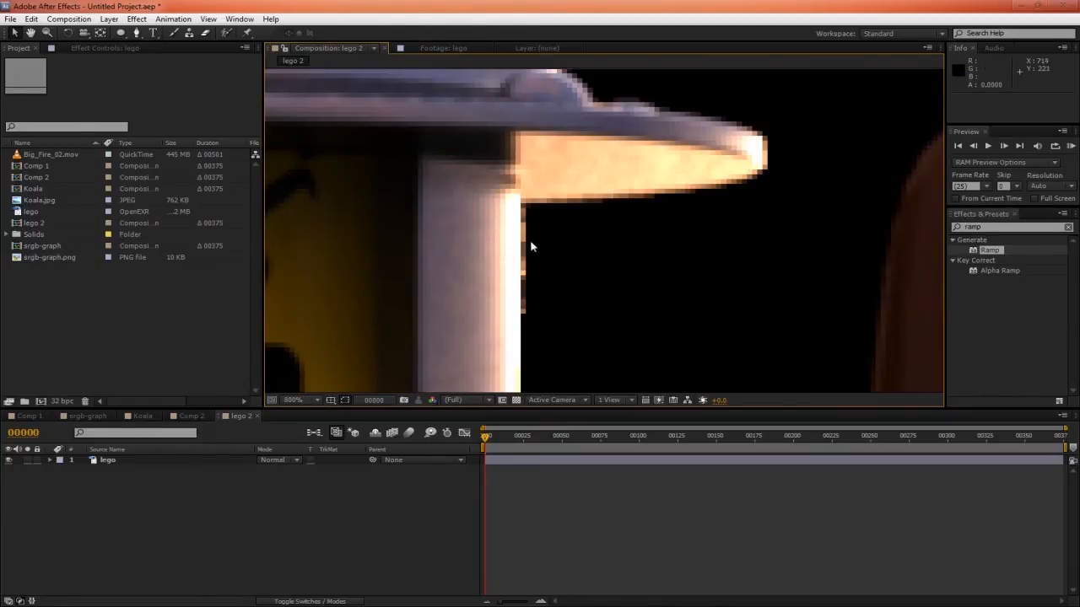
mouse_move(523, 234)
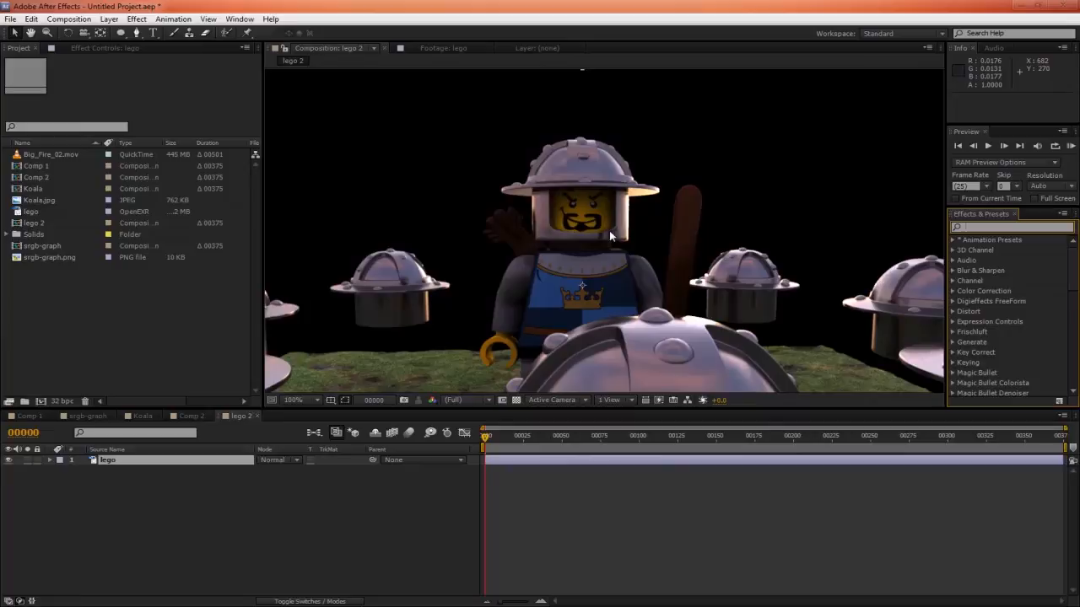
Apply Out Of Focus to the lego layer and scrub its radius so highlights become bokeh discs
text(out of focus)
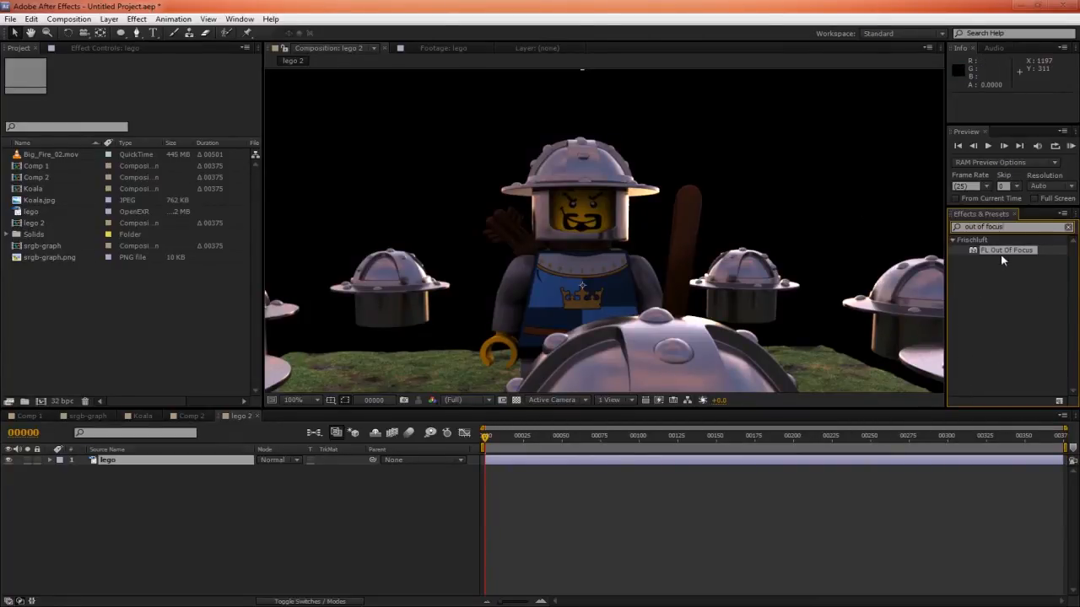
double_click(1005, 250)
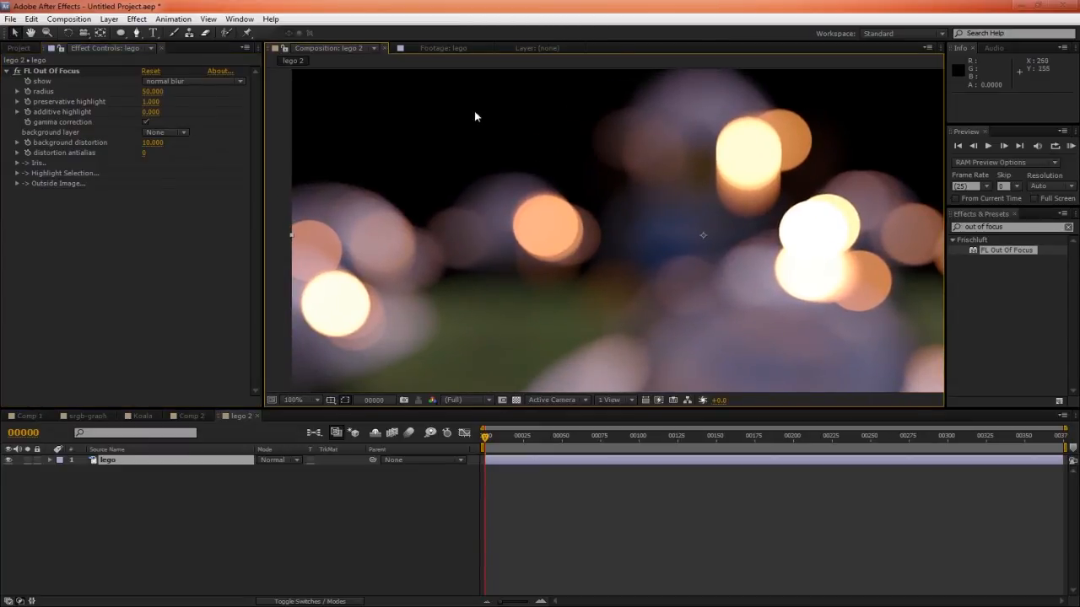
mouse_move(717, 230)
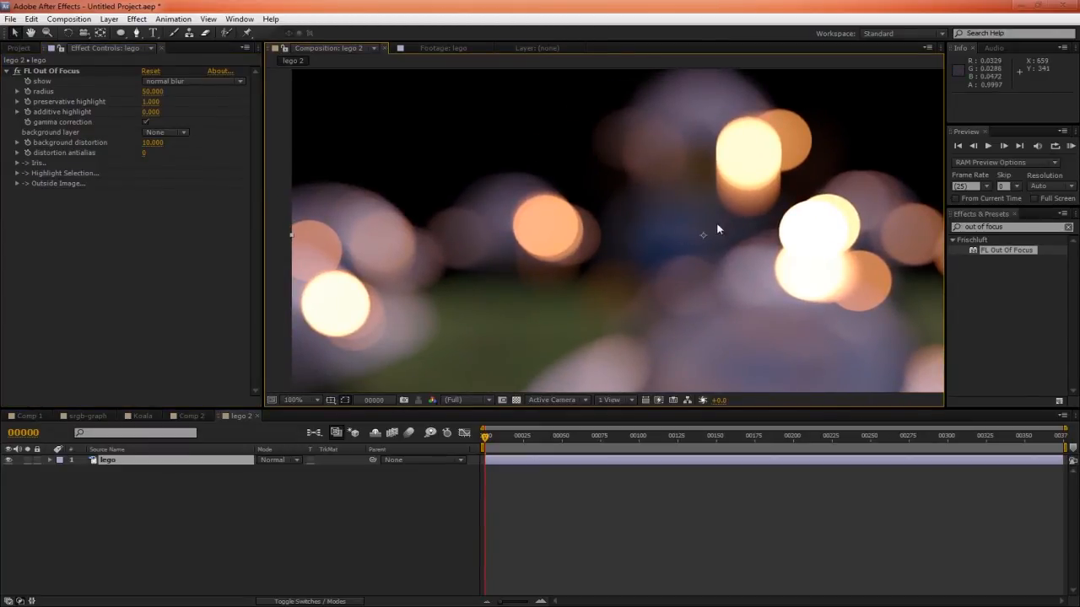
drag(719, 229, 481, 250)
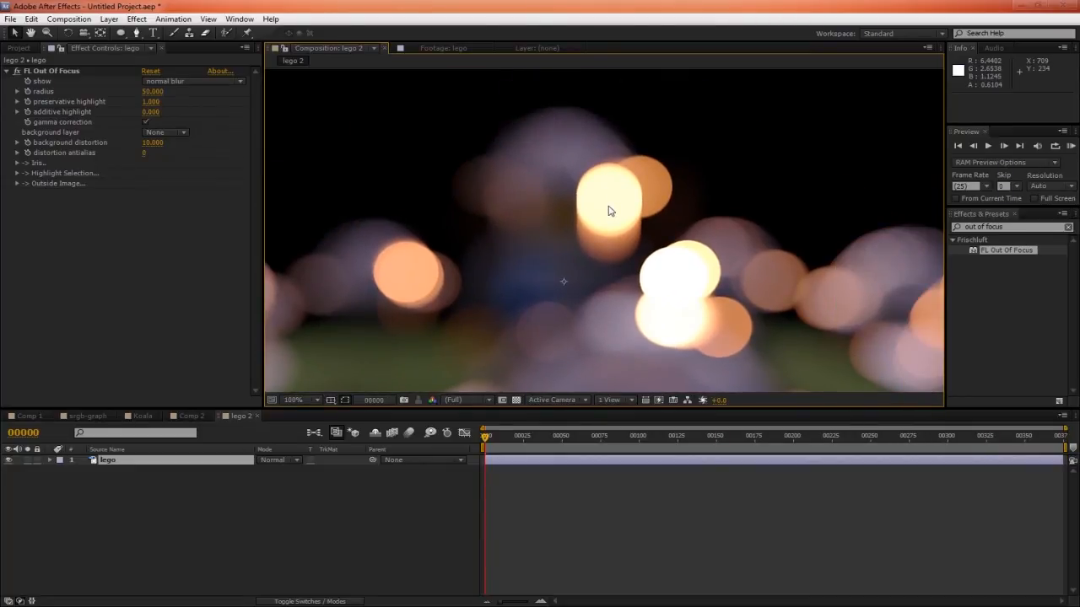
mouse_move(610, 206)
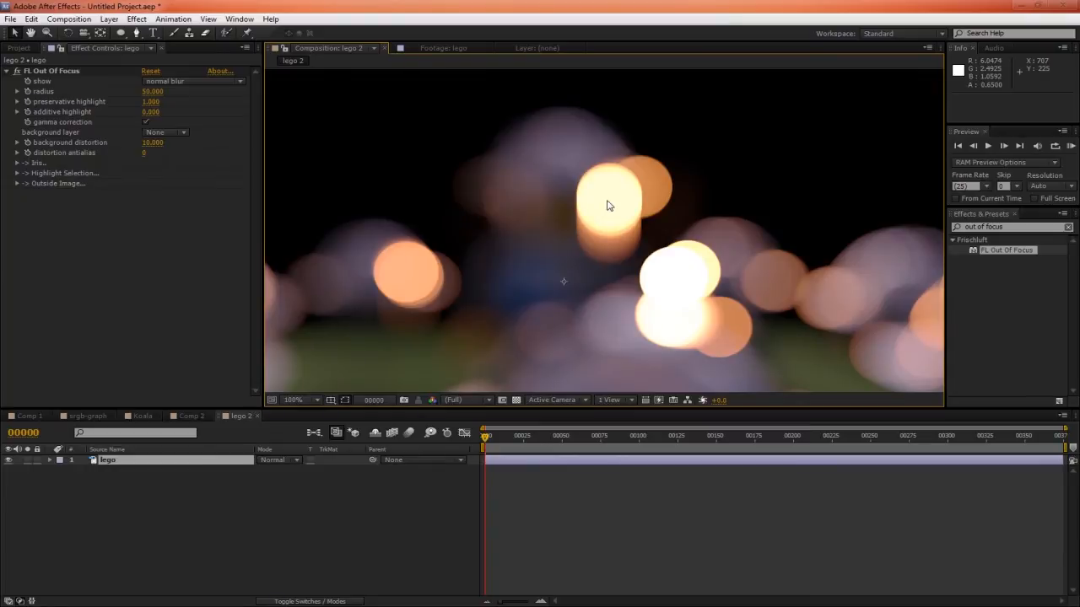
mouse_move(563, 222)
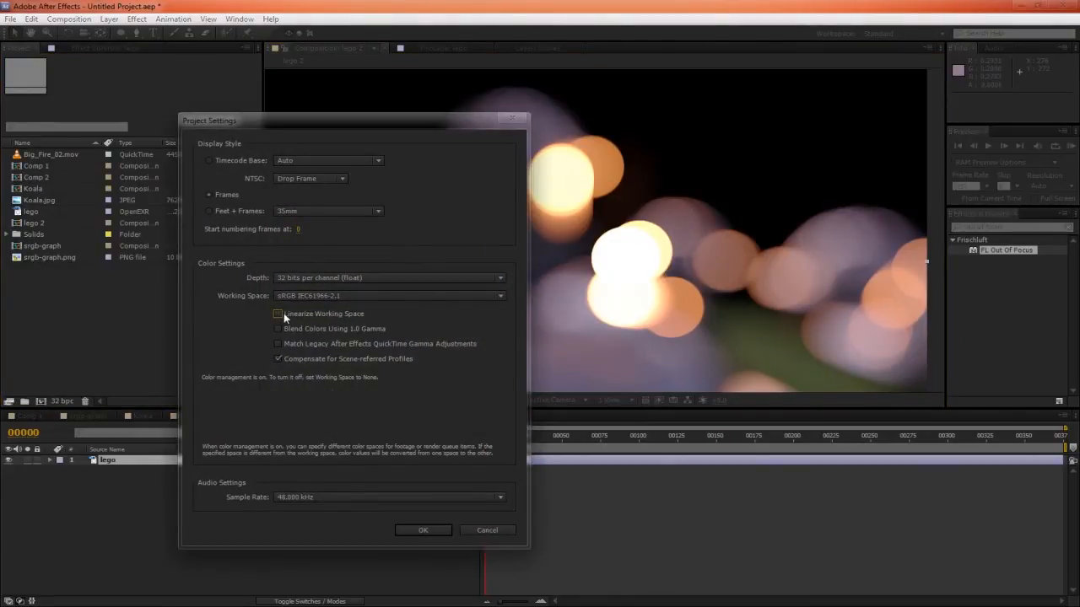
click(422, 530)
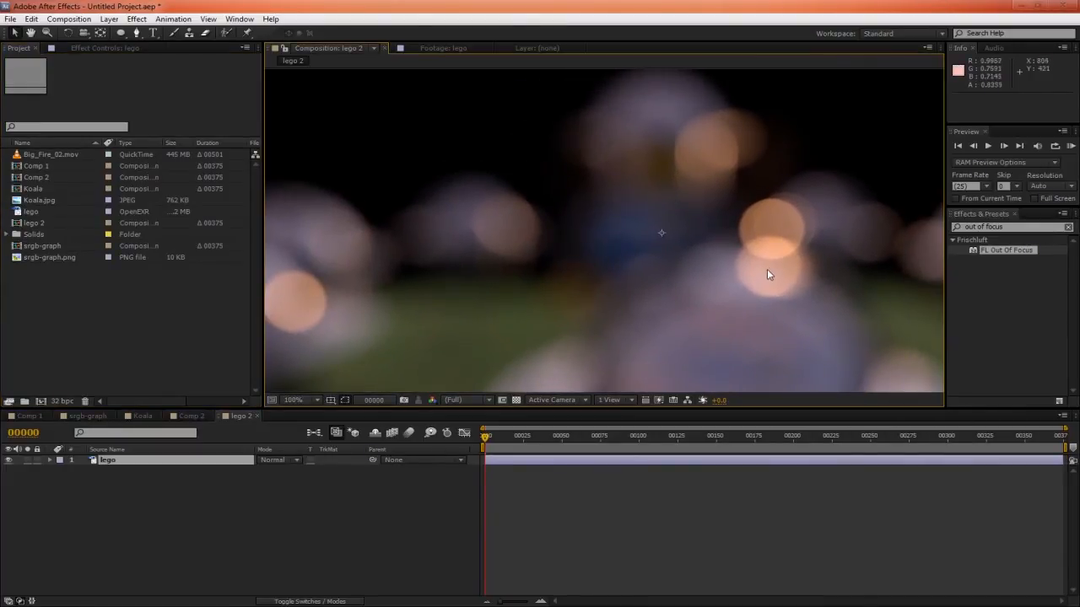
mouse_move(756, 270)
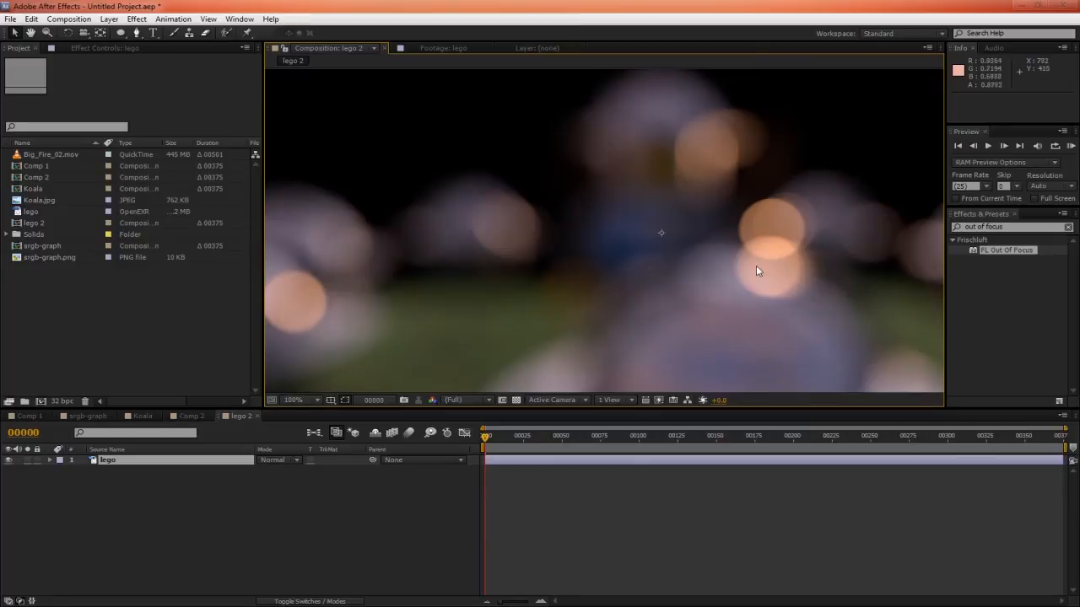
mouse_move(650, 247)
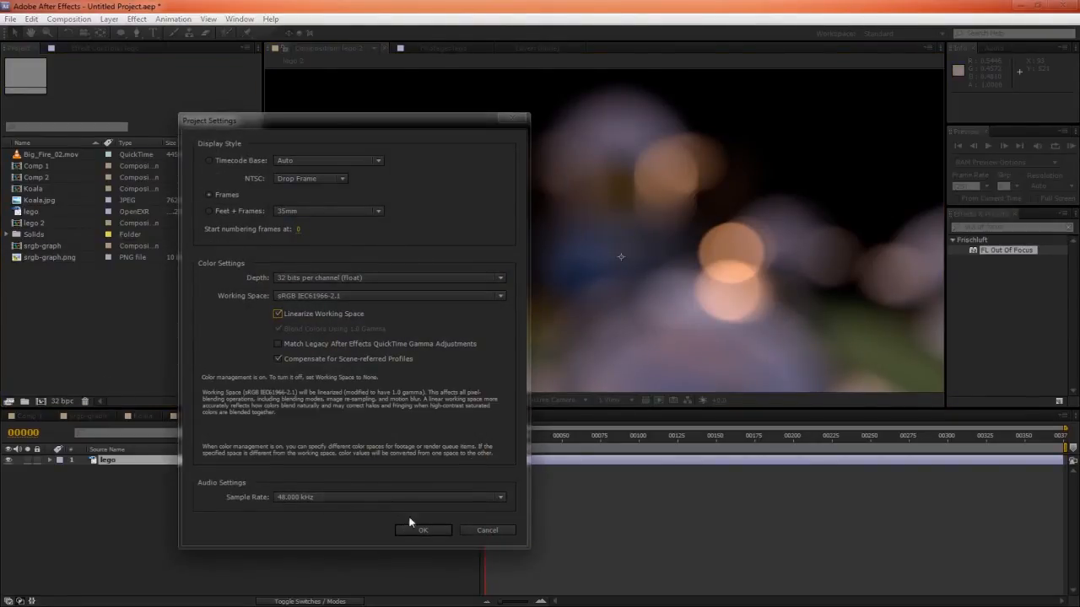
click(422, 530)
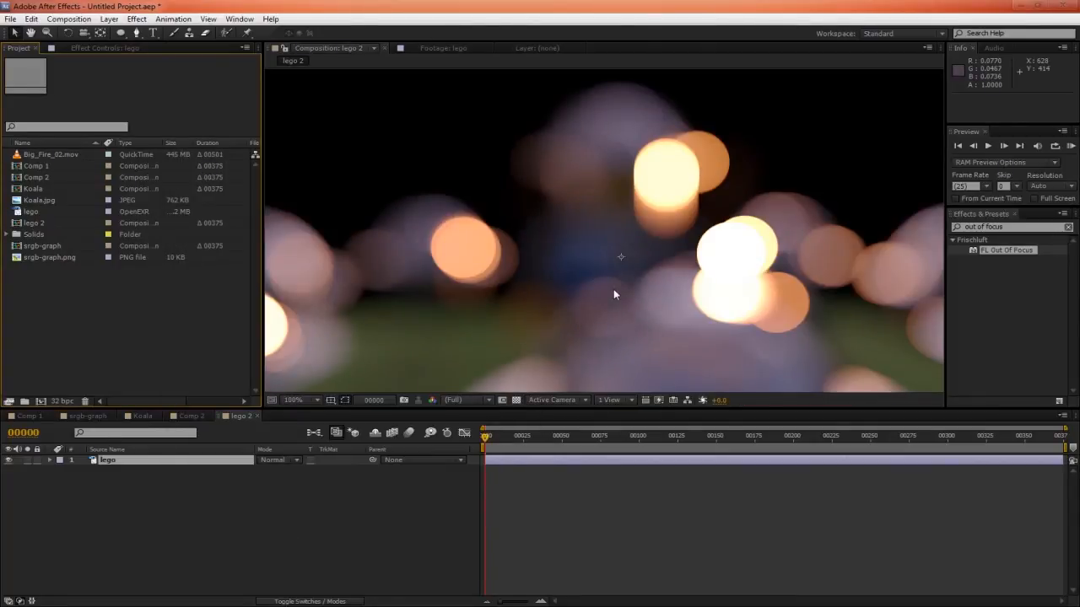
mouse_move(652, 240)
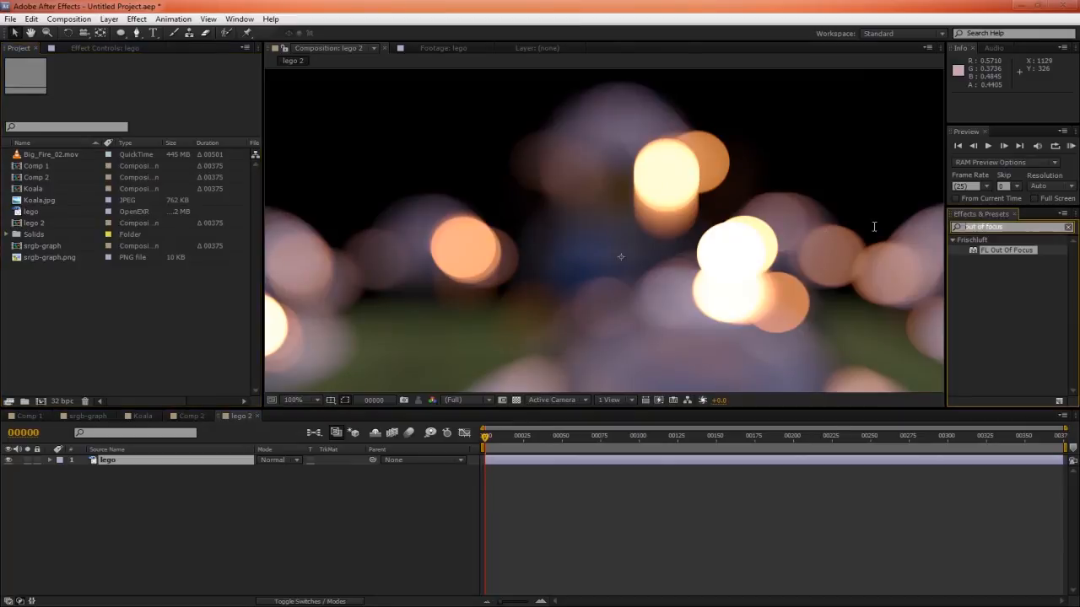
mouse_move(742, 245)
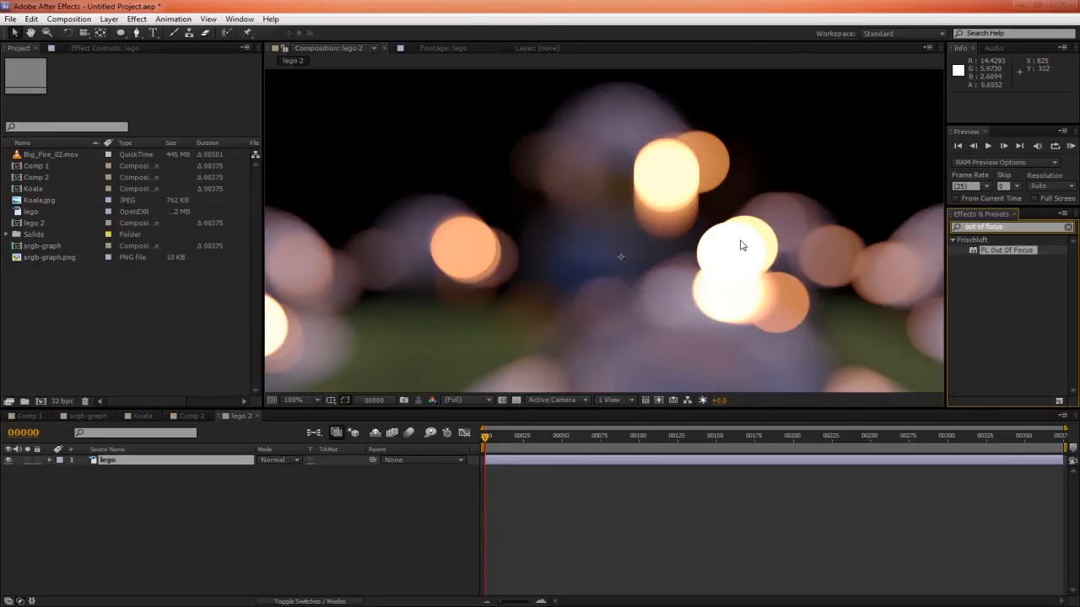
Apply Radial Blur to the Lego layer and confirm the Linearize Working Space change
text(radial)
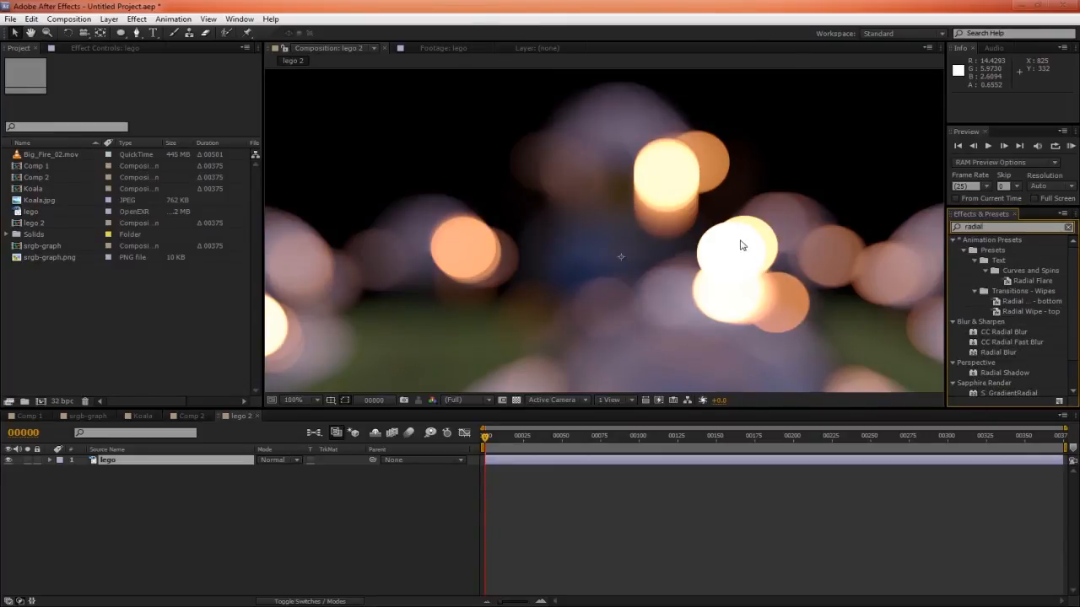
scroll(down, 3)
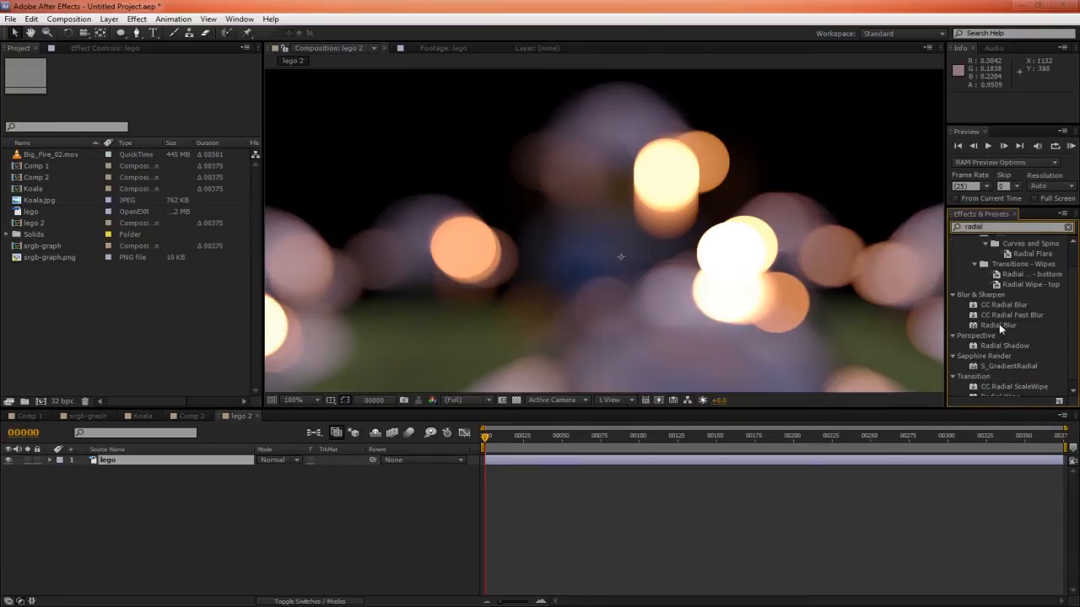
double_click(998, 324)
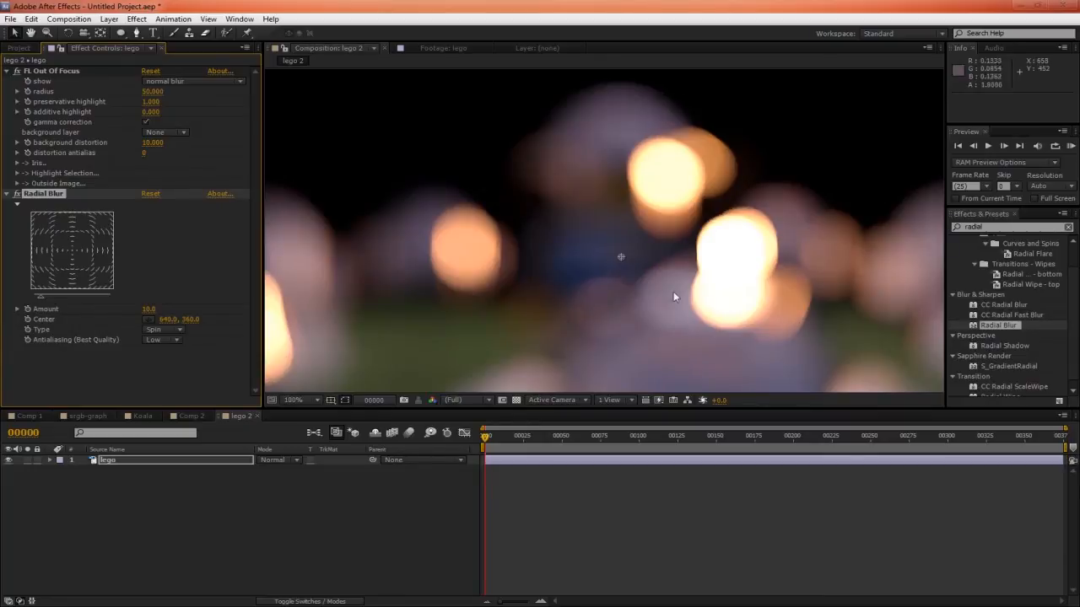
mouse_move(557, 238)
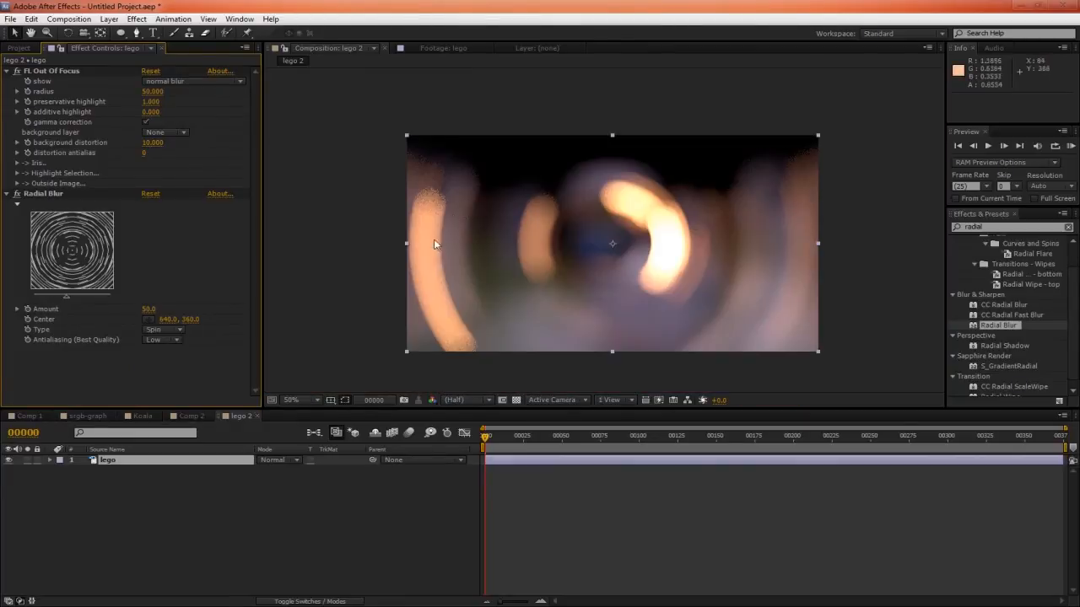
mouse_move(678, 239)
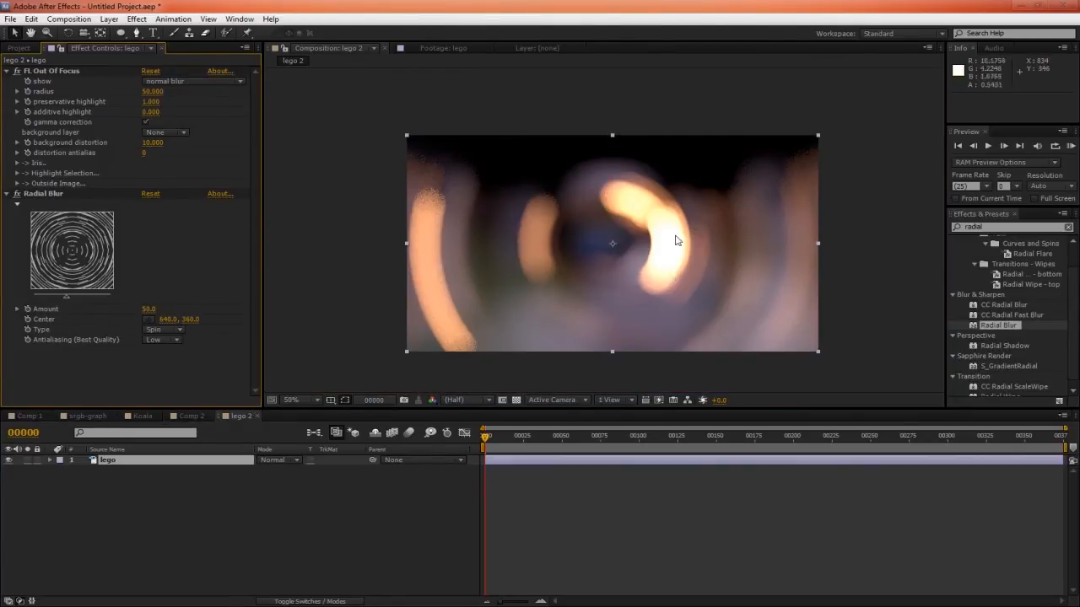
mouse_move(662, 277)
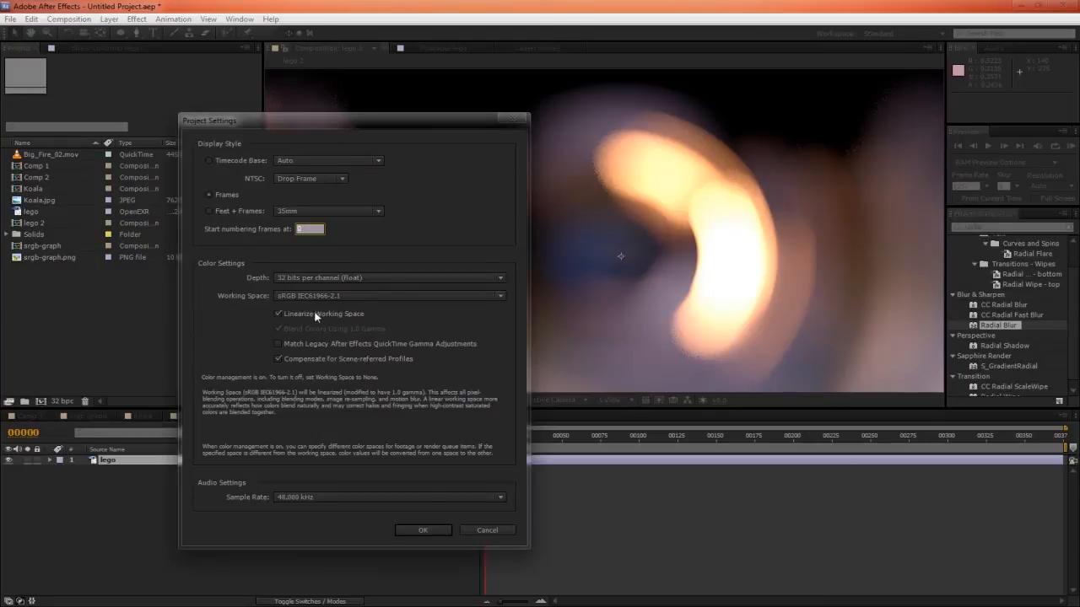
click(422, 530)
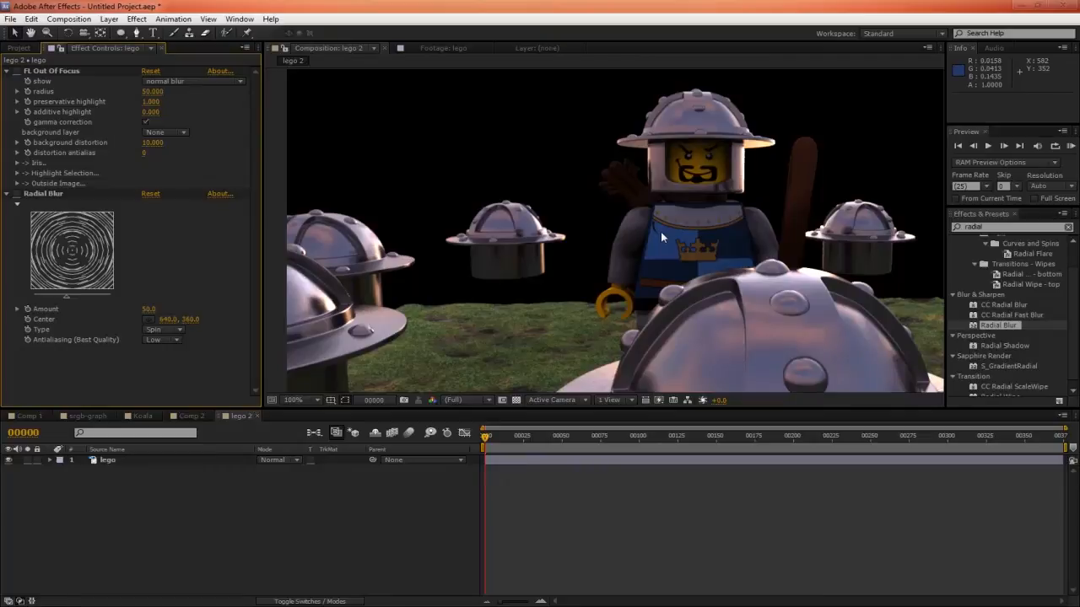
mouse_move(731, 229)
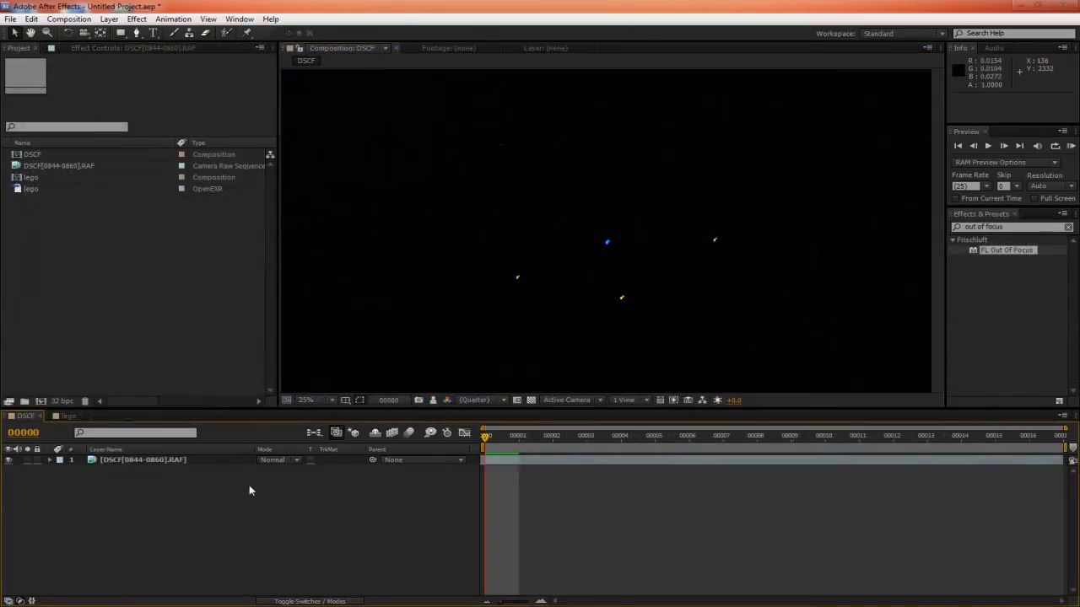
mouse_move(621, 245)
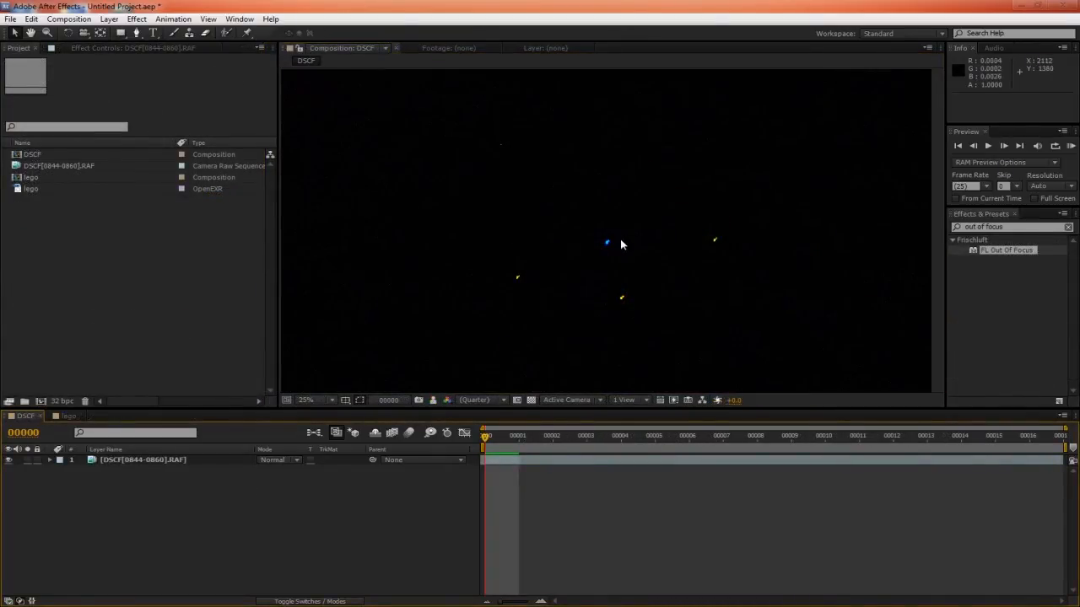
mouse_move(654, 268)
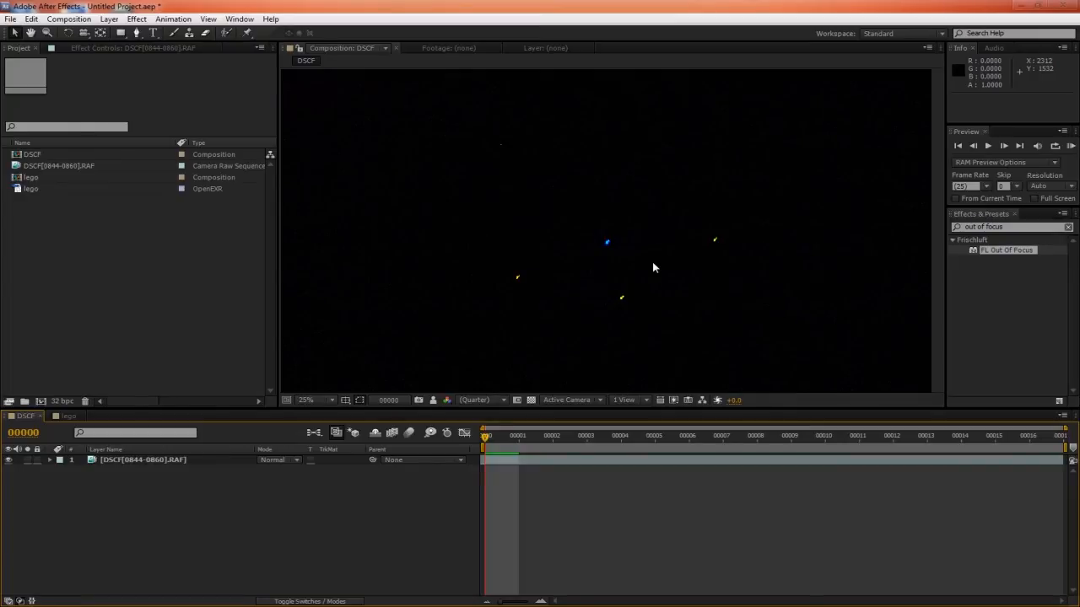
mouse_move(712, 245)
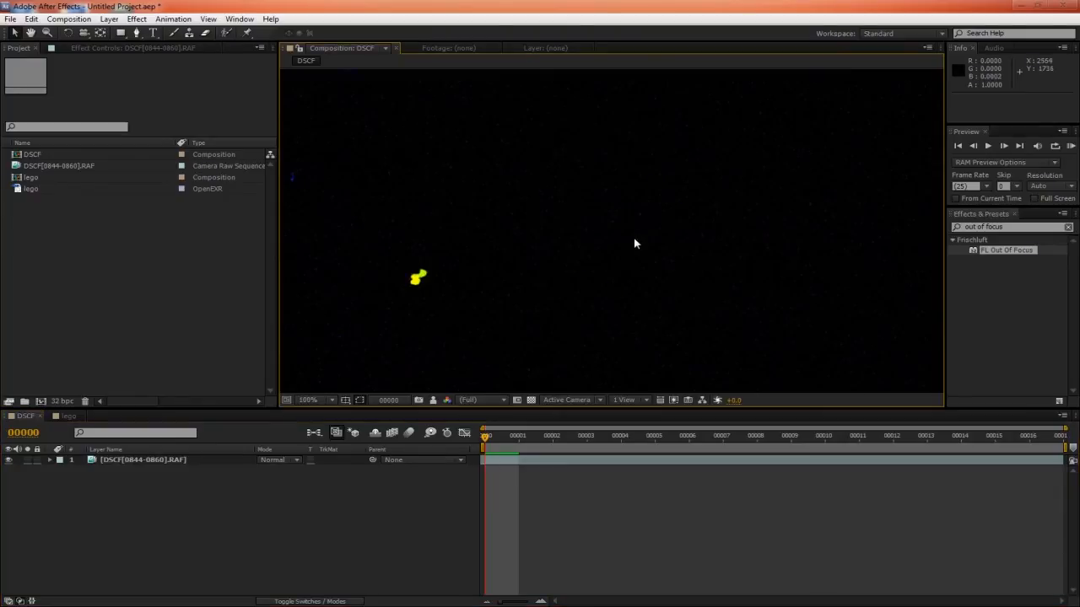
Zoom the Composition panel in on the blue star of the DSCF photo
click(307, 400)
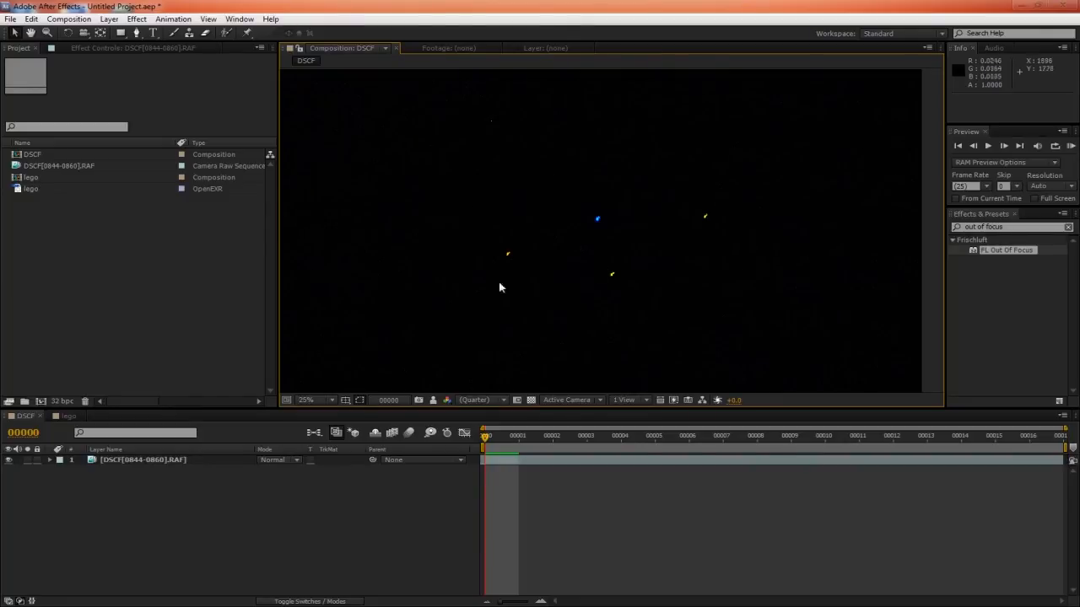
mouse_move(155, 175)
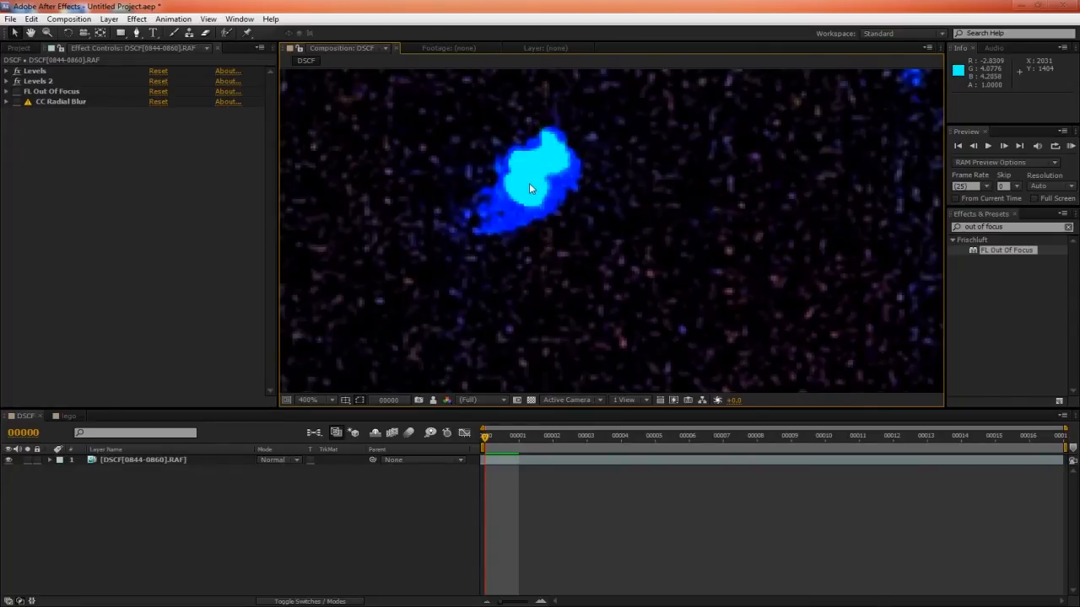
Enable Linearize Working Space for the star streaks and jump to a later rotation frame
click(307, 400)
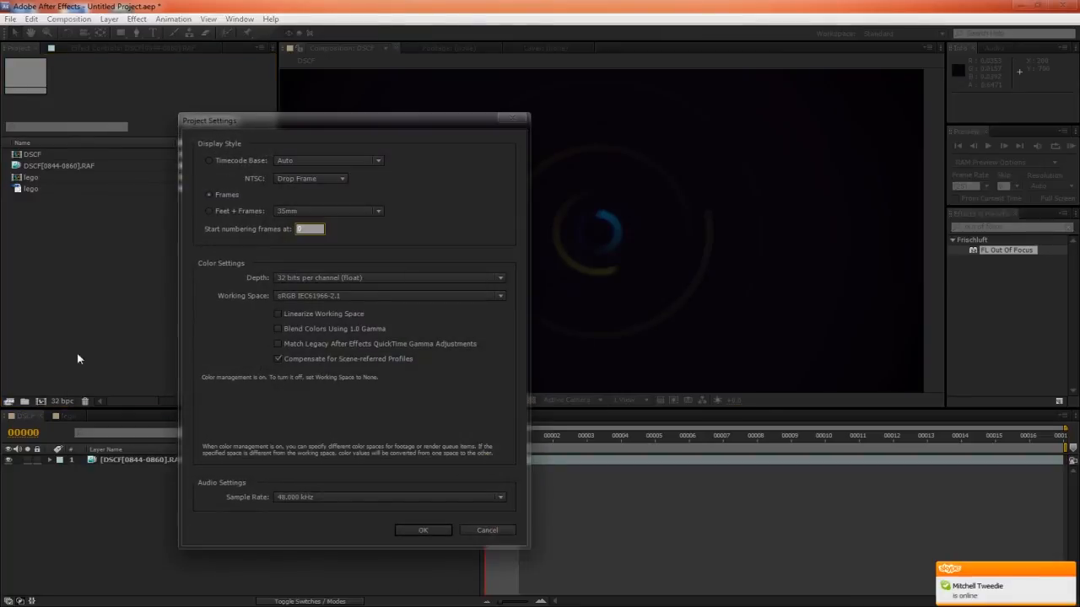
mouse_move(302, 322)
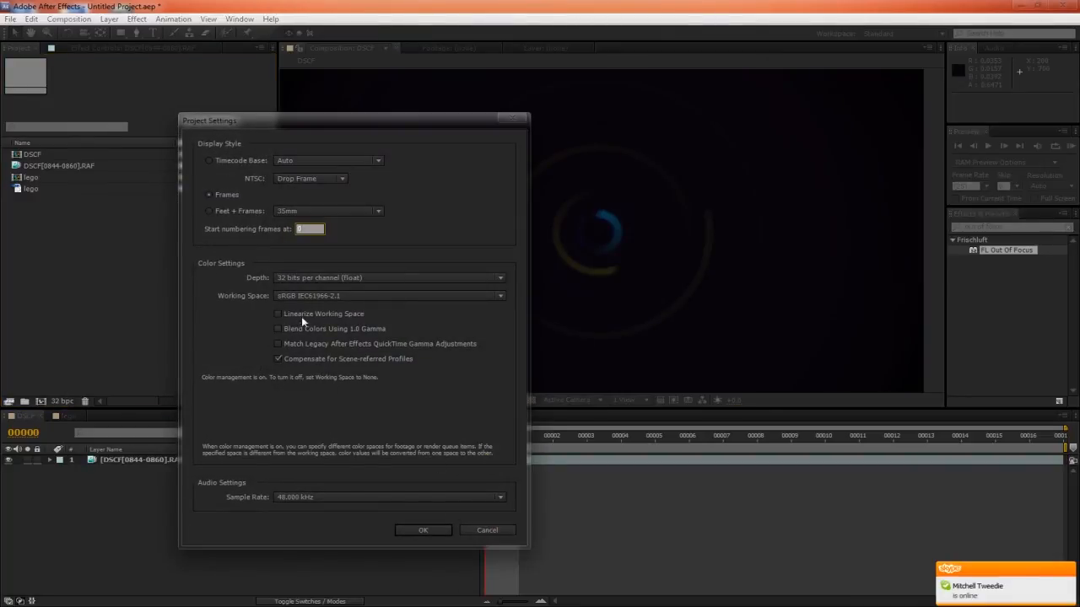
mouse_move(612, 209)
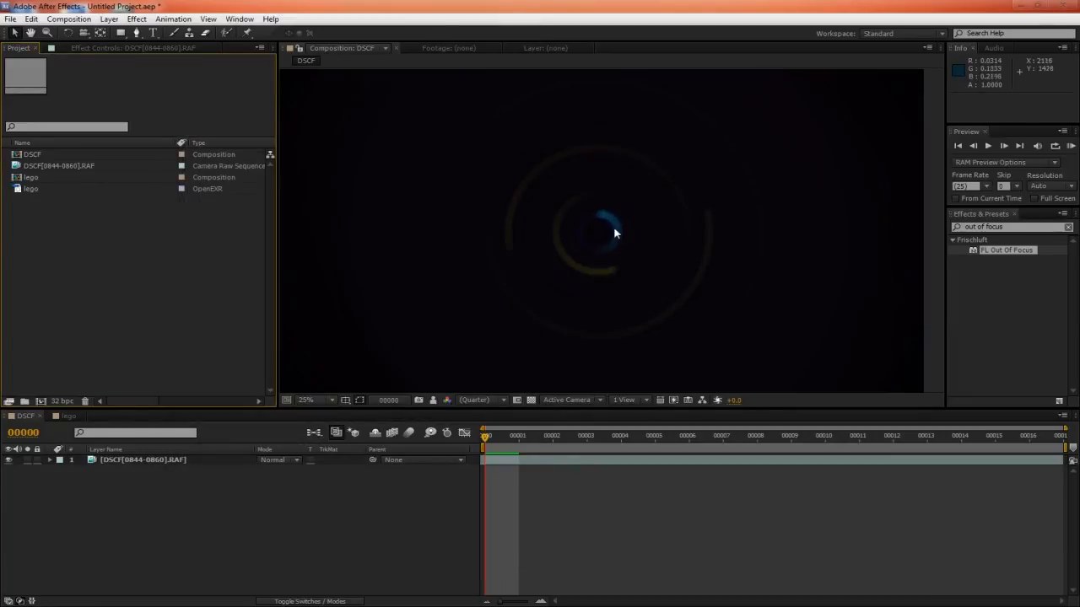
mouse_move(604, 255)
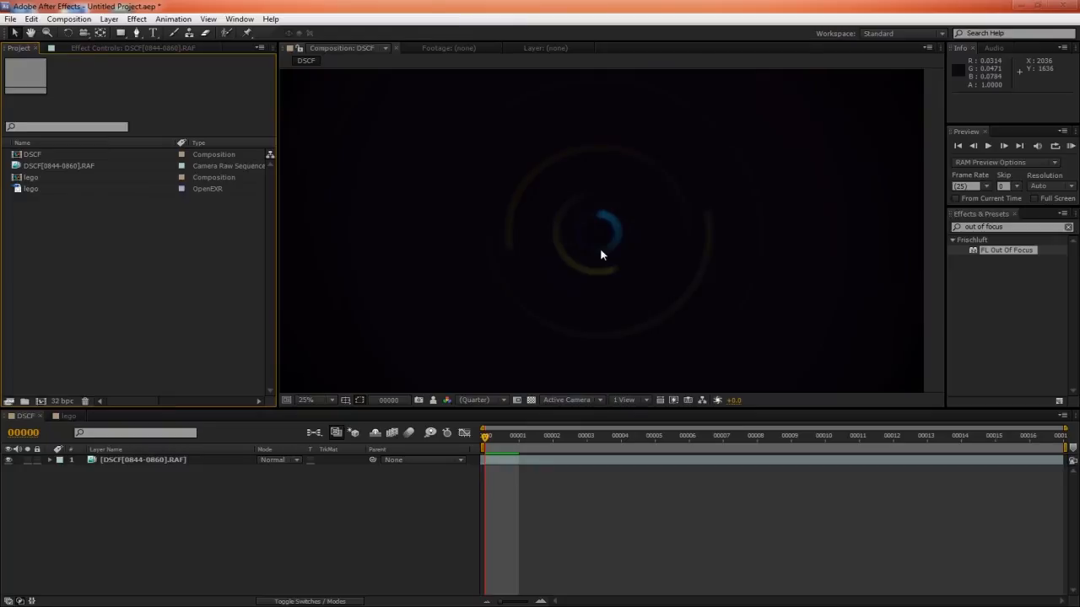
mouse_move(543, 172)
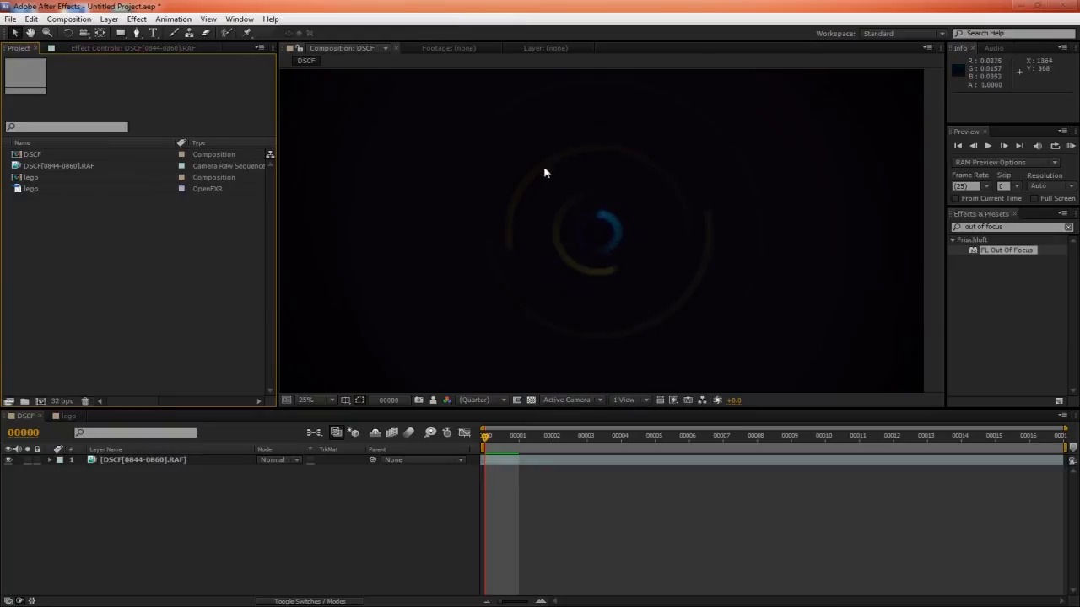
mouse_move(556, 277)
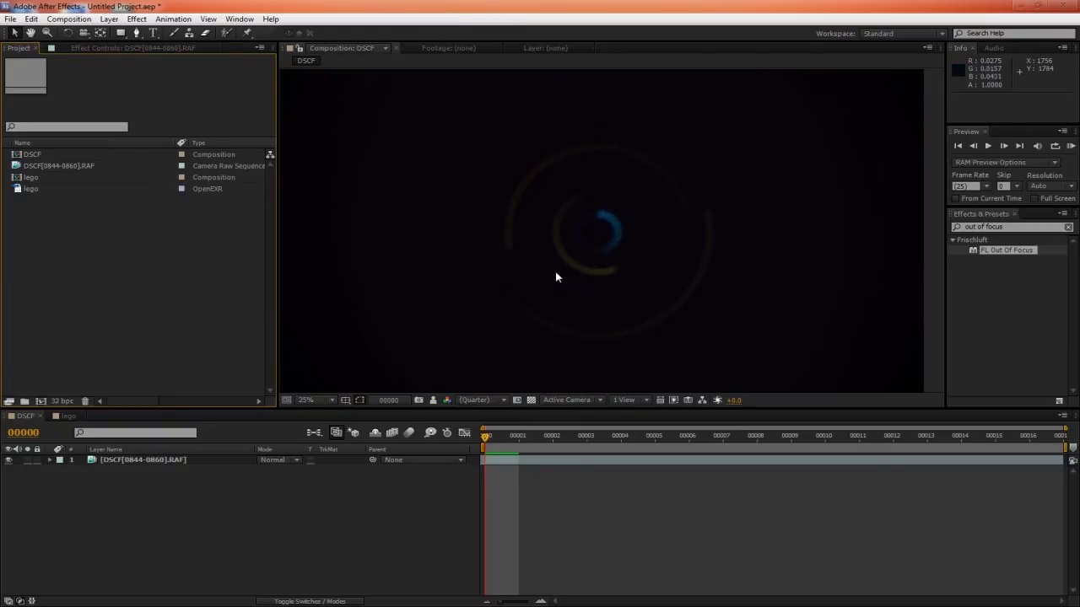
mouse_move(553, 275)
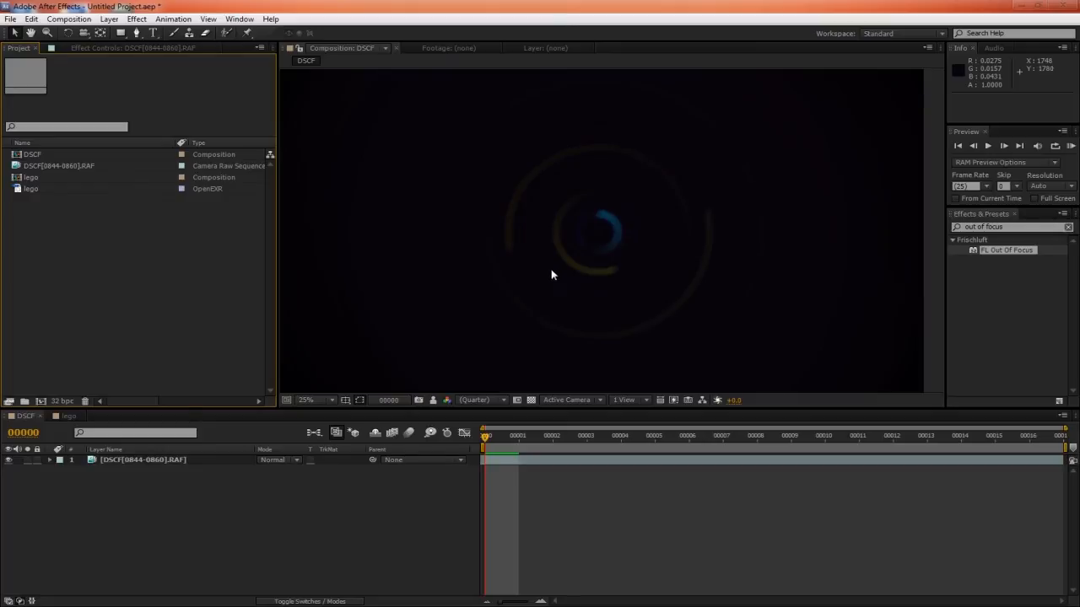
click(10, 19)
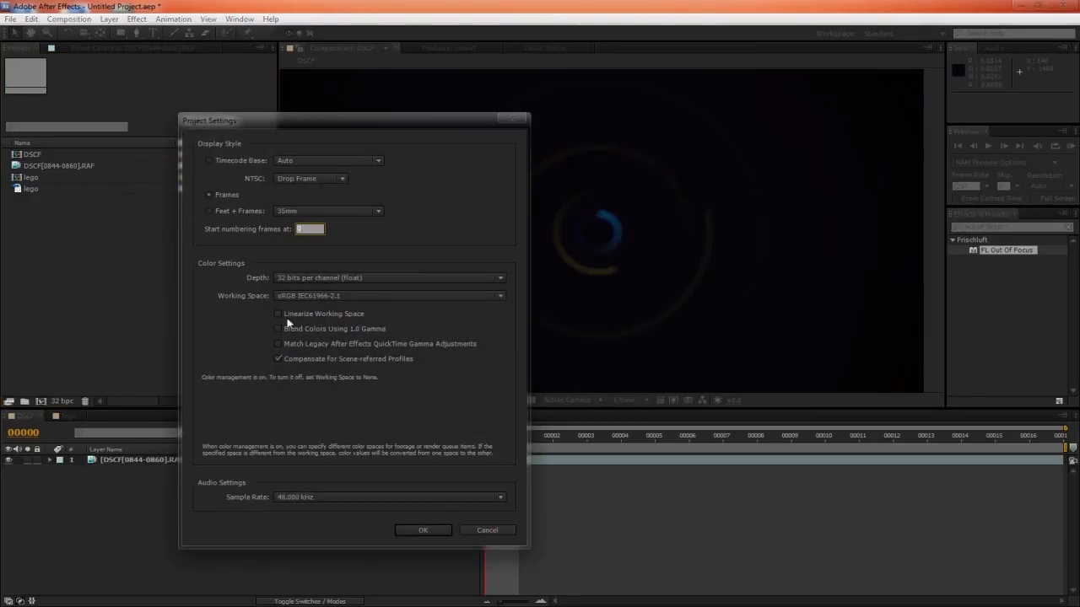
click(422, 530)
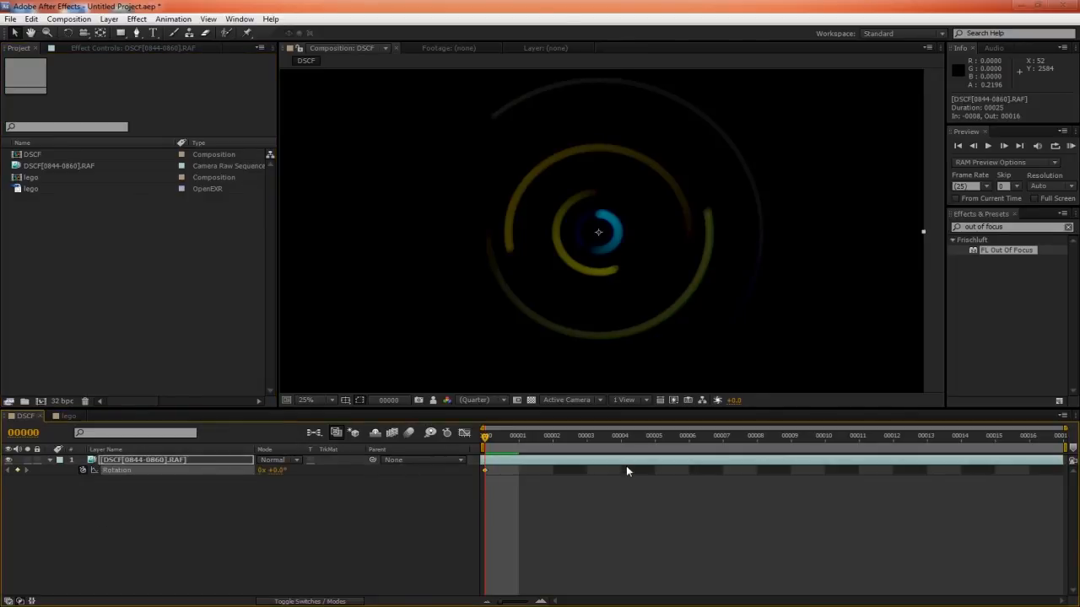
click(723, 436)
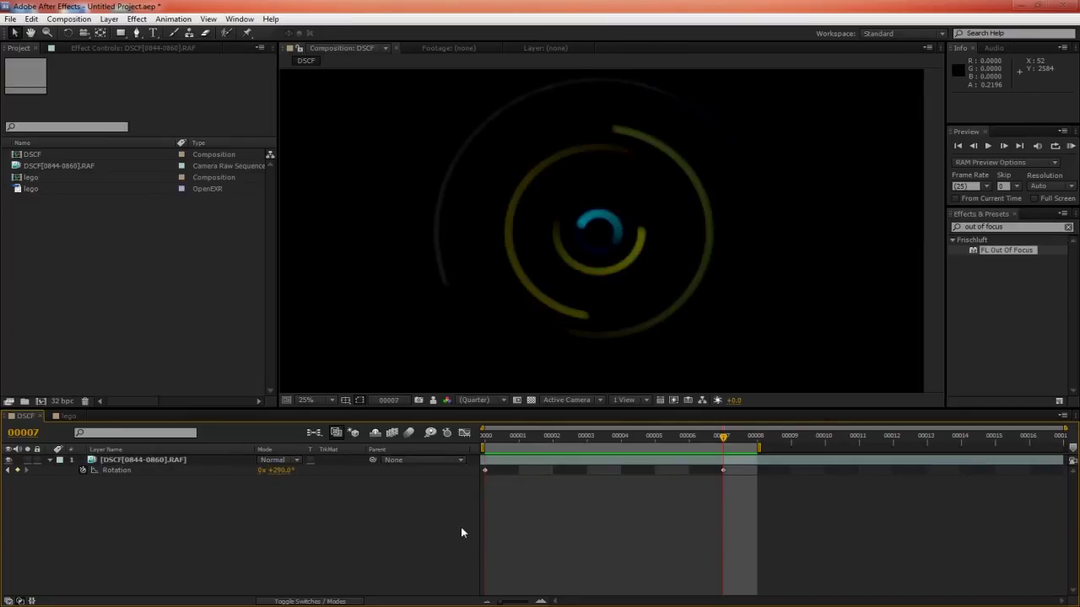
mouse_move(722, 438)
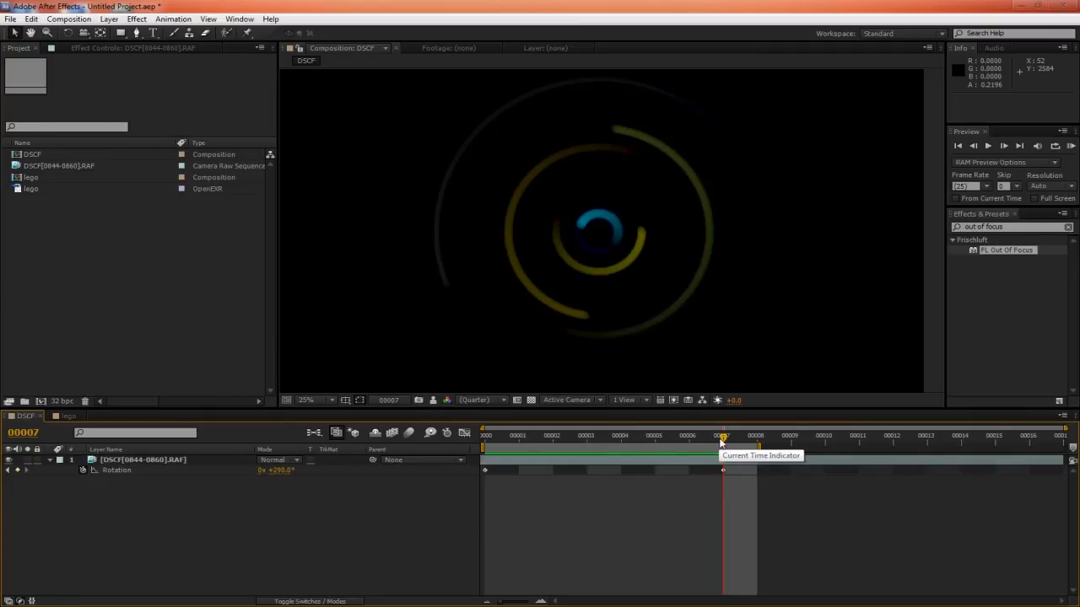
mouse_move(507, 378)
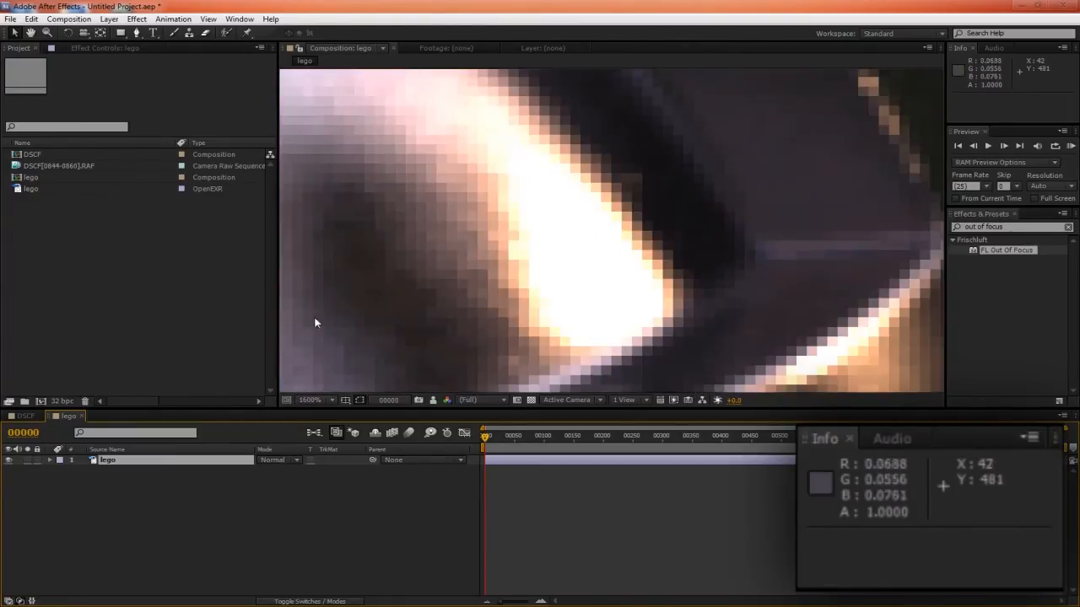
mouse_move(587, 280)
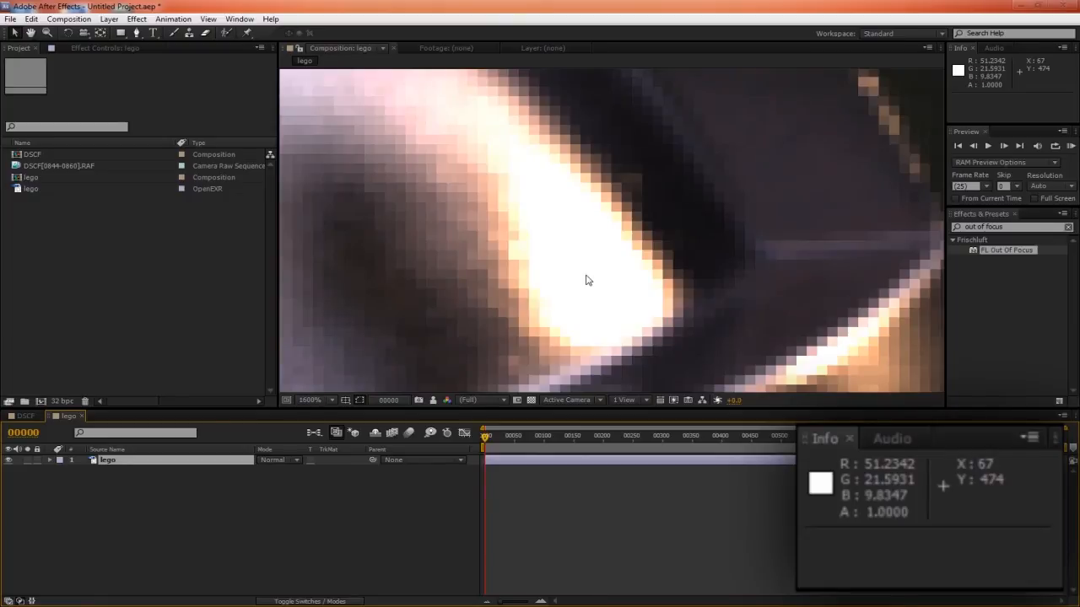
mouse_move(701, 252)
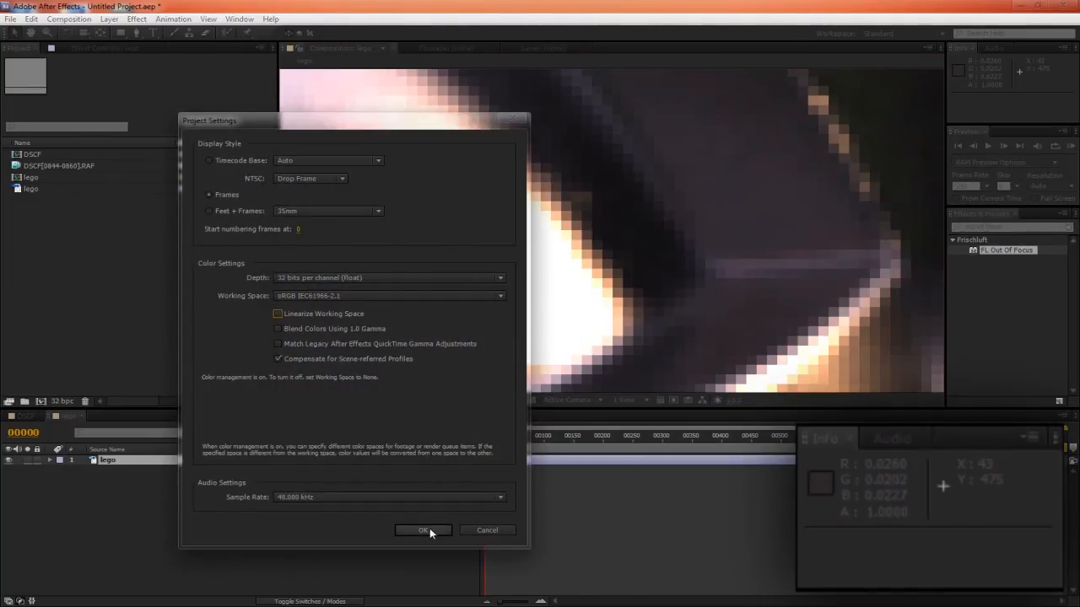
Confirm Project Settings with Linearize Working Space unchecked for the Lego highlight
click(423, 529)
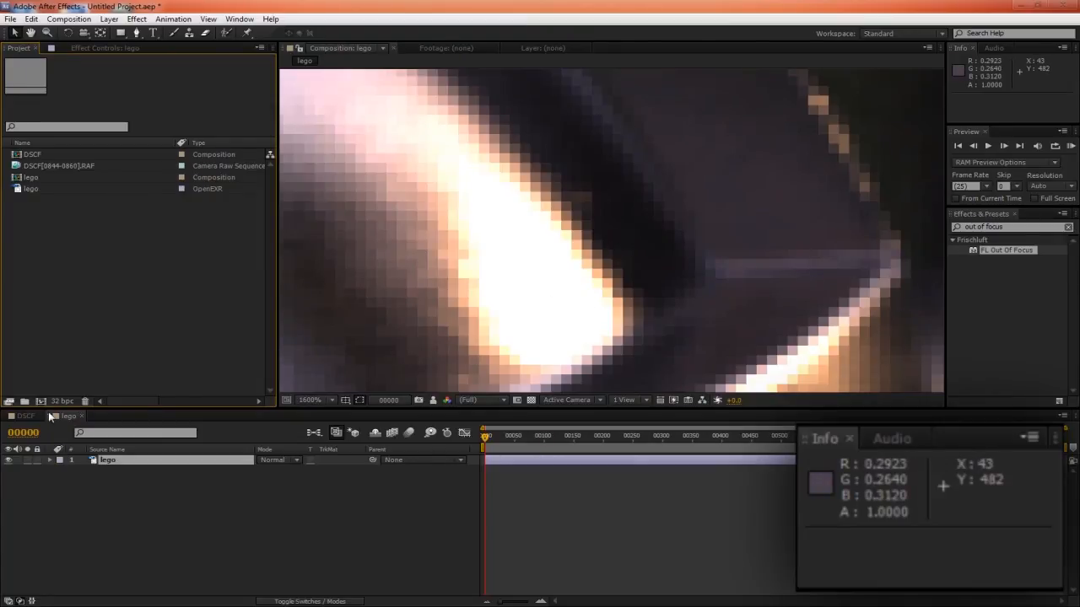
Switch back to the DSCF star composition showing the dimmer streaks
click(27, 415)
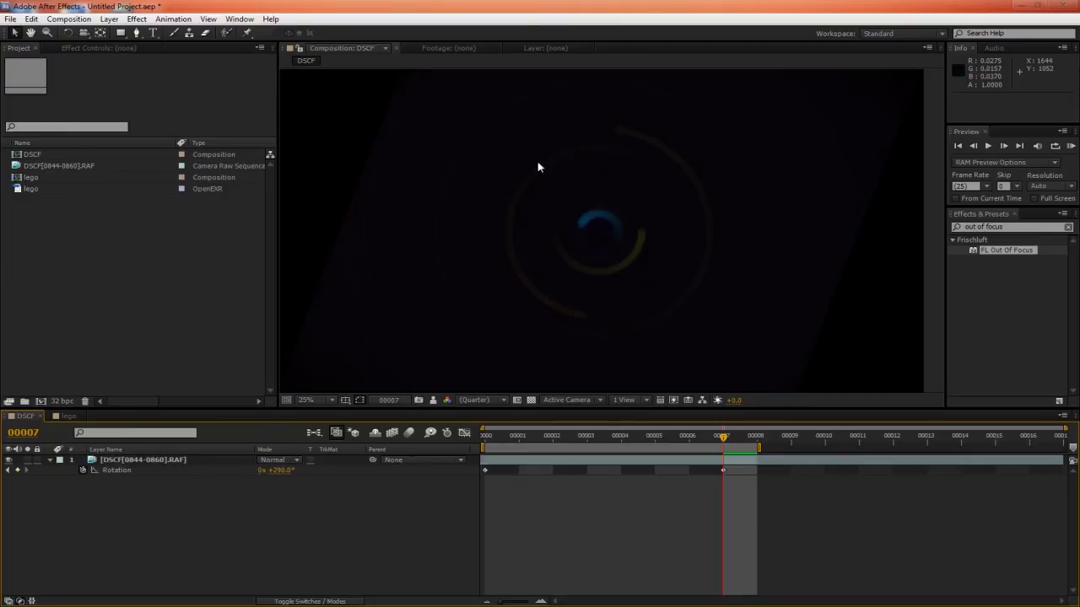
mouse_move(645, 239)
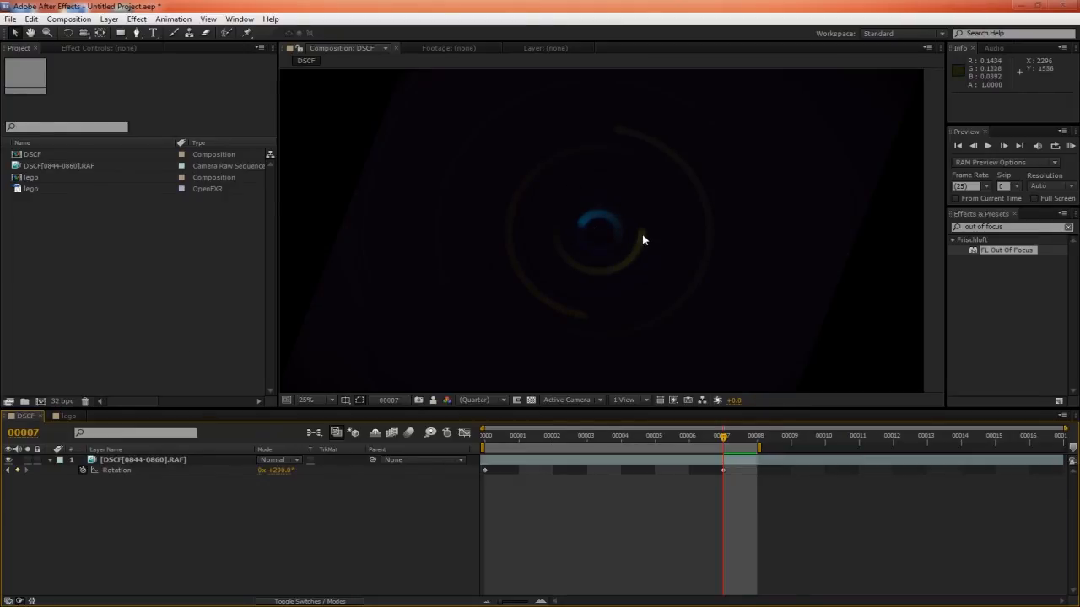
mouse_move(621, 270)
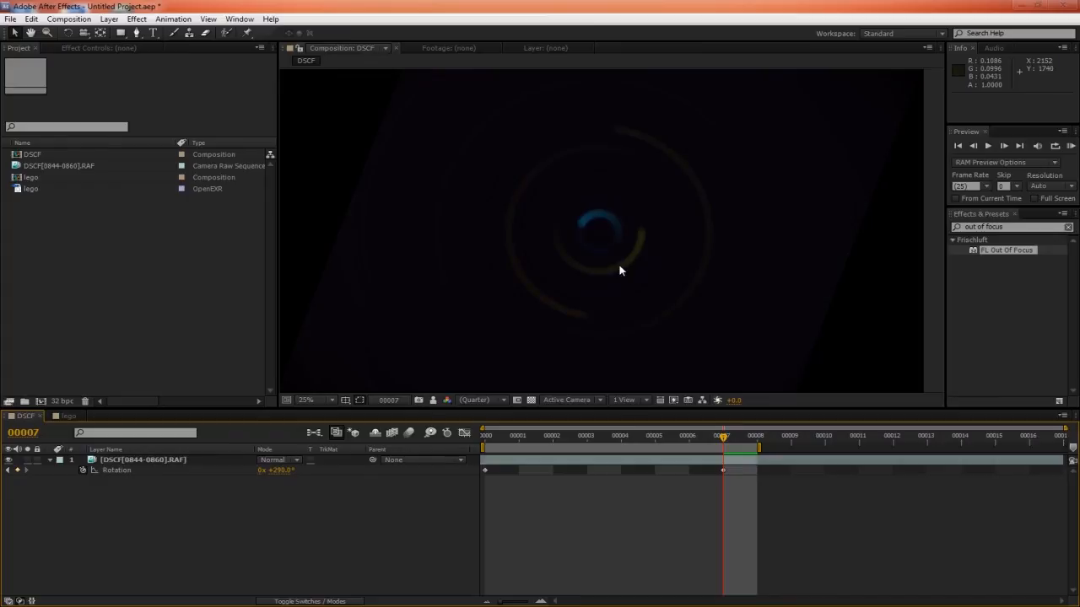